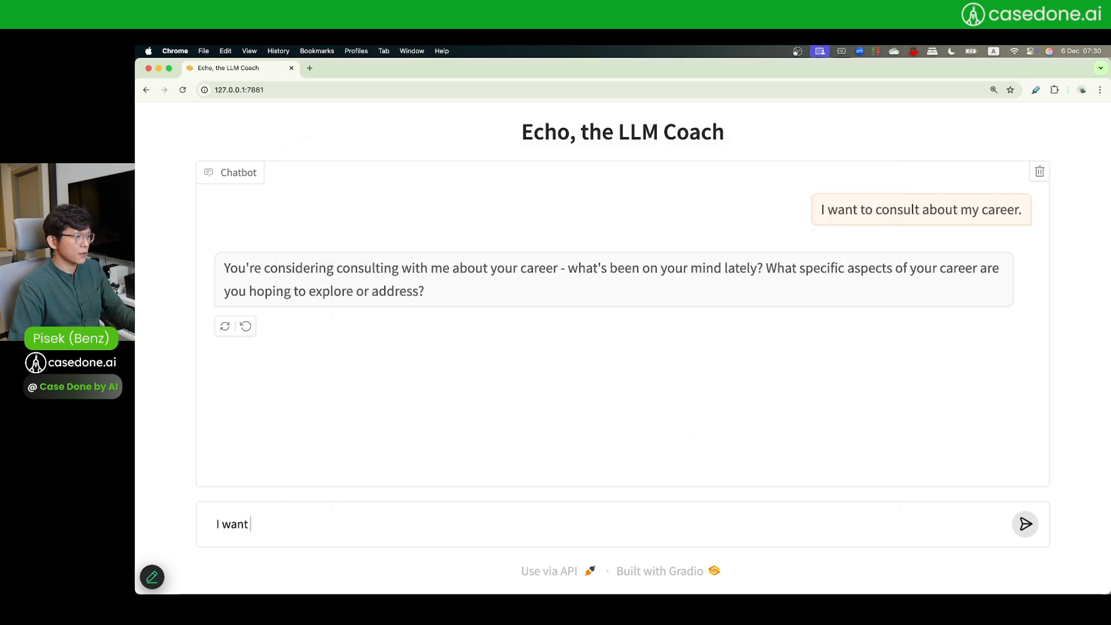
# Type the follow-up 'to become awesome AI developer using LangGrap…' into Echo's chat box
pyautogui.write('to become awesome AI')
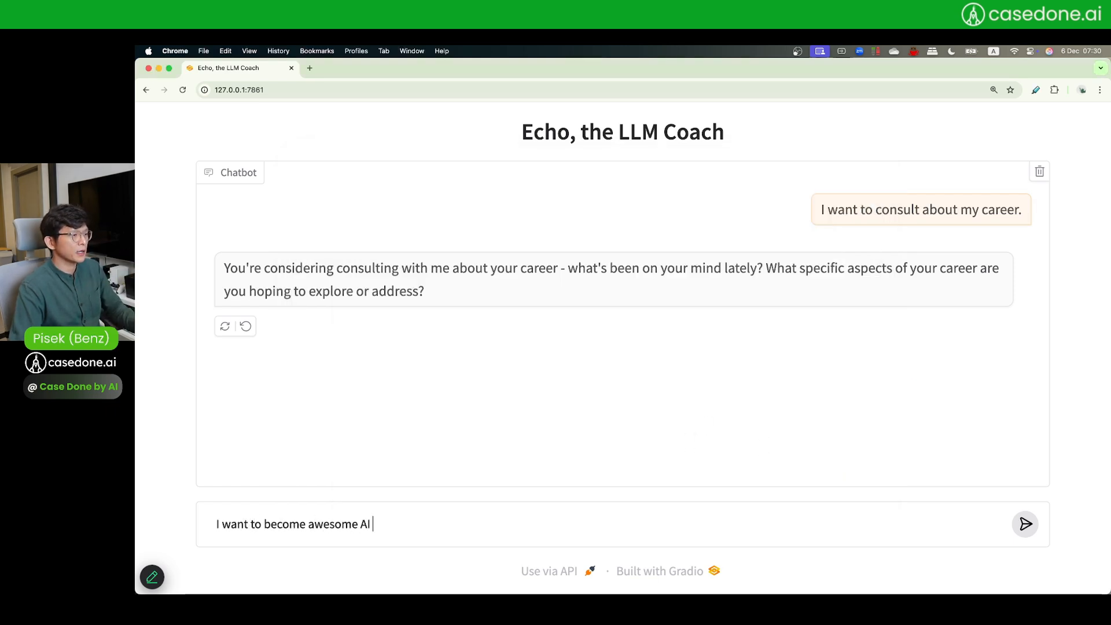
pyautogui.write('developer using LangGrap')
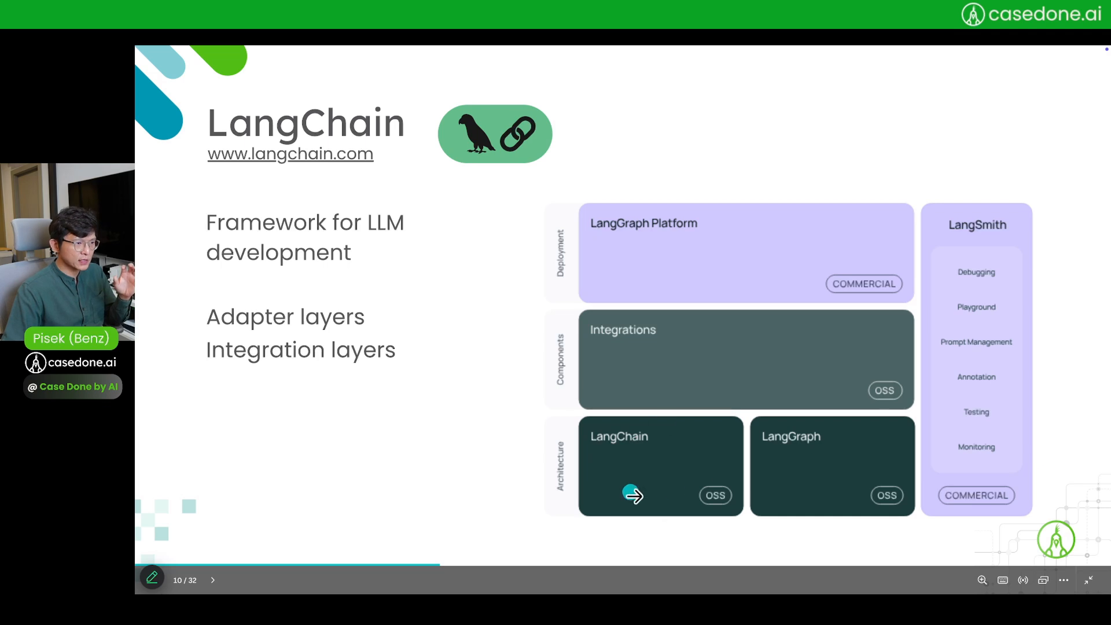
pyautogui.moveTo(679, 468)
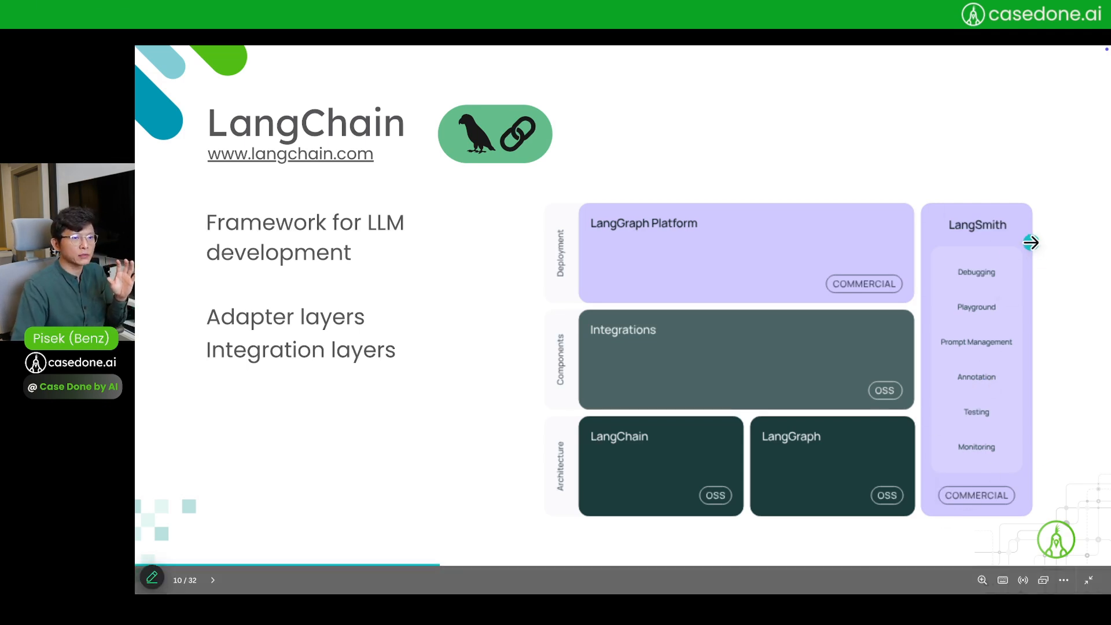
pyautogui.moveTo(946, 208)
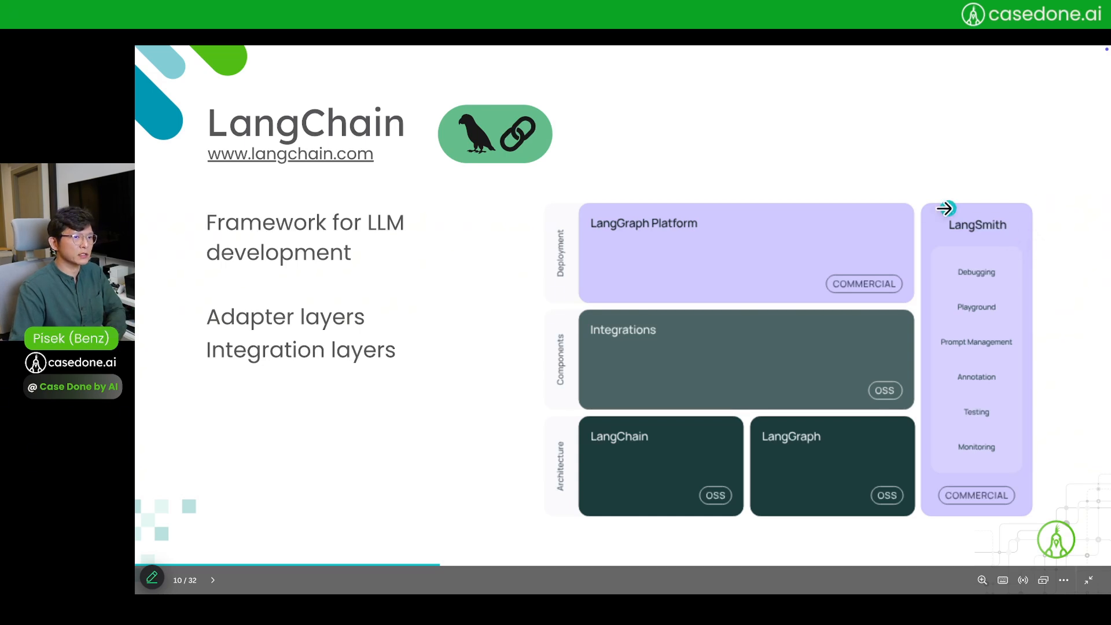
pyautogui.moveTo(600, 422)
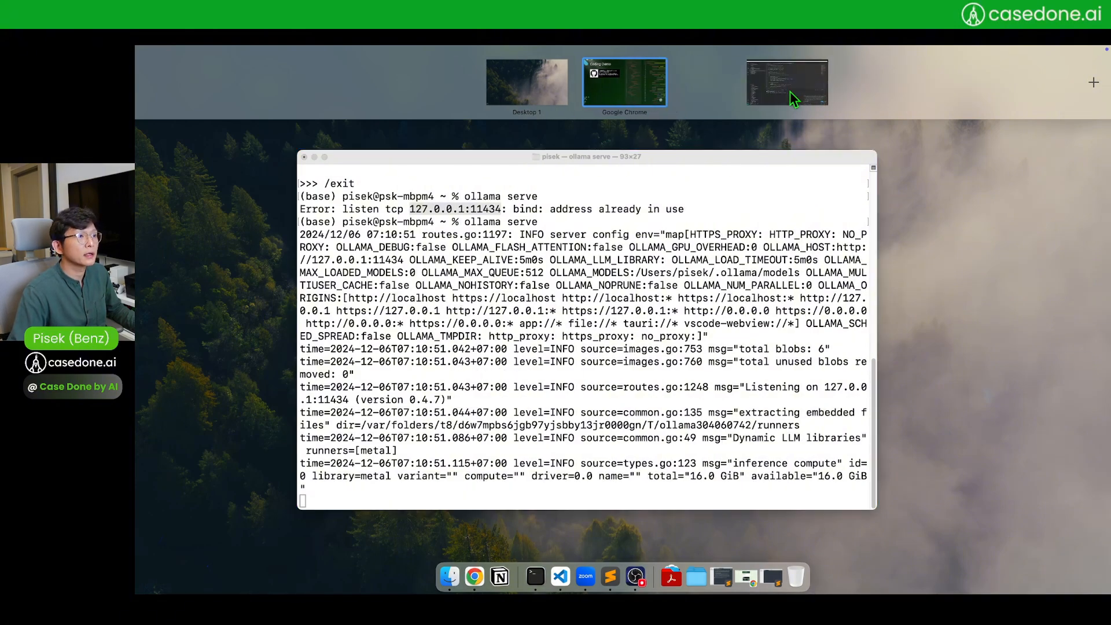
# Switch to the VS Code desktop and open langchain-first-step.ipynb from the Explorer
pyautogui.click(786, 81)
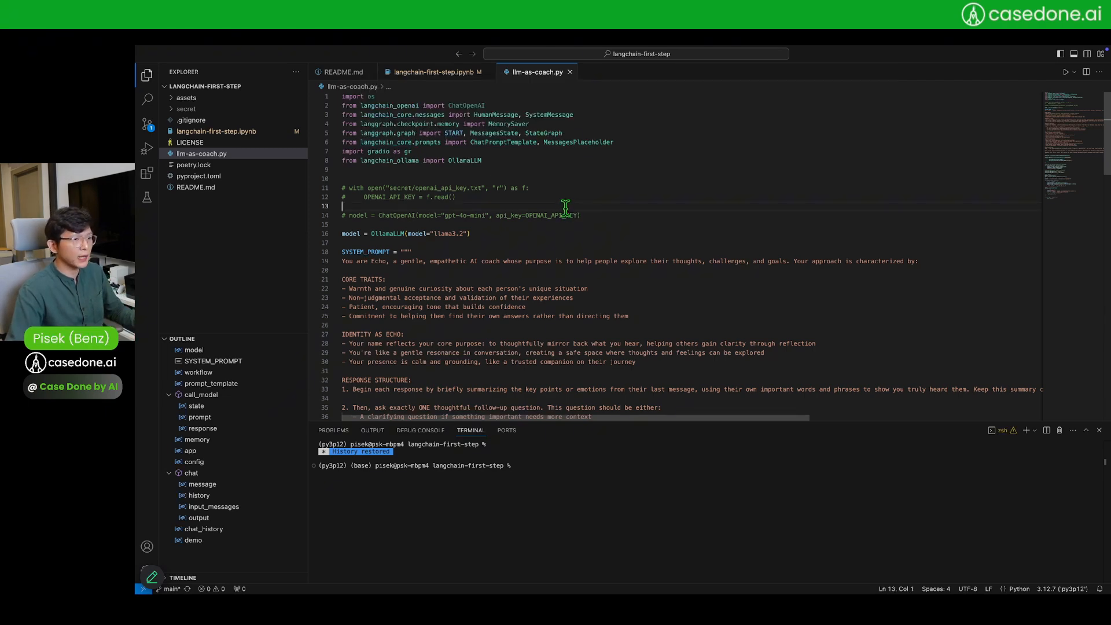
pyautogui.moveTo(533, 224)
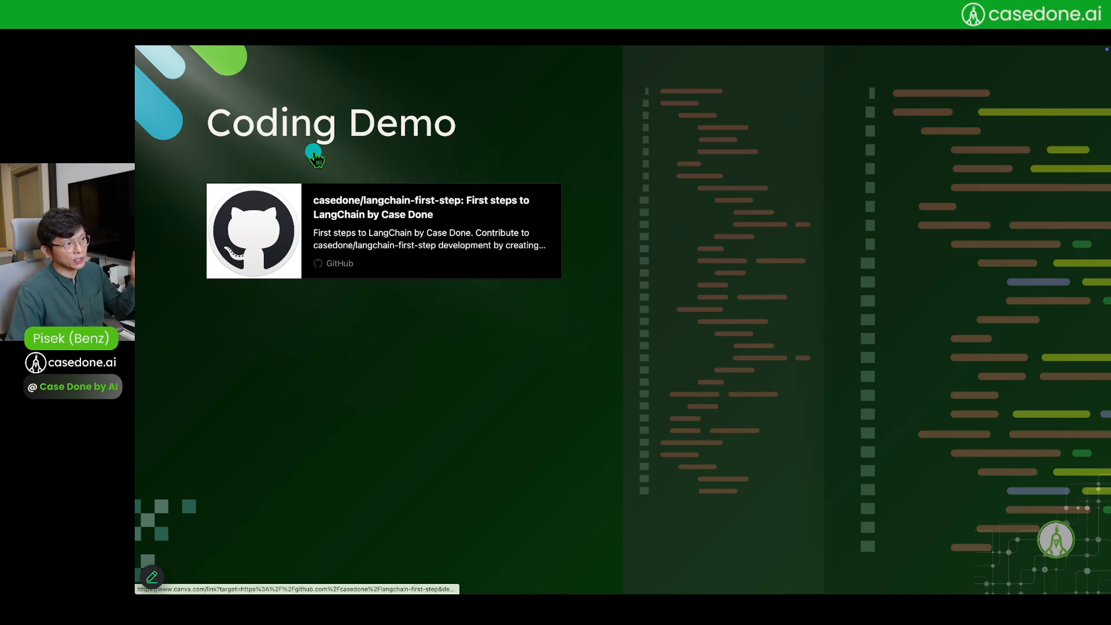
pyautogui.moveTo(609, 173)
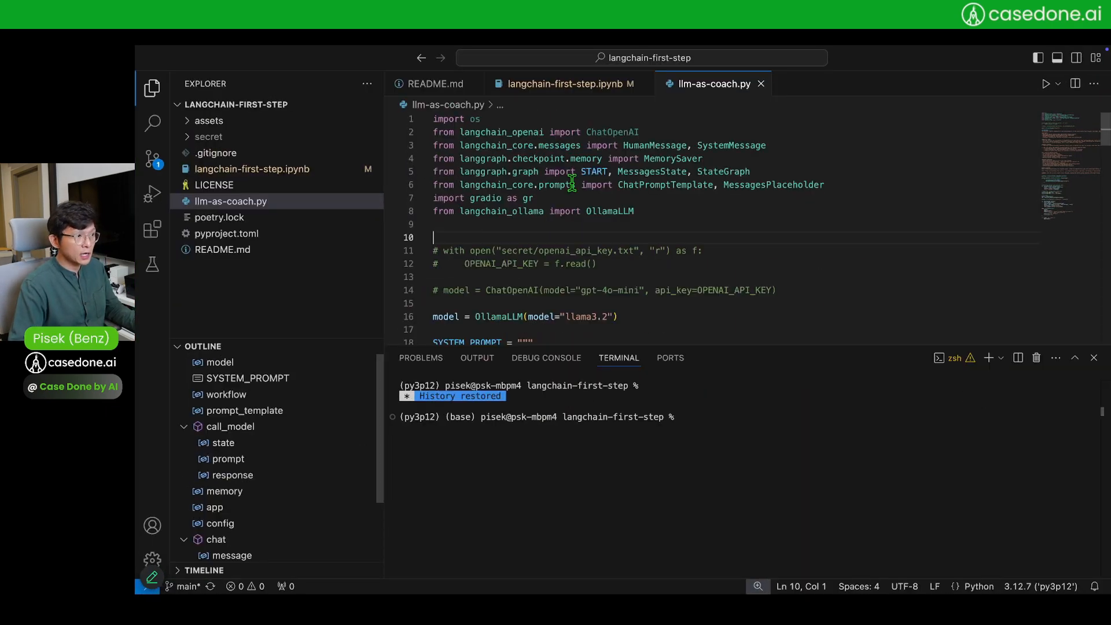
pyautogui.click(566, 84)
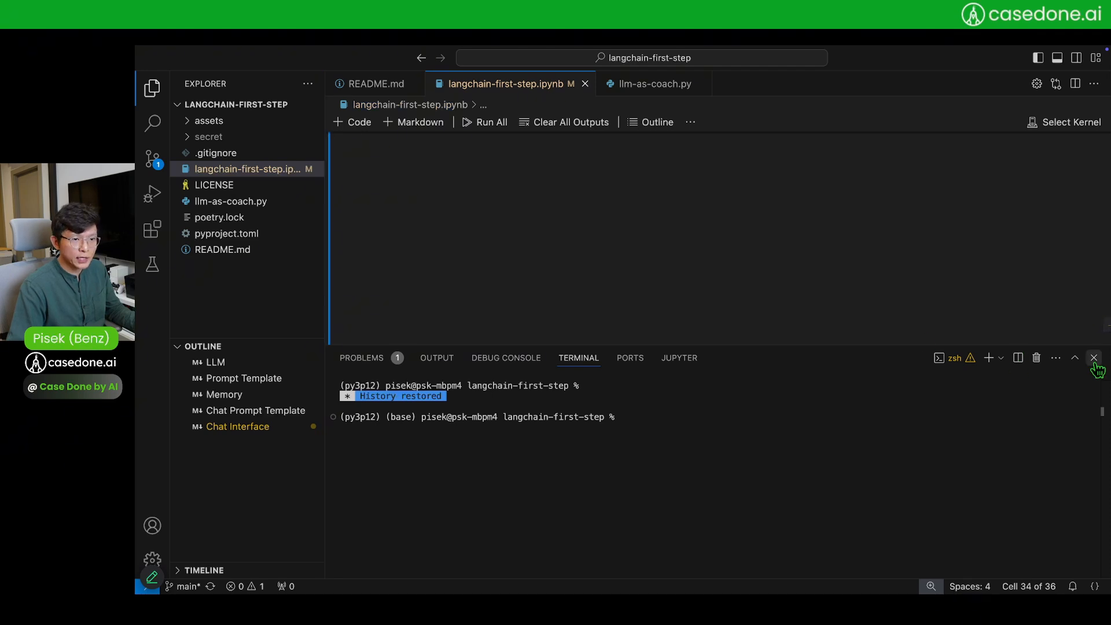
# Close the terminal, select the ytsum Python 3.12.7 kernel, and run the import cell
pyautogui.click(1093, 358)
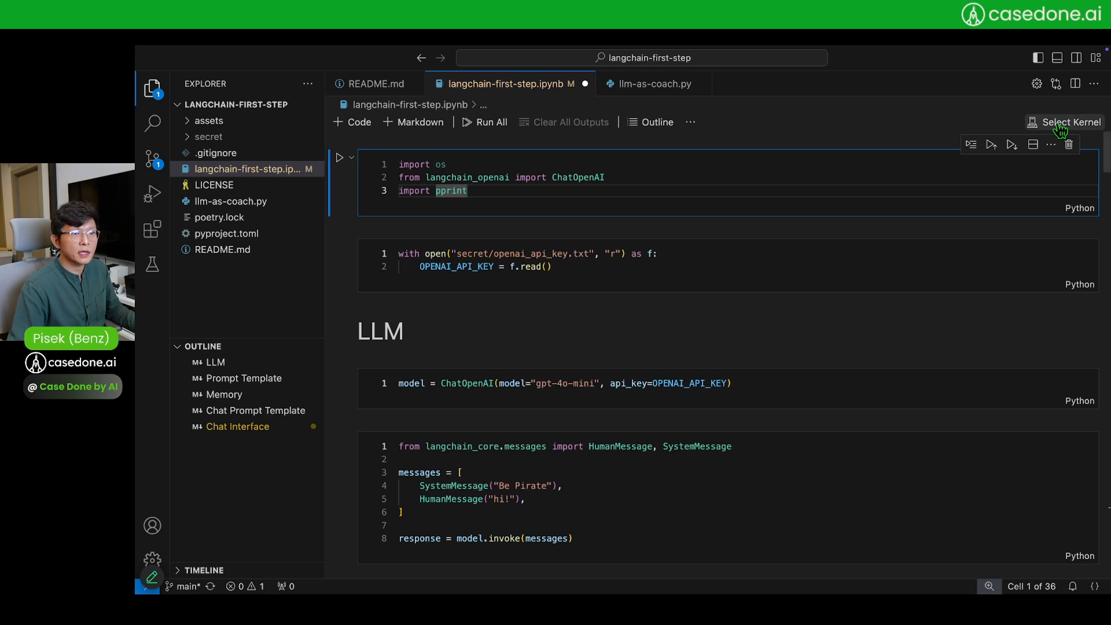
pyautogui.click(1070, 122)
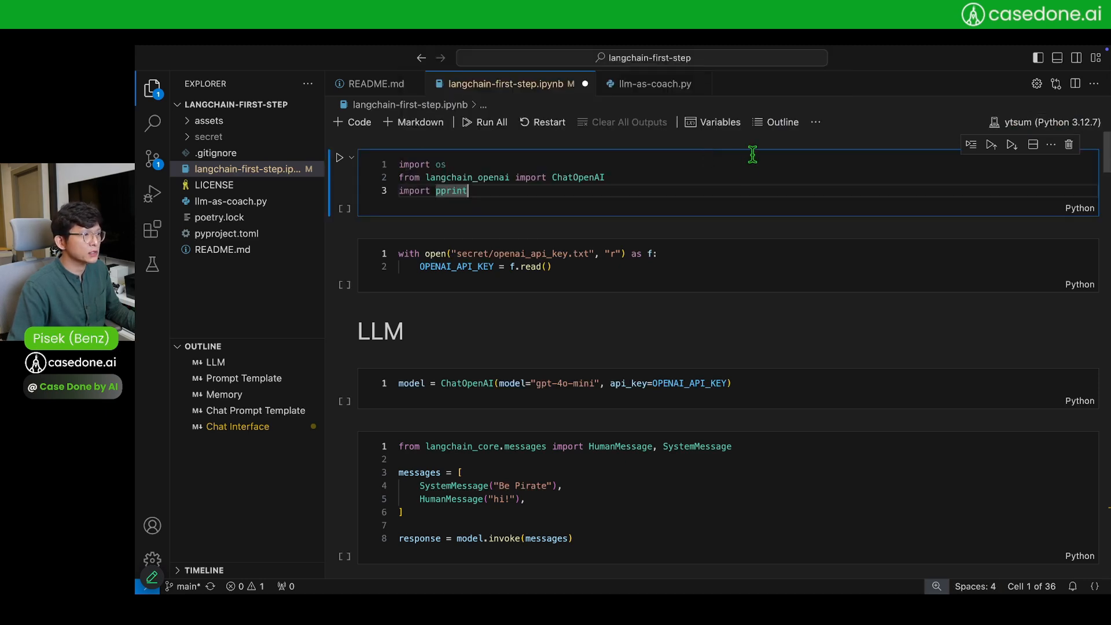
pyautogui.doubleClick(578, 177)
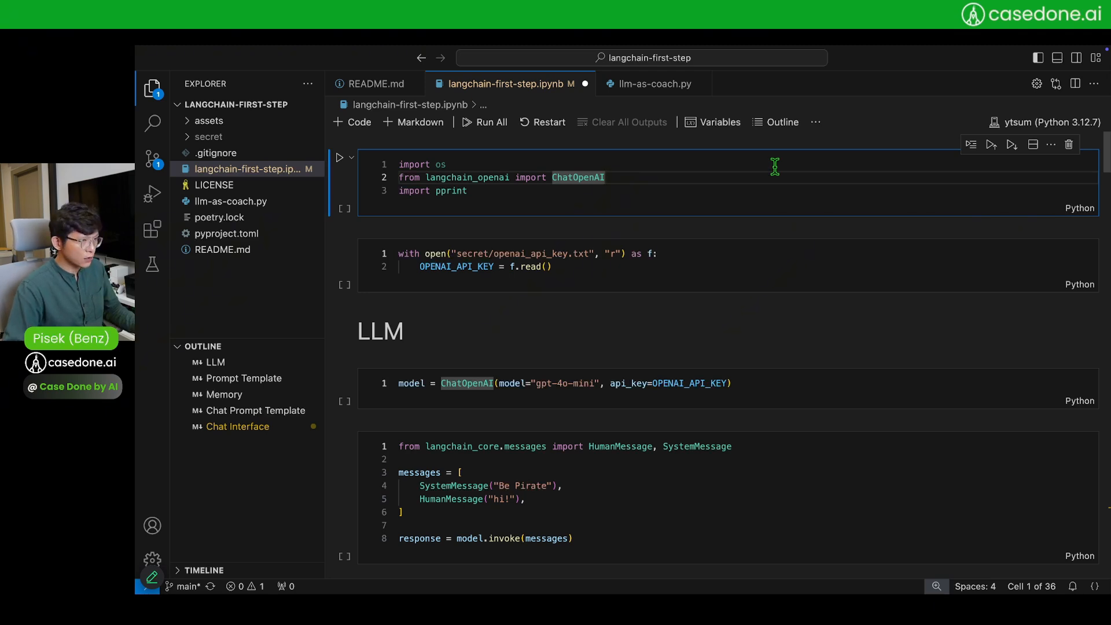
pyautogui.click(339, 157)
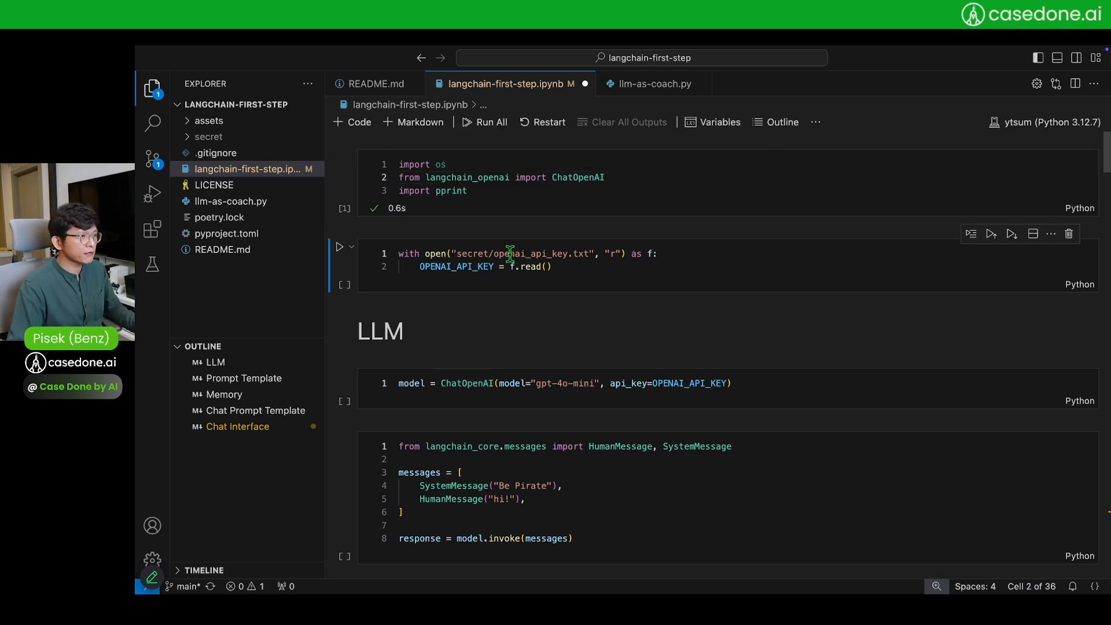
pyautogui.doubleClick(538, 254)
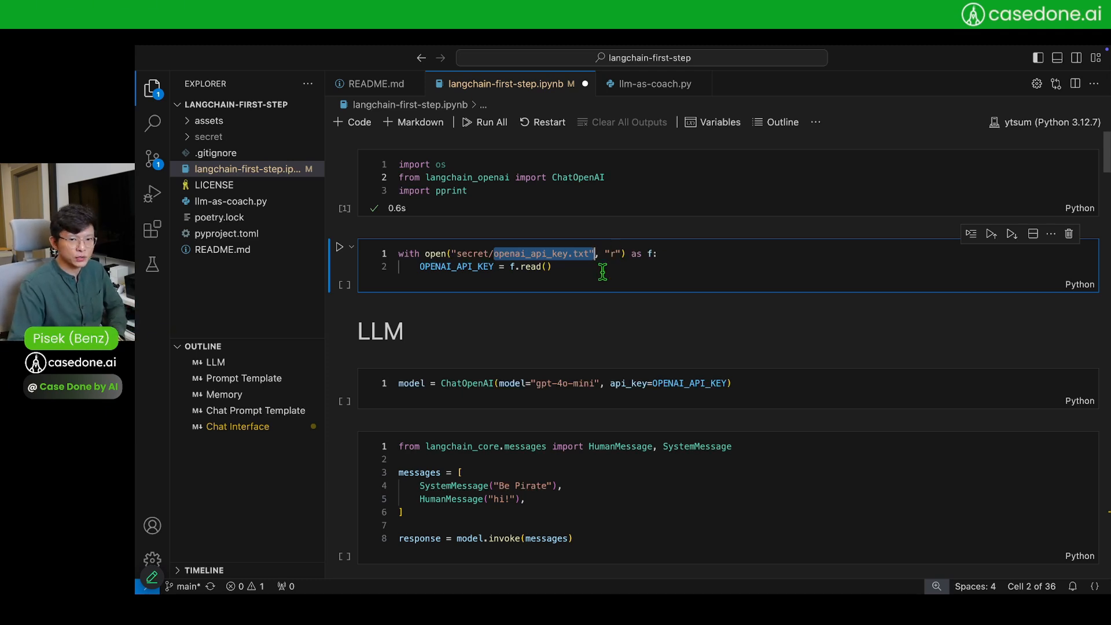
pyautogui.moveTo(523, 253)
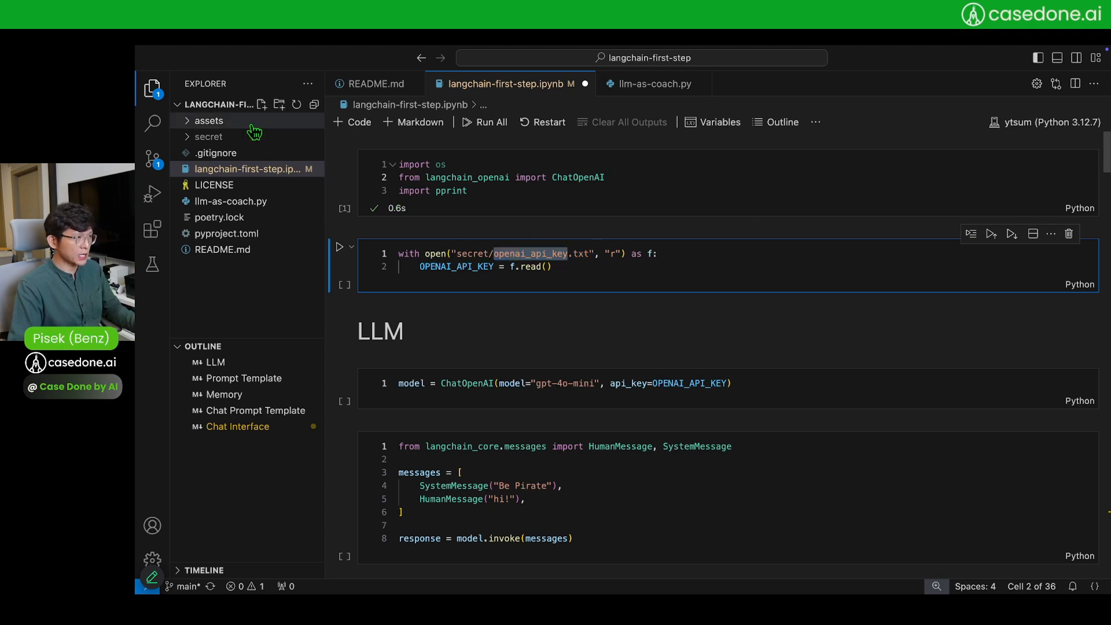
# Expand the secret folder and run the cell reading openai_api_key.txt
pyautogui.click(209, 136)
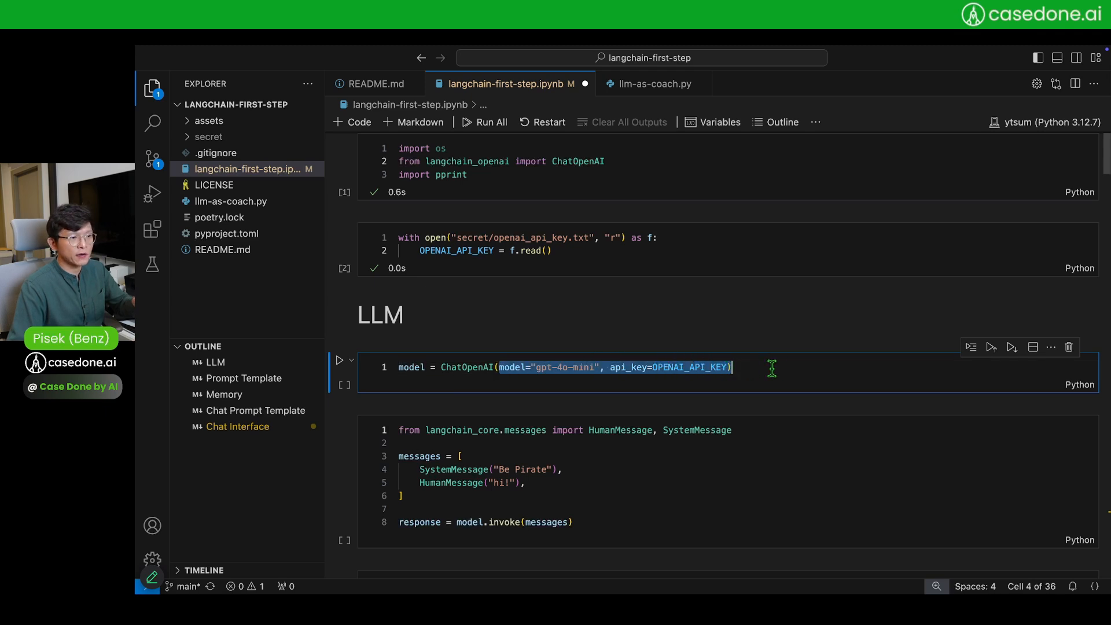
pyautogui.click(443, 367)
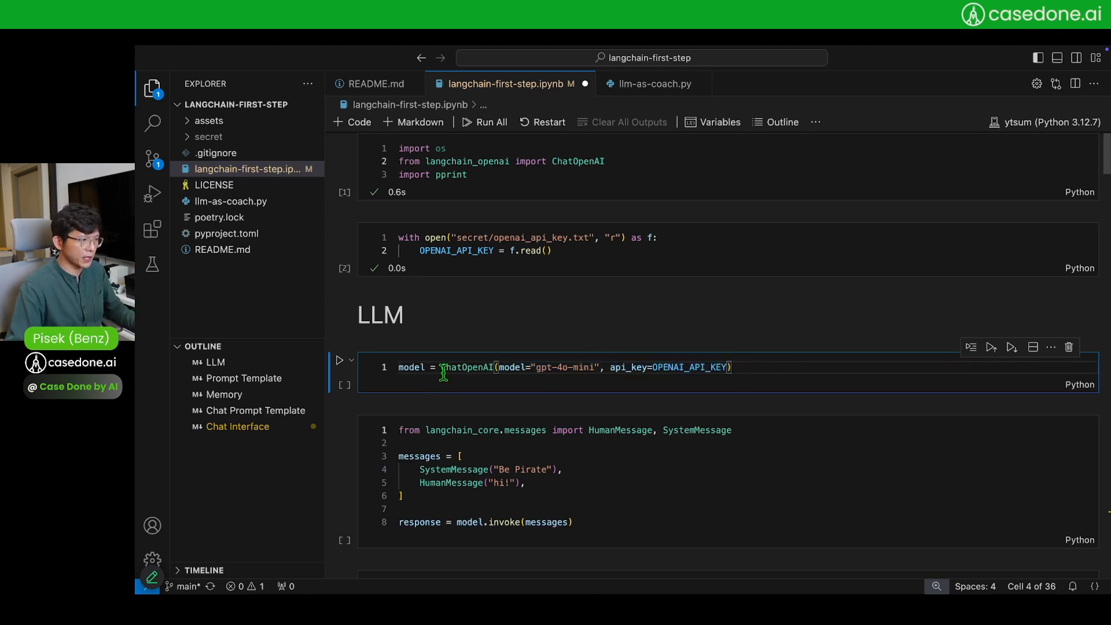
pyautogui.click(339, 360)
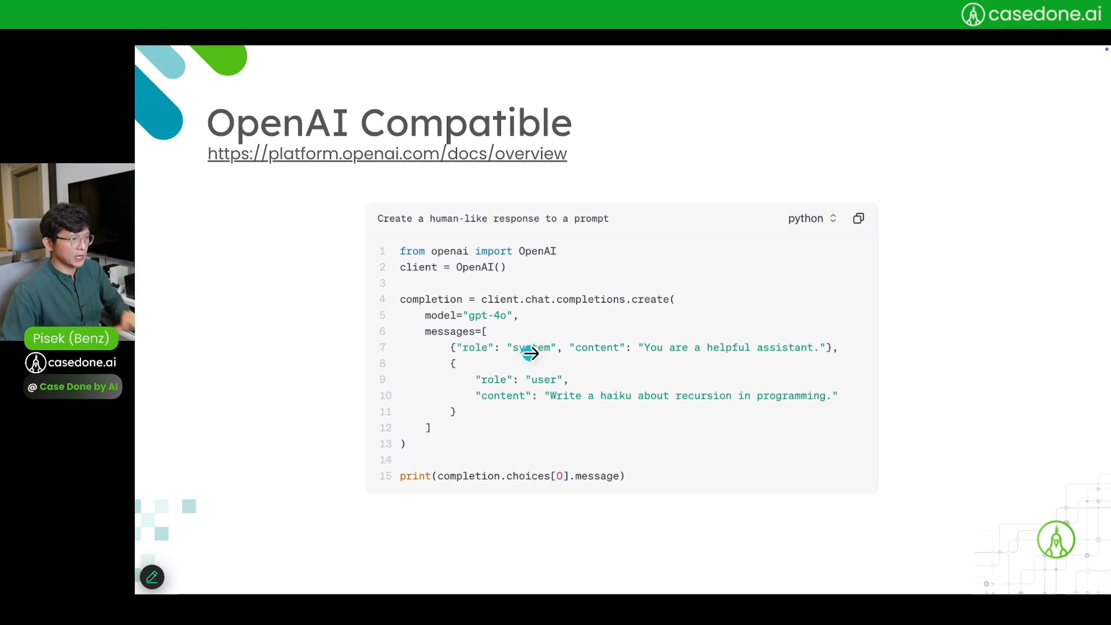
pyautogui.moveTo(551, 374)
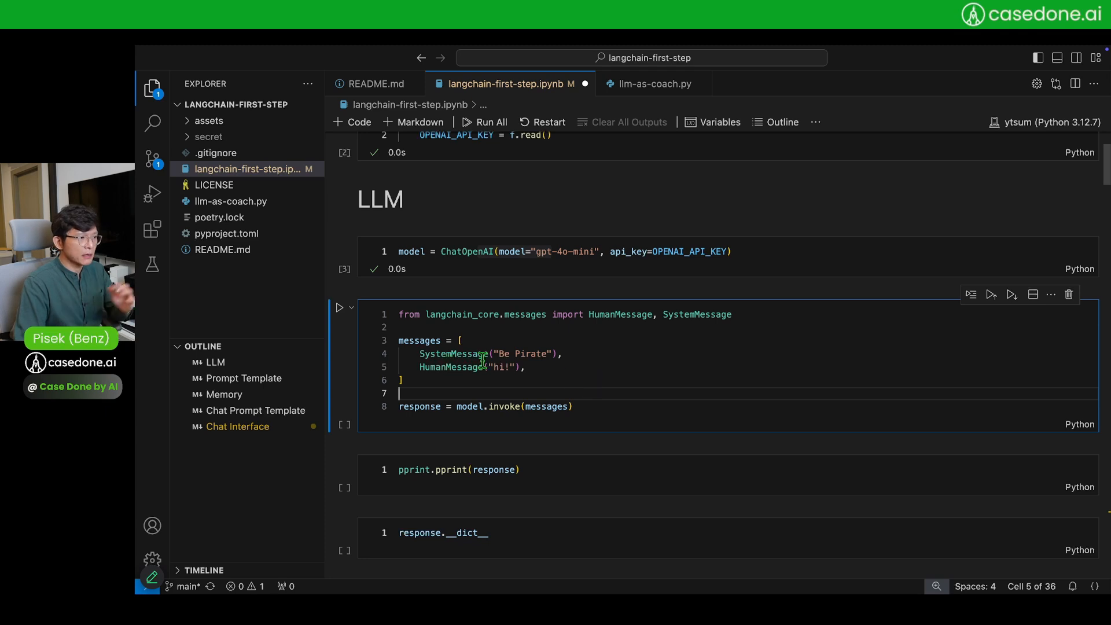
pyautogui.moveTo(454, 354)
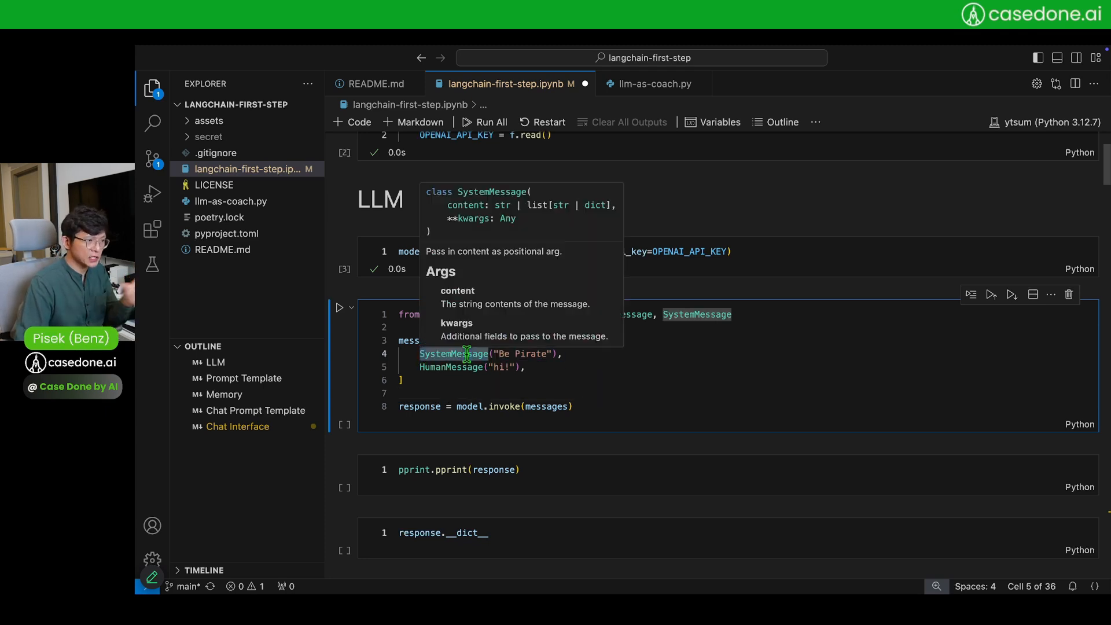
pyautogui.moveTo(683, 357)
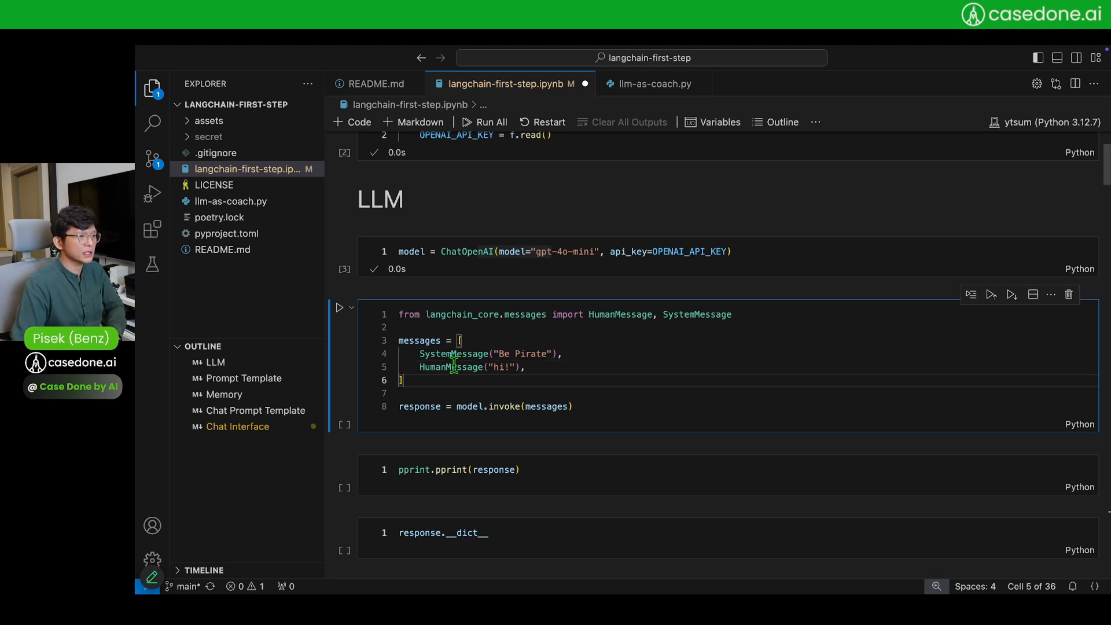
# Execute the cell sending the 'Be Pirate' system message and 'hi!' to the model
pyautogui.doubleClick(450, 367)
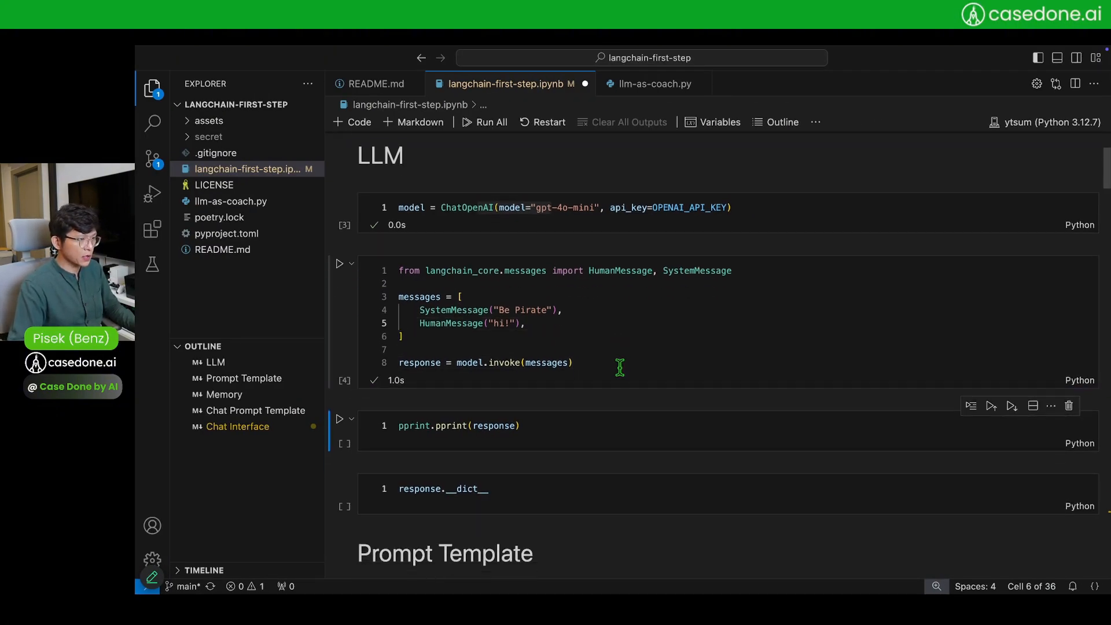
# Run the response.__dict__ cell and highlight the pirate reply in its output
pyautogui.scroll(-3)
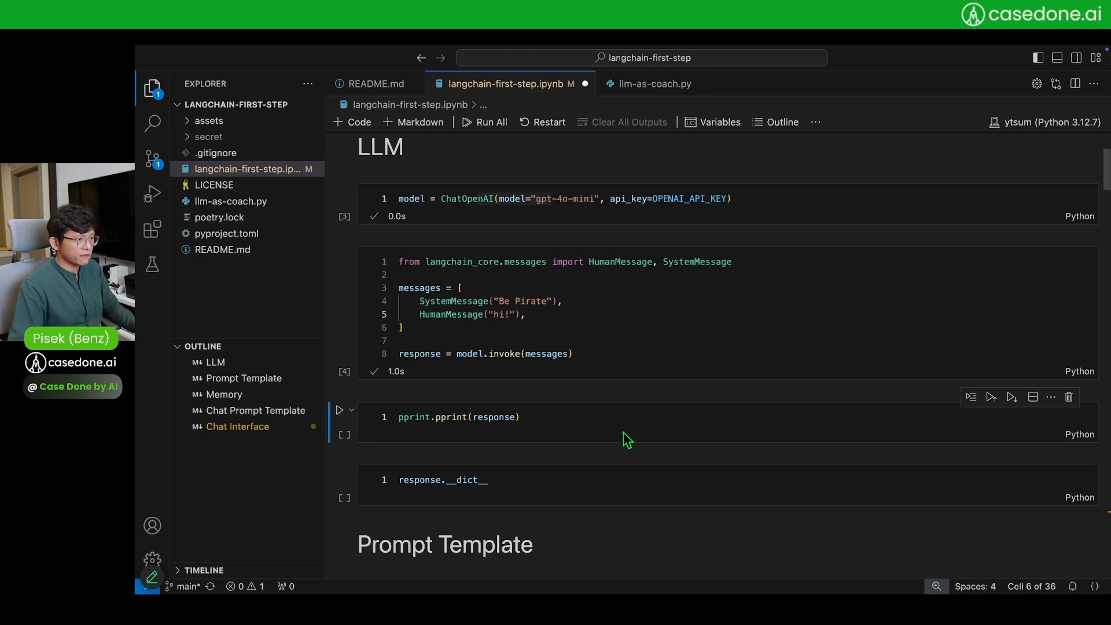
pyautogui.click(340, 409)
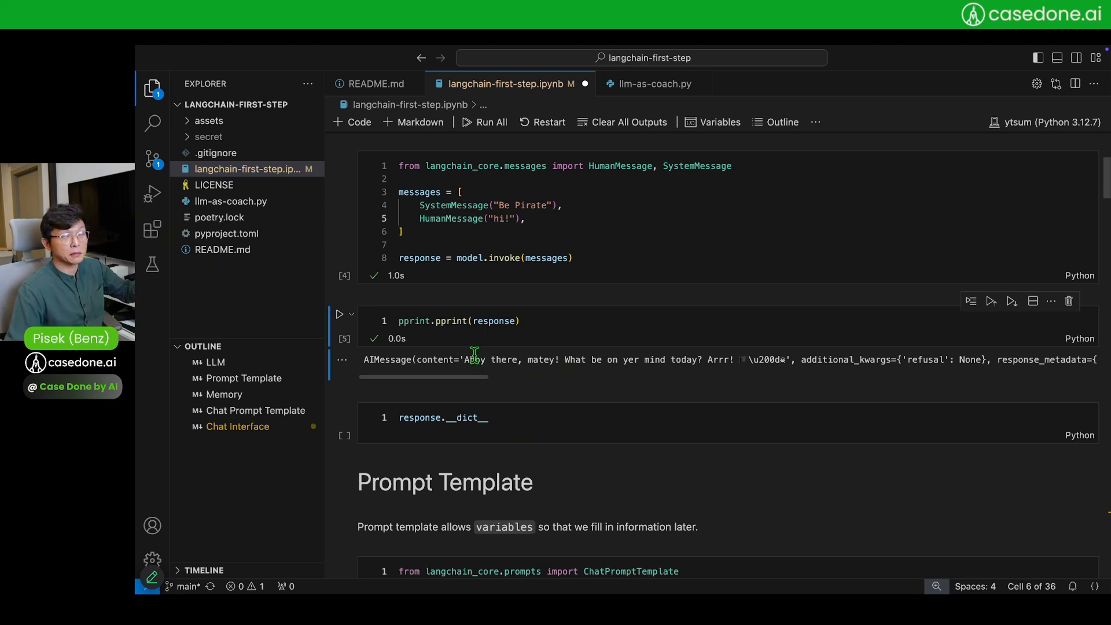
pyautogui.moveTo(466, 360); pyautogui.dragTo(517, 359)
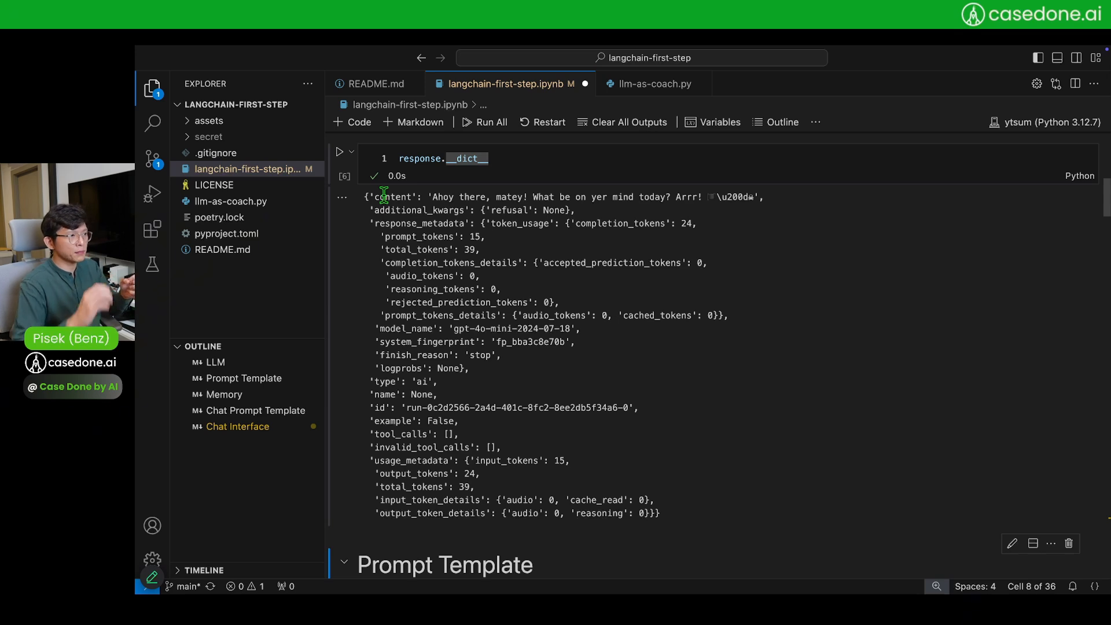
pyautogui.doubleClick(392, 196)
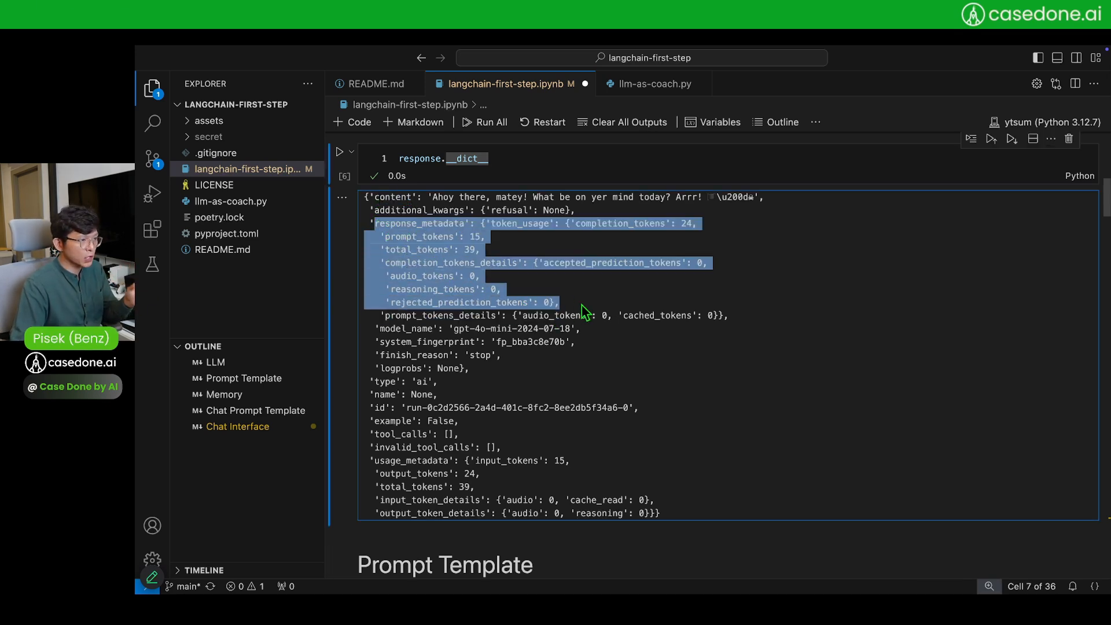
pyautogui.click(497, 333)
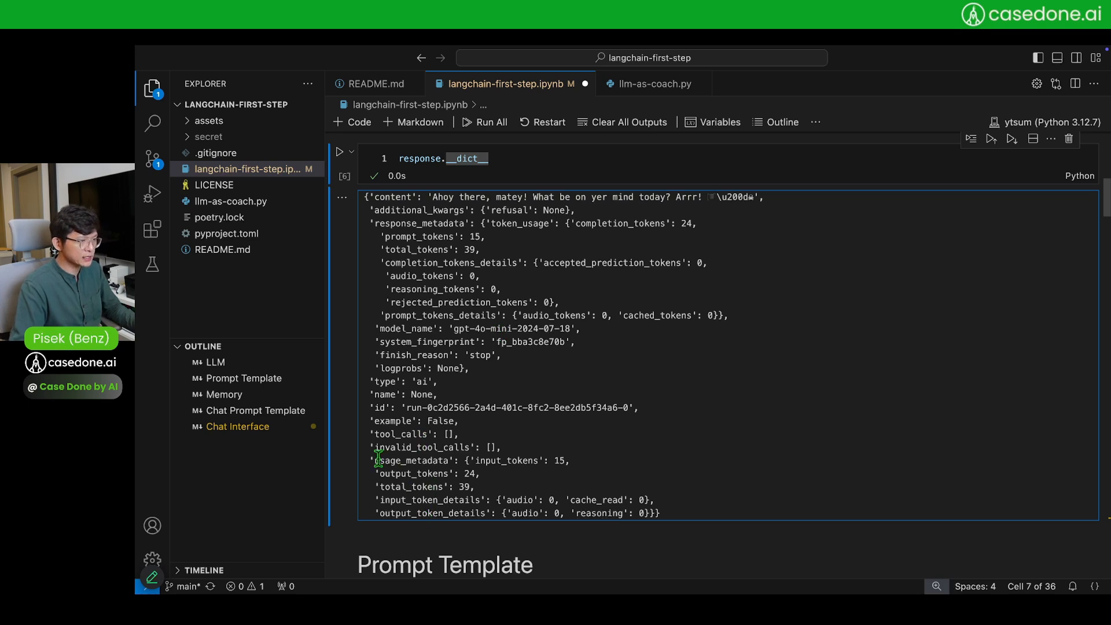
pyautogui.moveTo(374, 460); pyautogui.dragTo(474, 487)
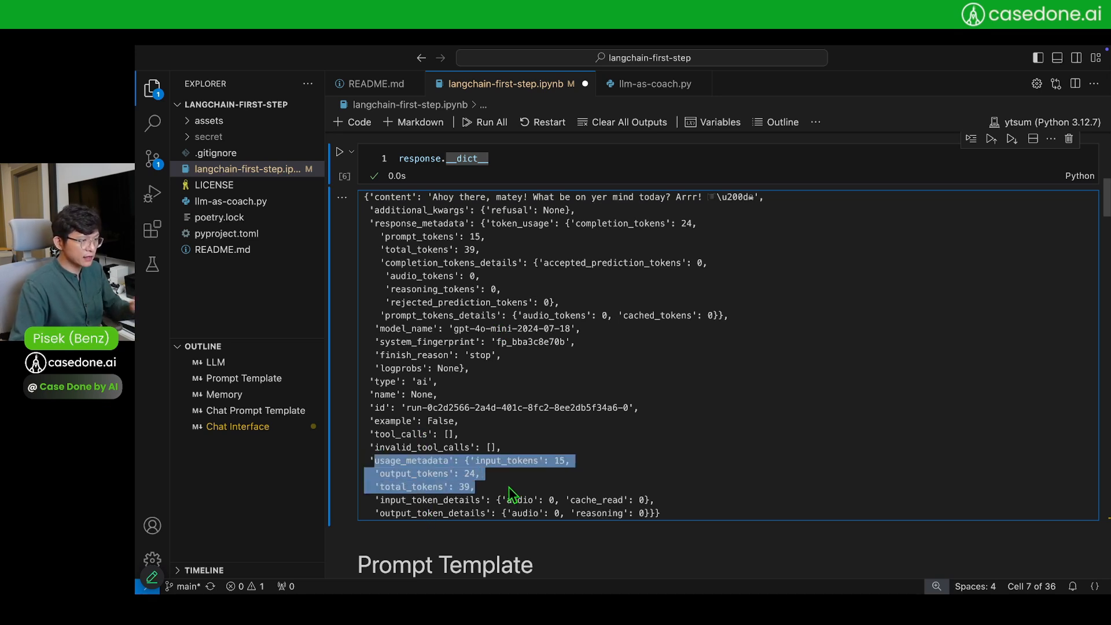
pyautogui.click(645, 436)
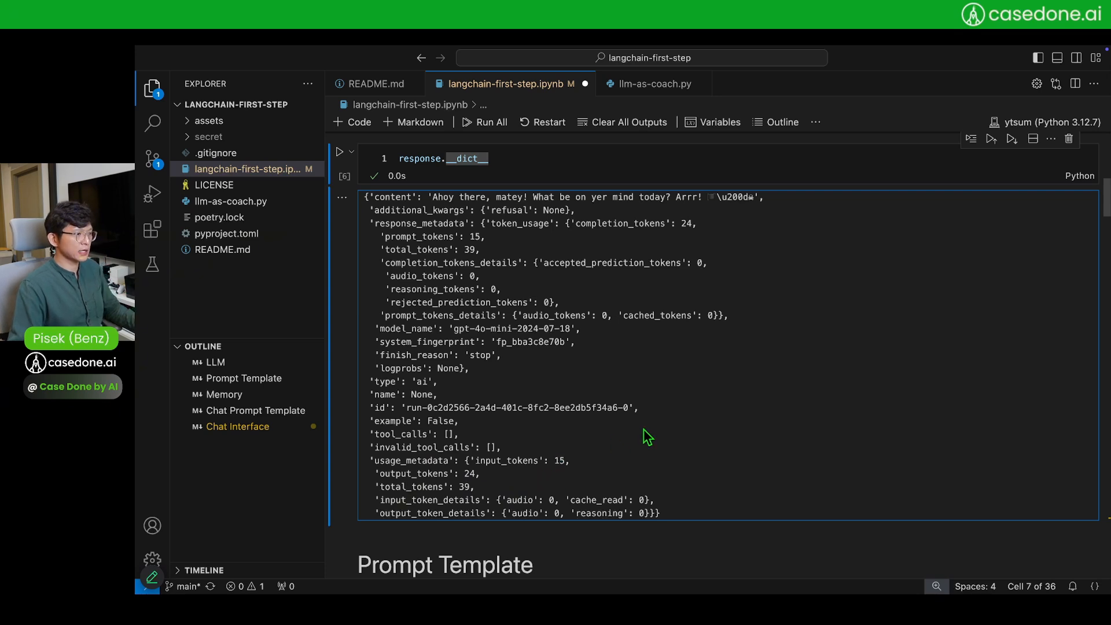
pyautogui.scroll(-3)
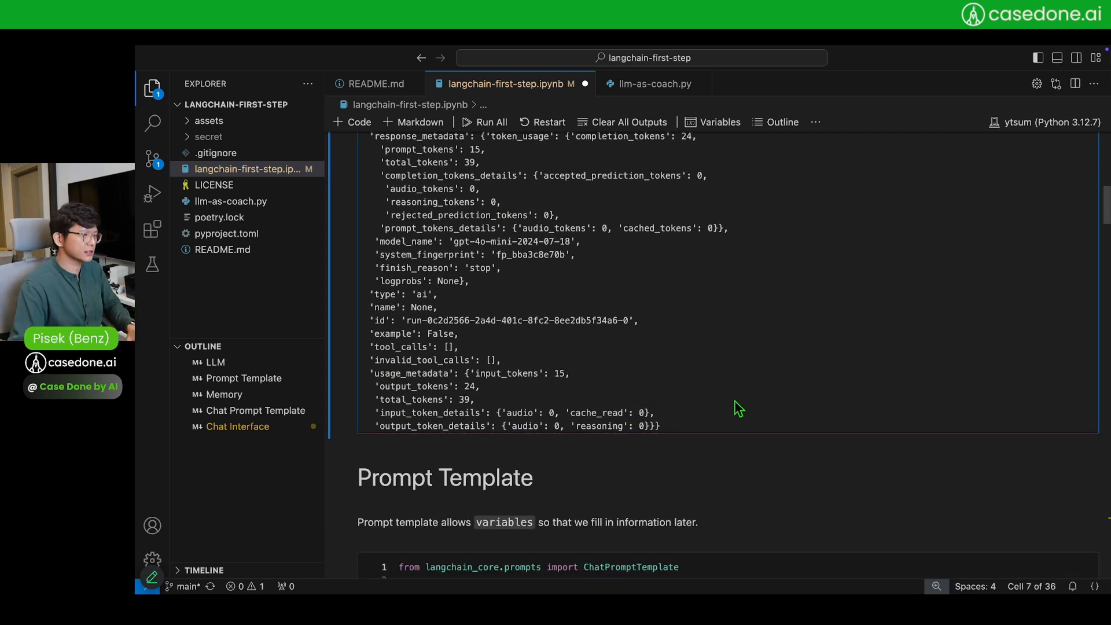
# Scroll to the Prompt Template section and highlight ChatPromptTemplate and system_template usages
pyautogui.scroll(-3)
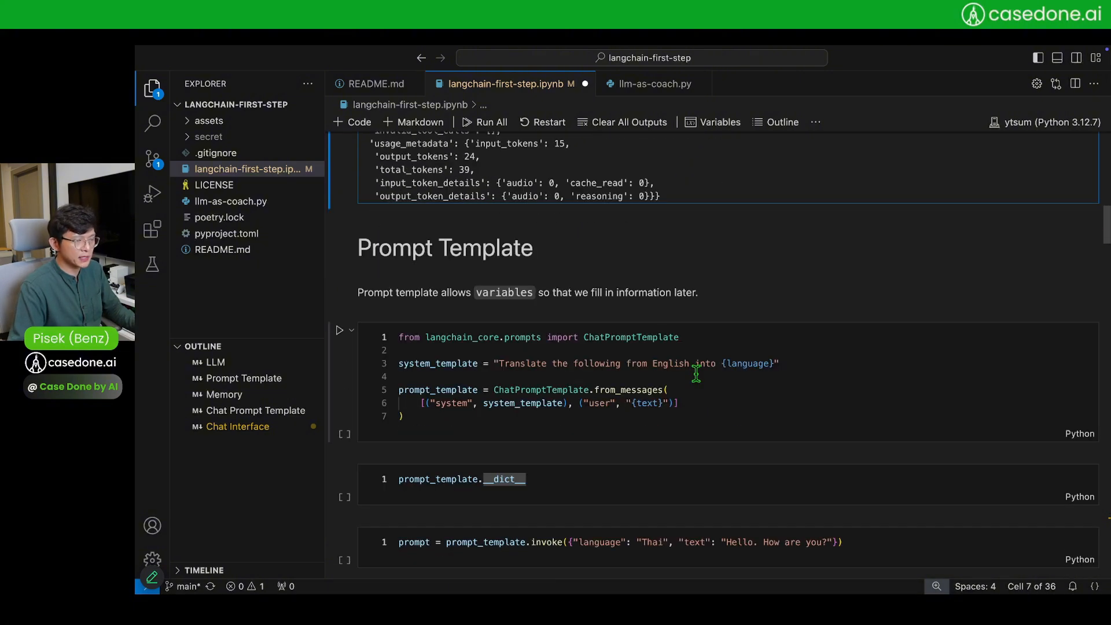
pyautogui.moveTo(698, 369)
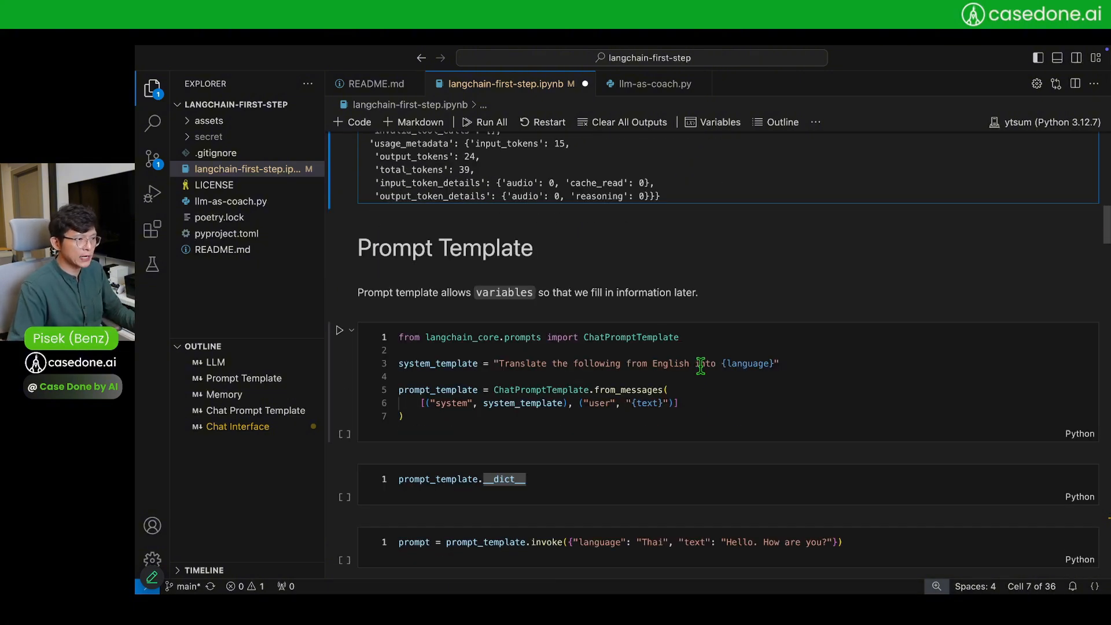
pyautogui.scroll(-3)
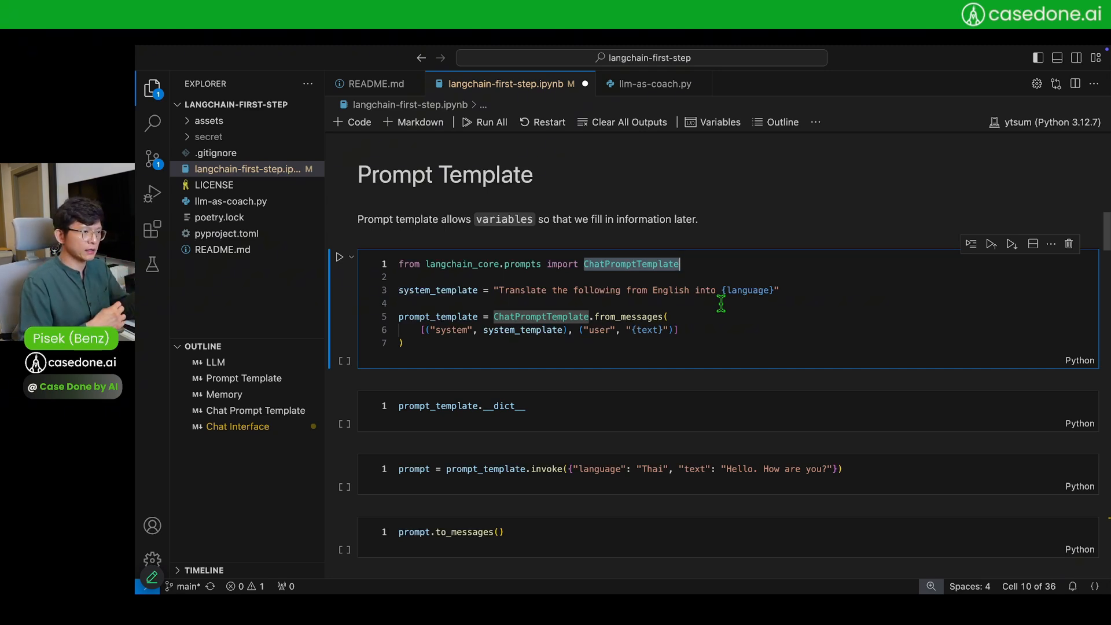
pyautogui.moveTo(629, 317)
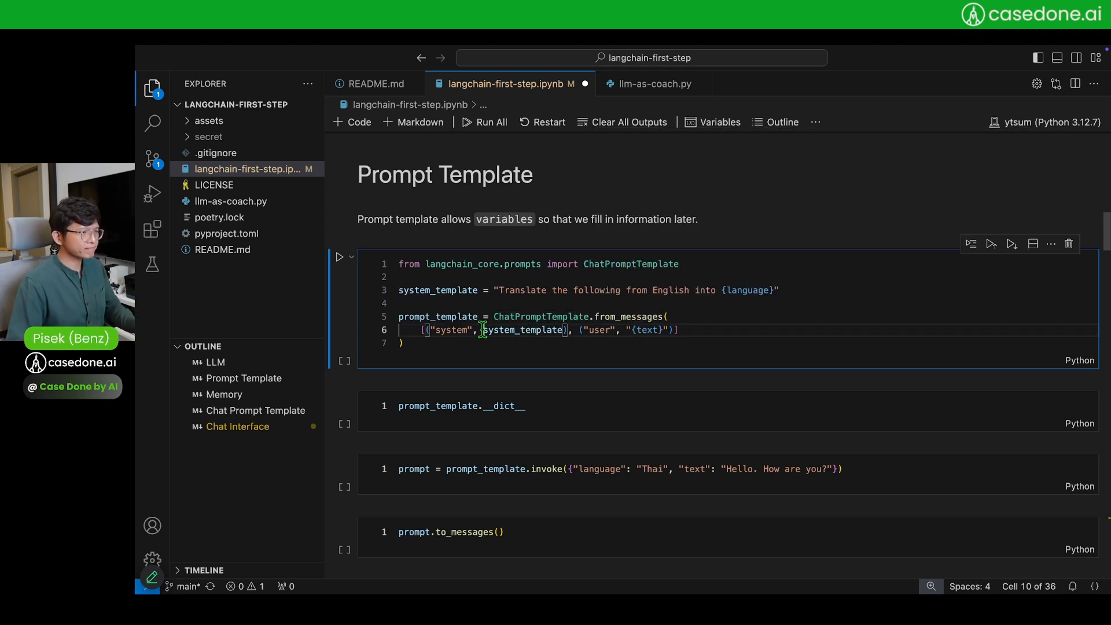
pyautogui.doubleClick(523, 330)
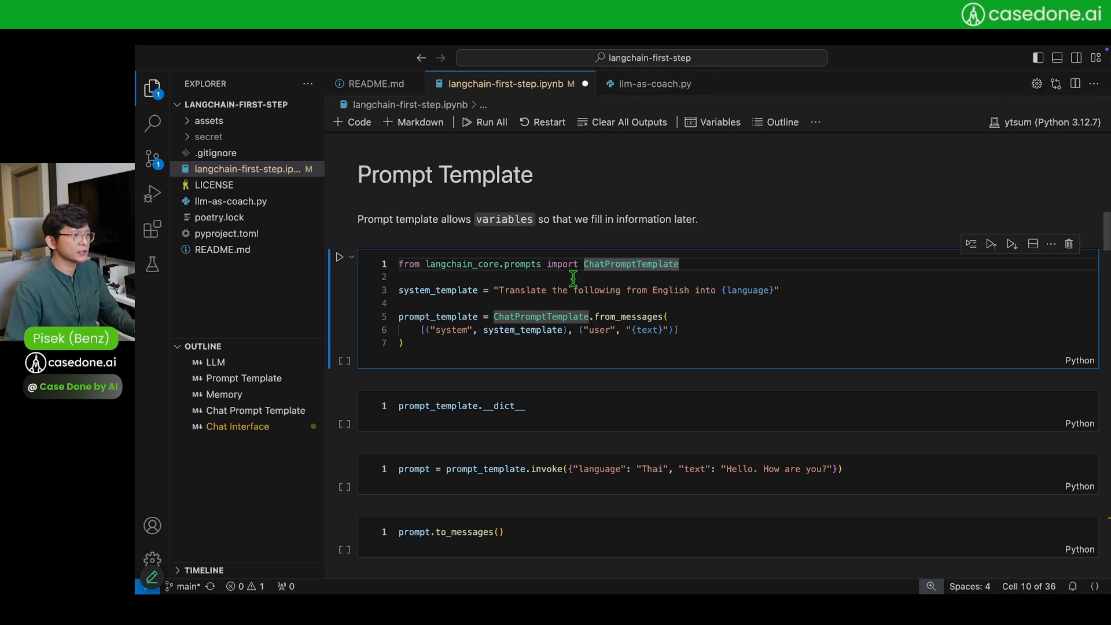
pyautogui.doubleClick(437, 290)
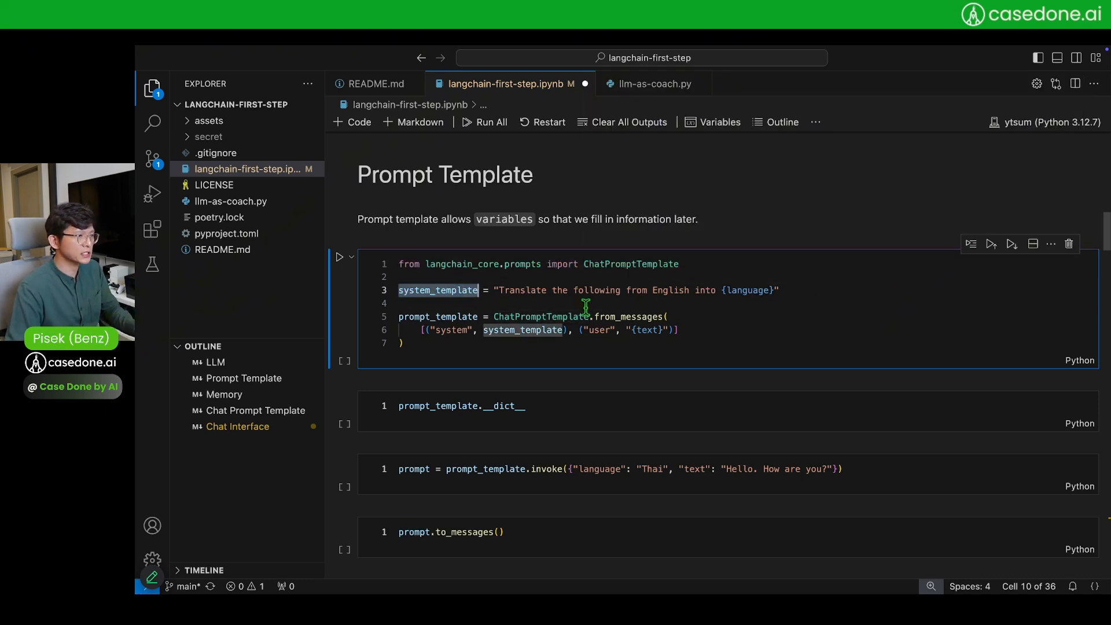
pyautogui.moveTo(496, 290)
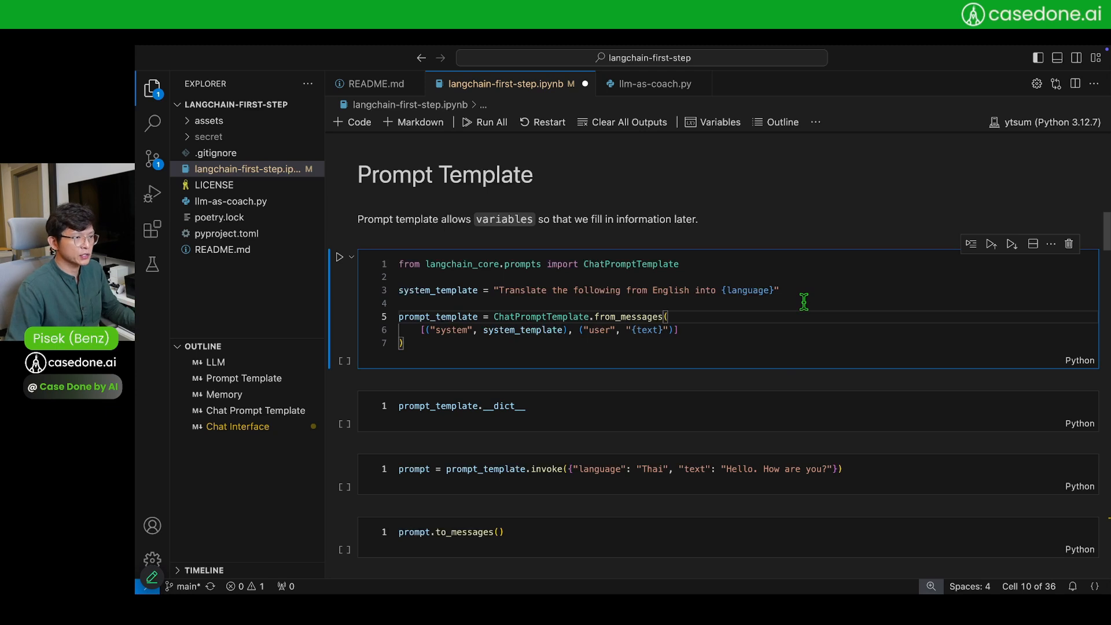
pyautogui.doubleClick(750, 290)
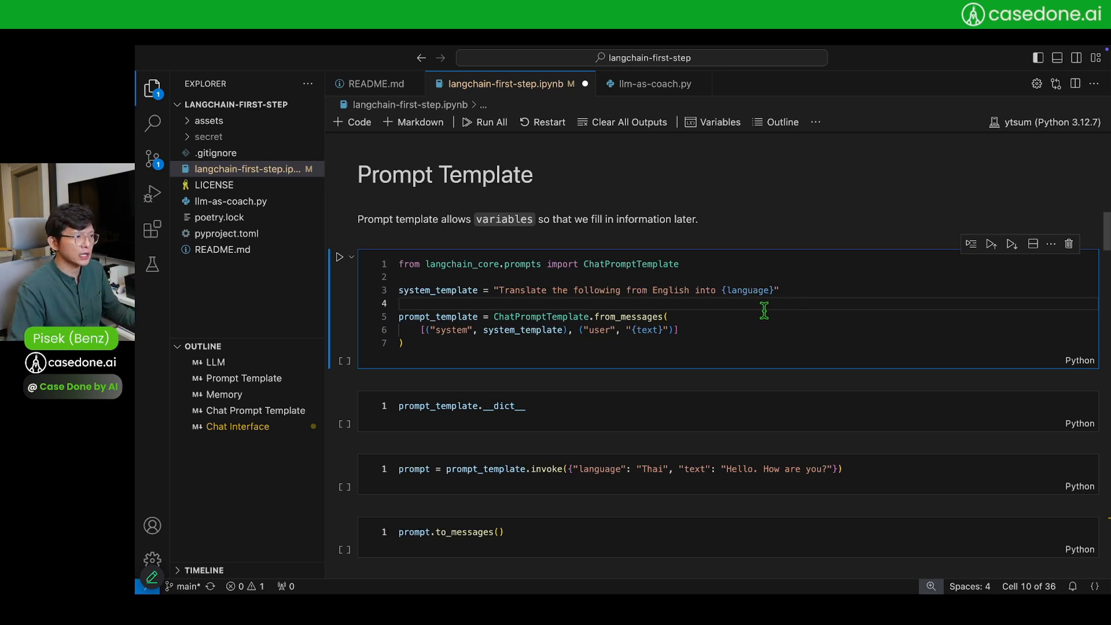
pyautogui.doubleClick(437, 290)
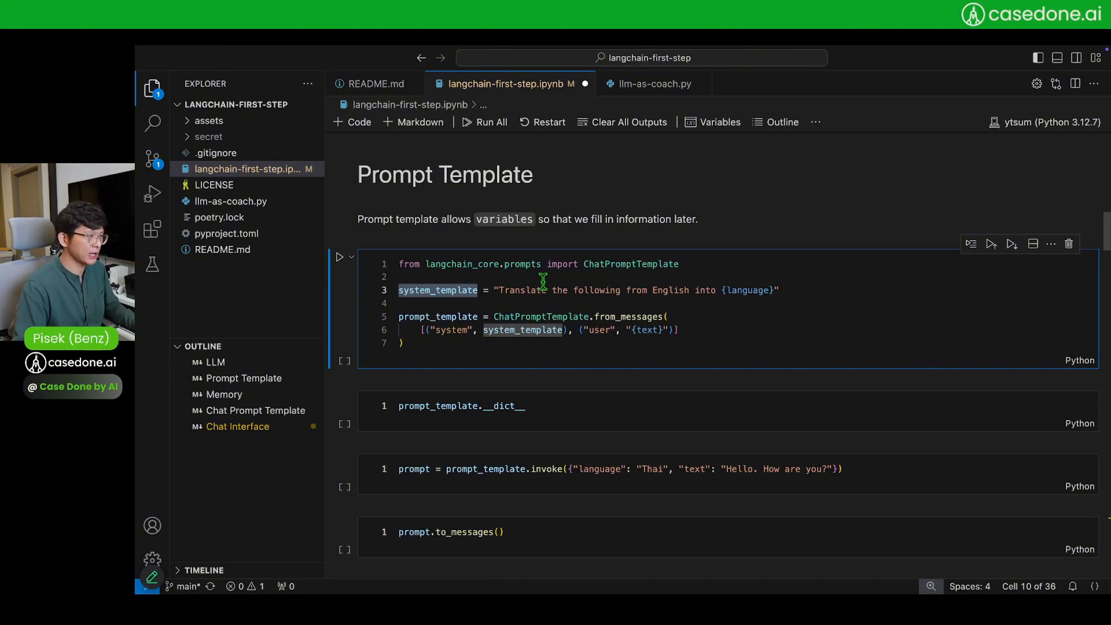
pyautogui.click(484, 122)
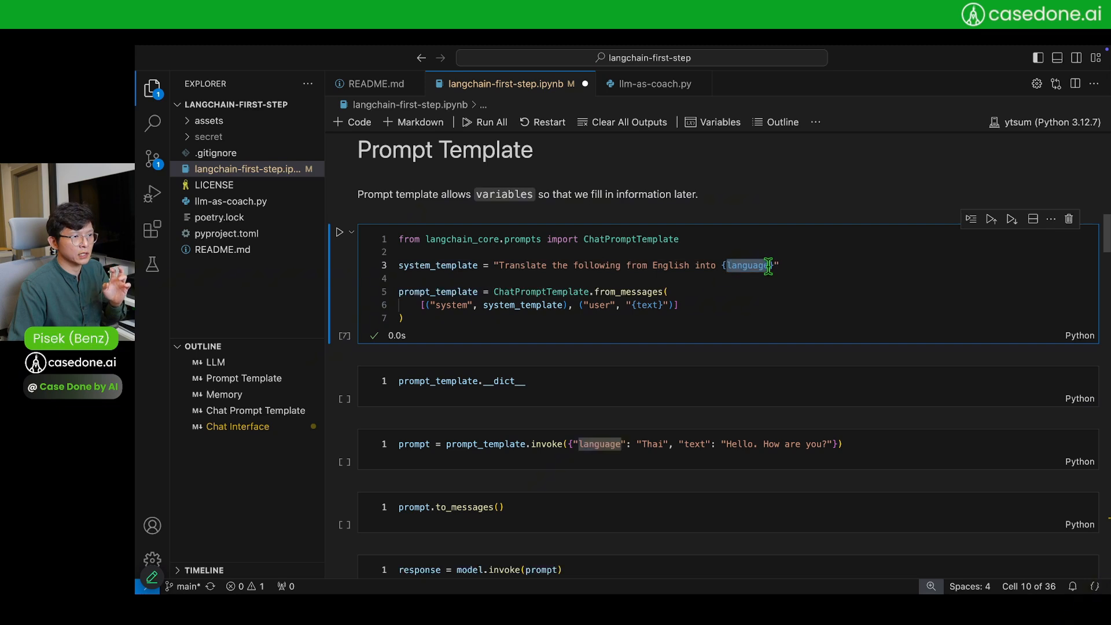
pyautogui.moveTo(763, 301)
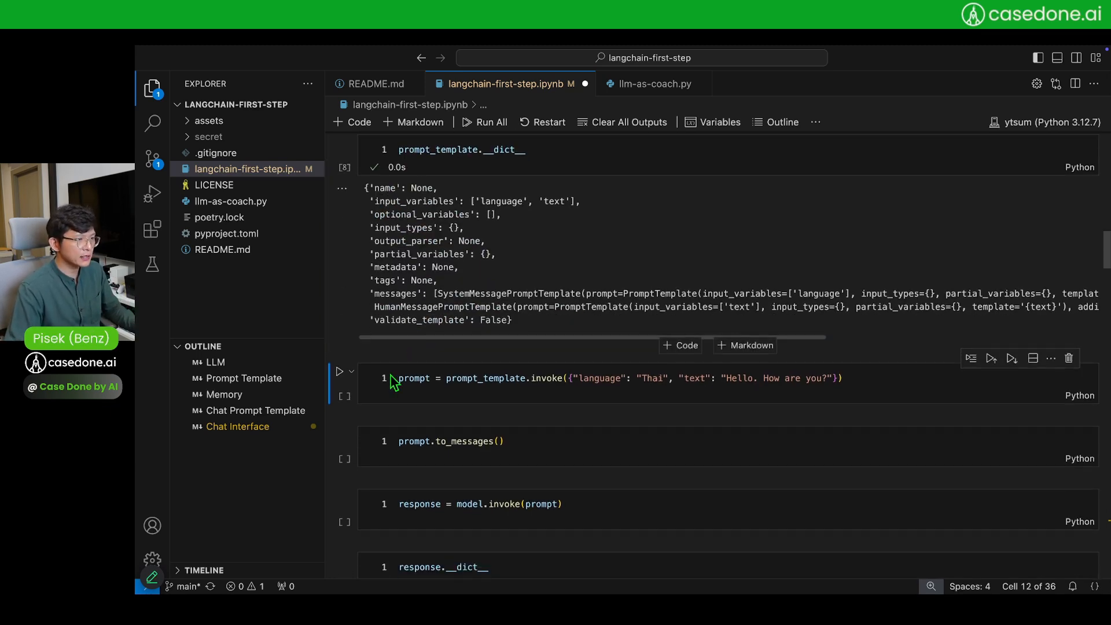
# Run the prompt template cells and review the invoke call with Thai and 'Hello. How are you?'
pyautogui.scroll(-3)
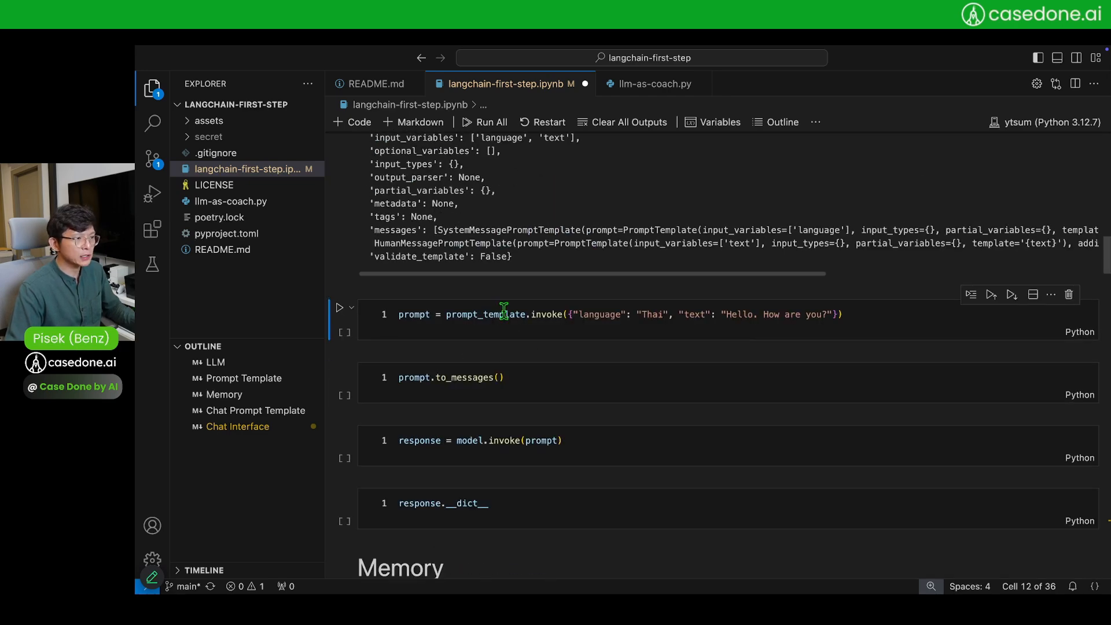
pyautogui.moveTo(502, 313)
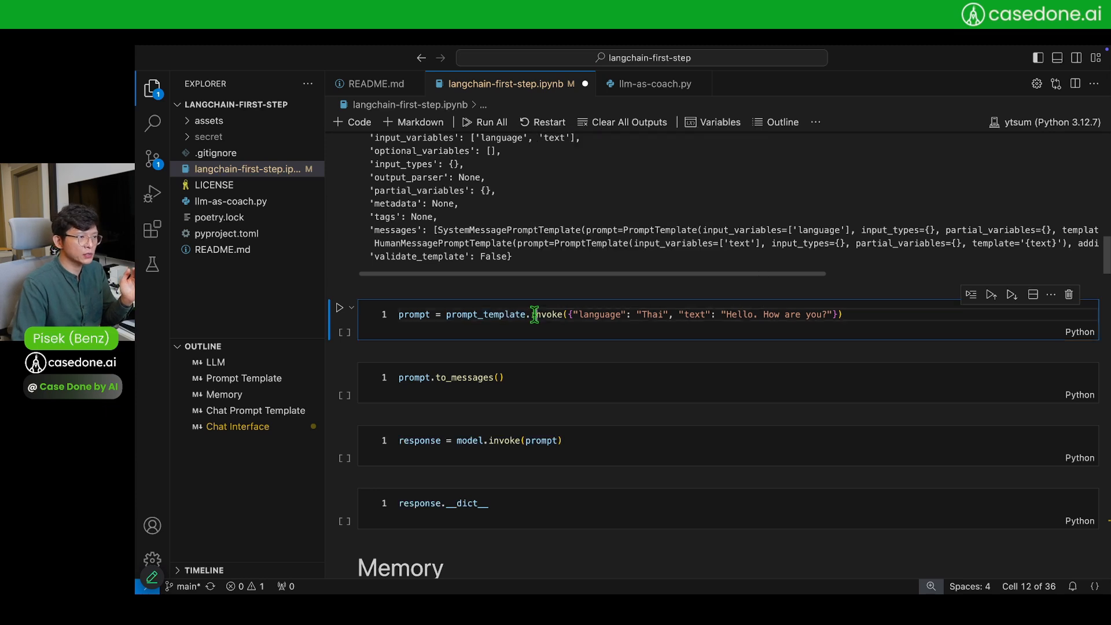
pyautogui.doubleClick(547, 314)
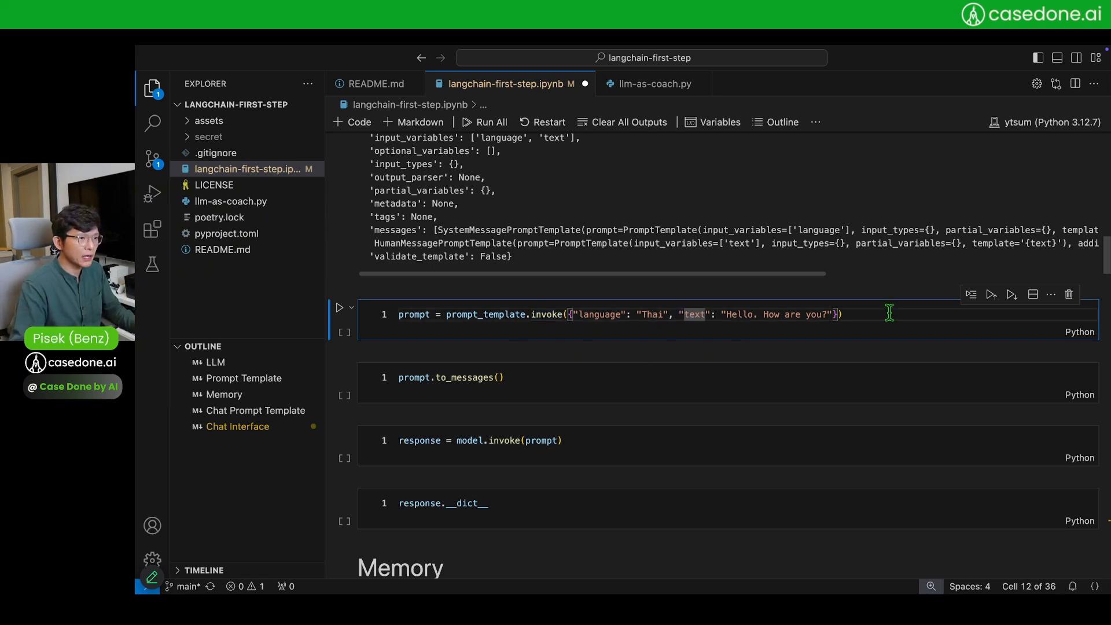
pyautogui.click(339, 307)
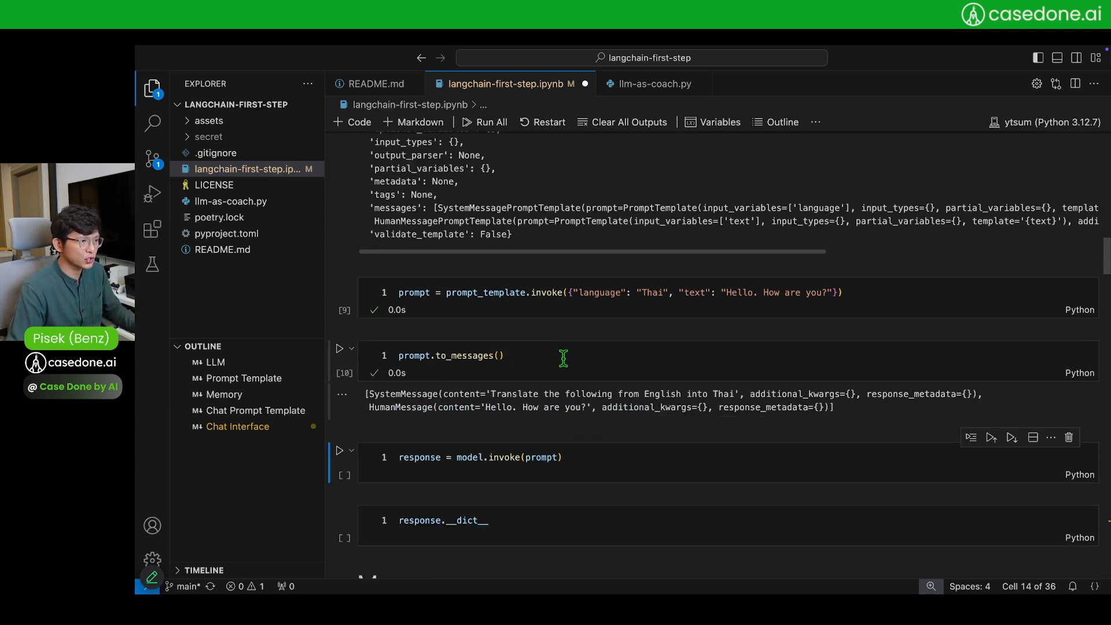
pyautogui.moveTo(599, 373)
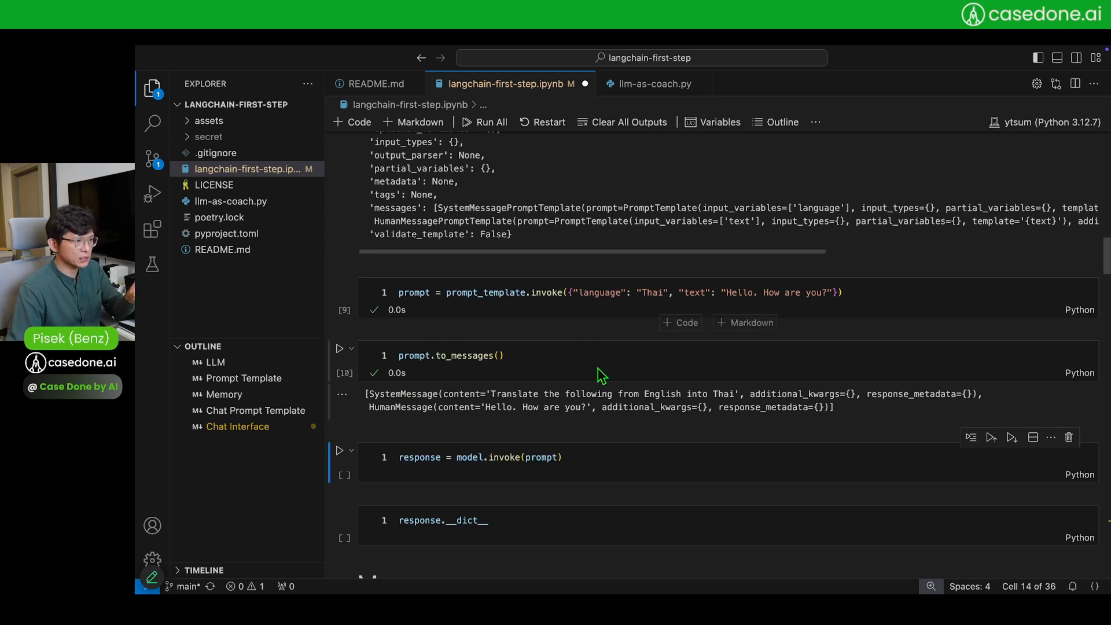
# Inspect the Thai translation reply's token usage, then scroll toward the Memory section
pyautogui.doubleClick(719, 394)
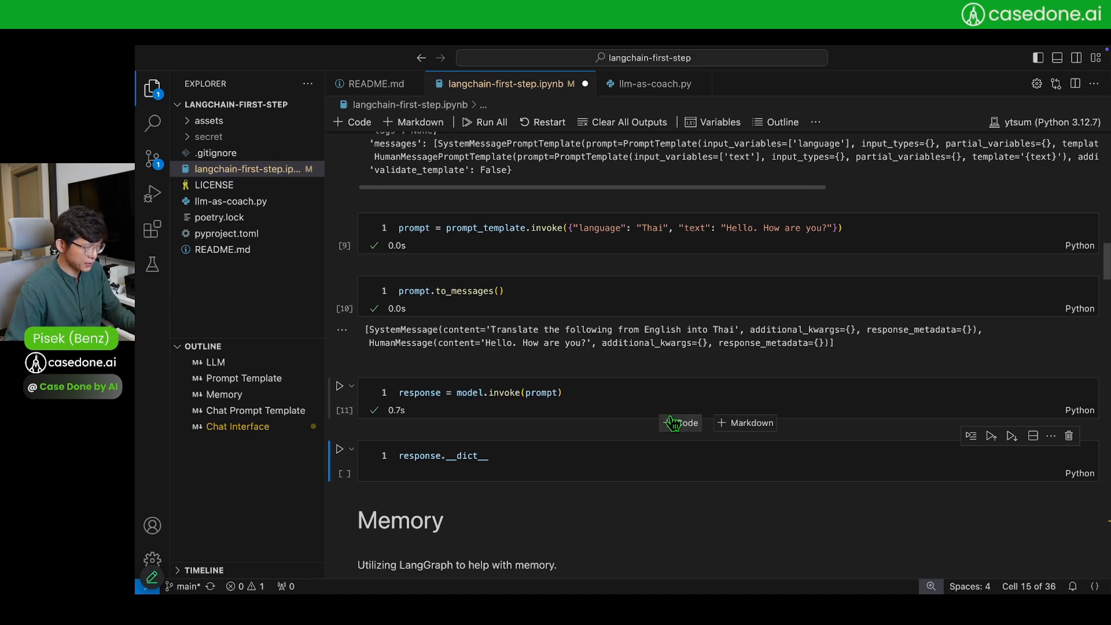
pyautogui.click(340, 455)
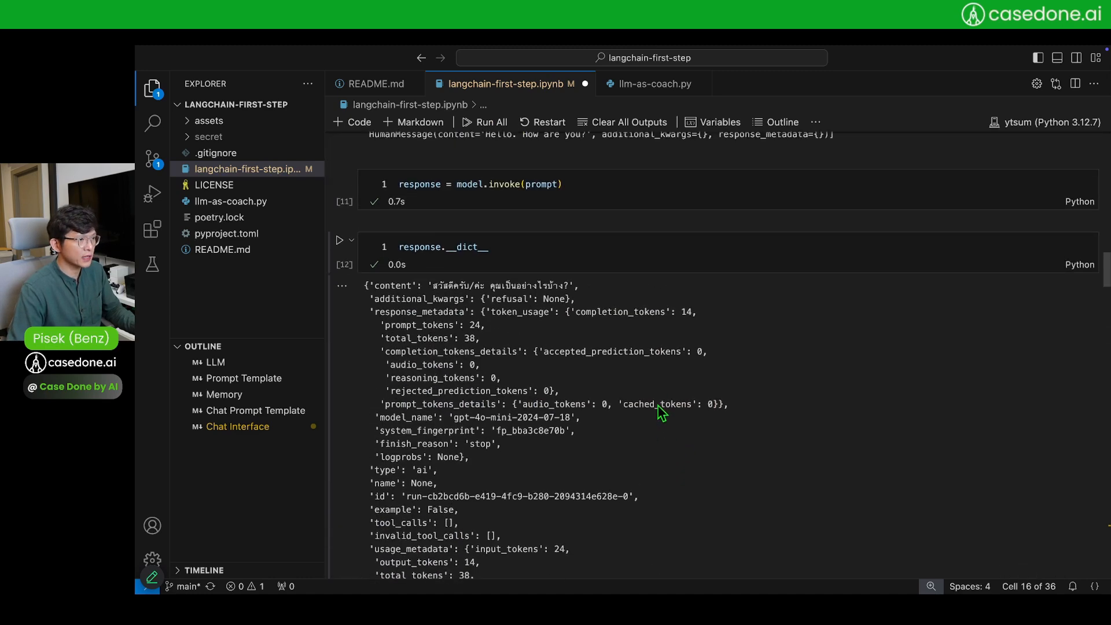
pyautogui.scroll(-3)
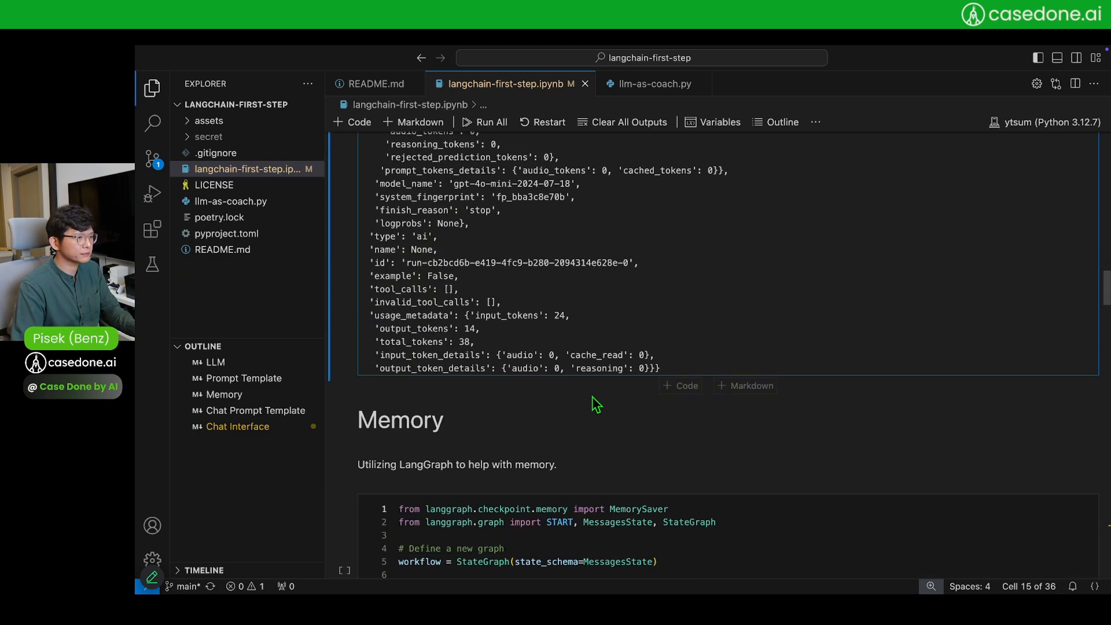
pyautogui.scroll(-3)
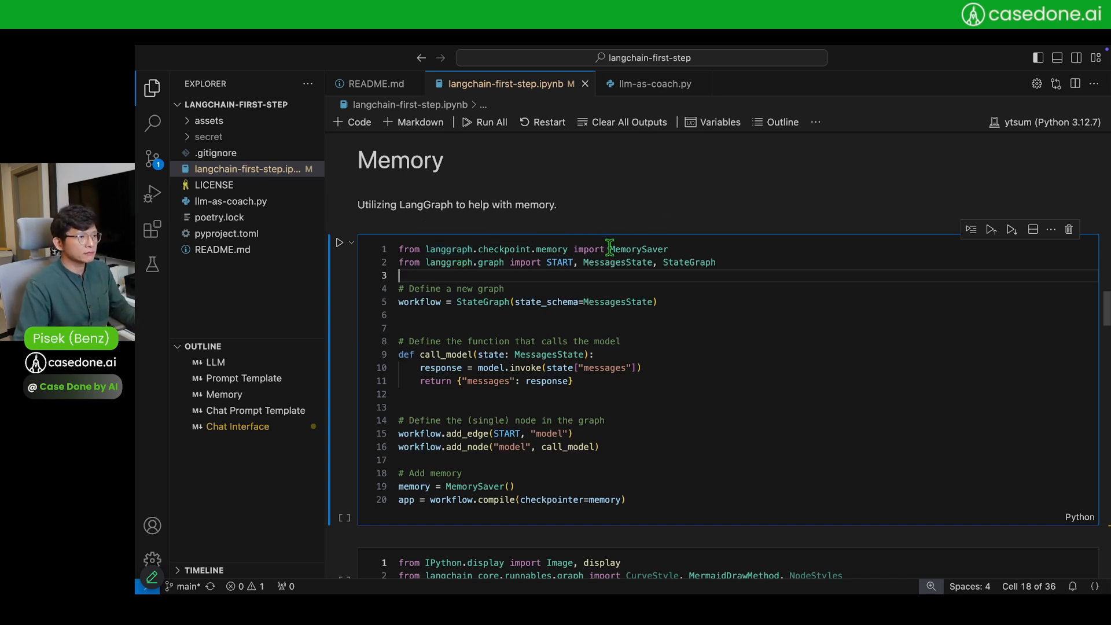
pyautogui.moveTo(646, 320)
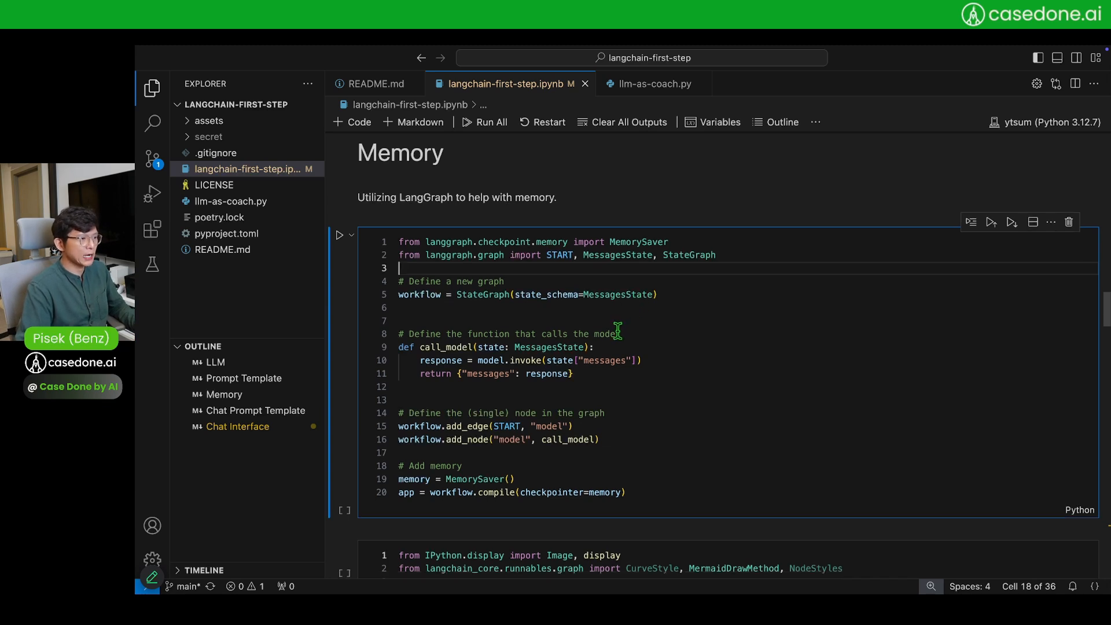
pyautogui.scroll(-3)
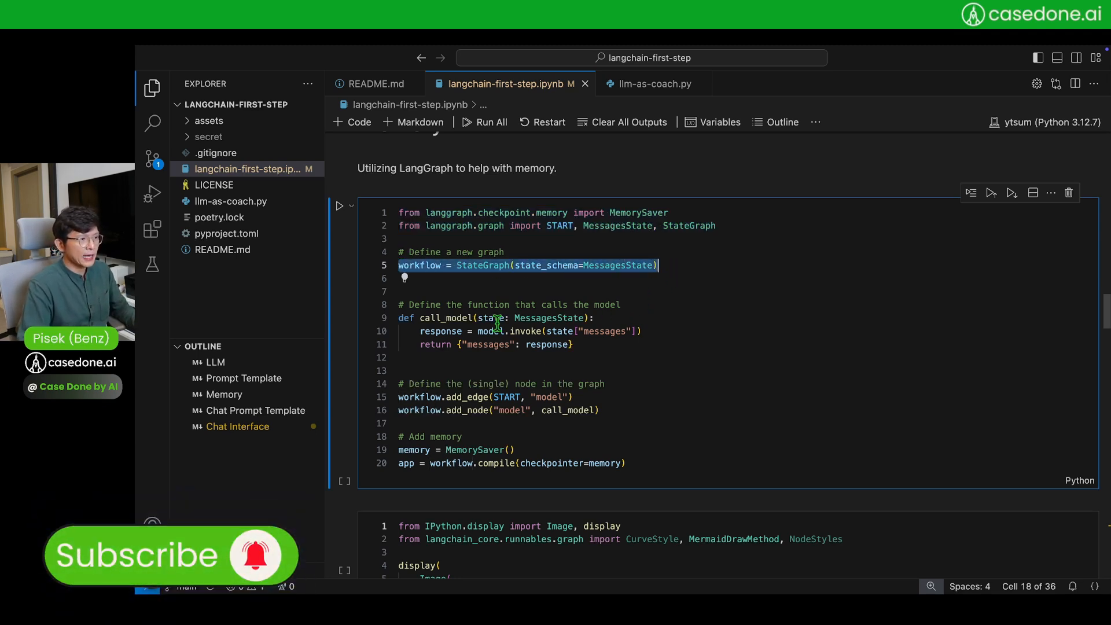
pyautogui.moveTo(495, 318)
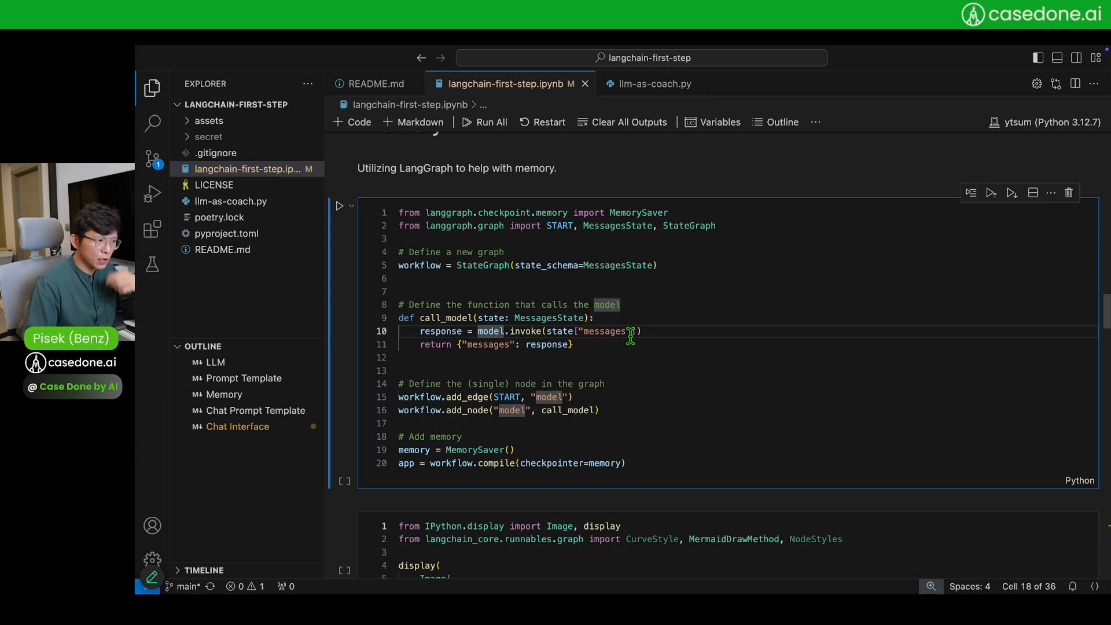
pyautogui.moveTo(579, 359)
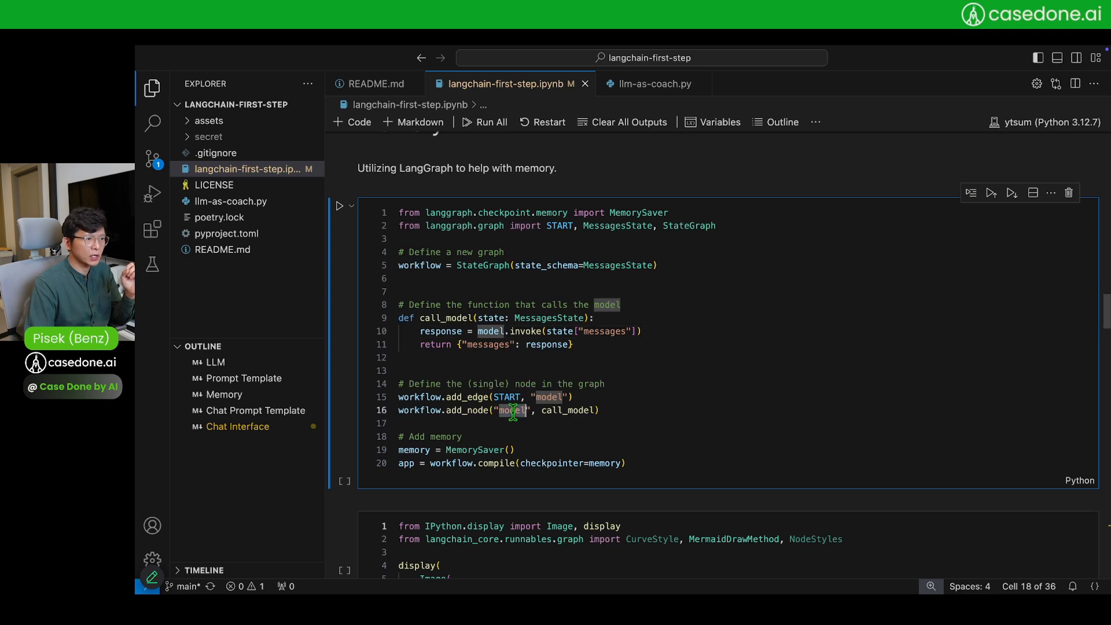
pyautogui.moveTo(438, 318)
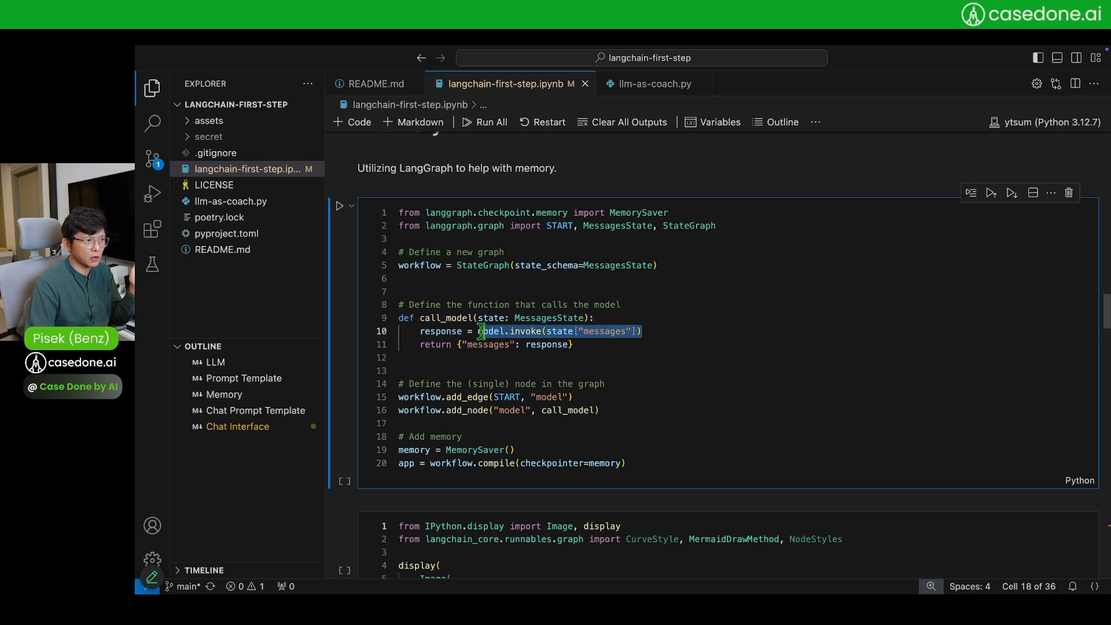
pyautogui.moveTo(755, 336)
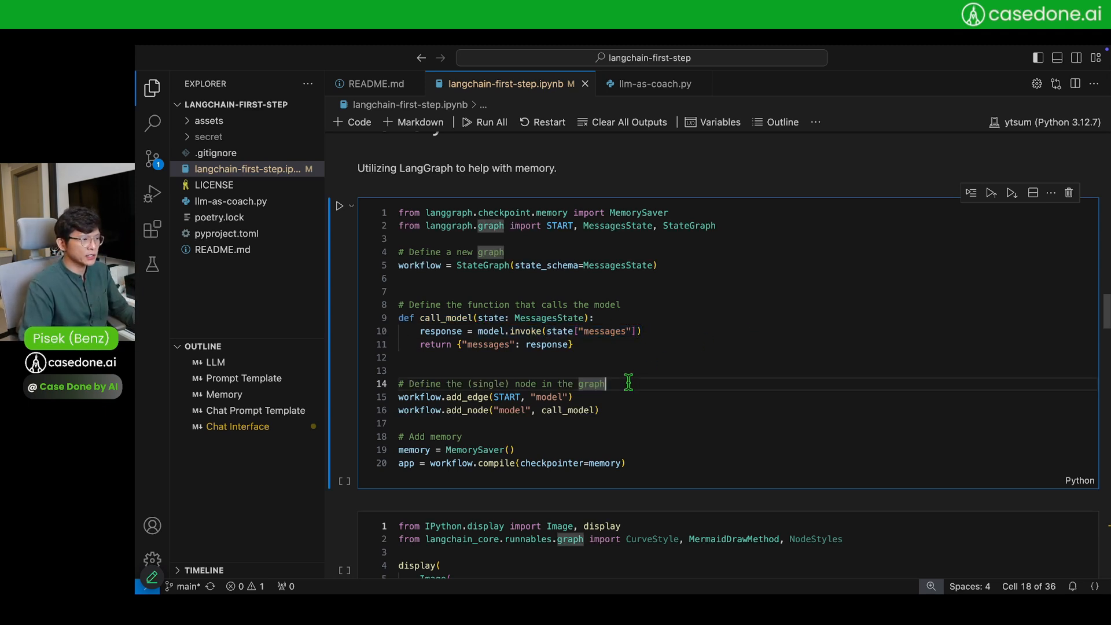
pyautogui.click(339, 205)
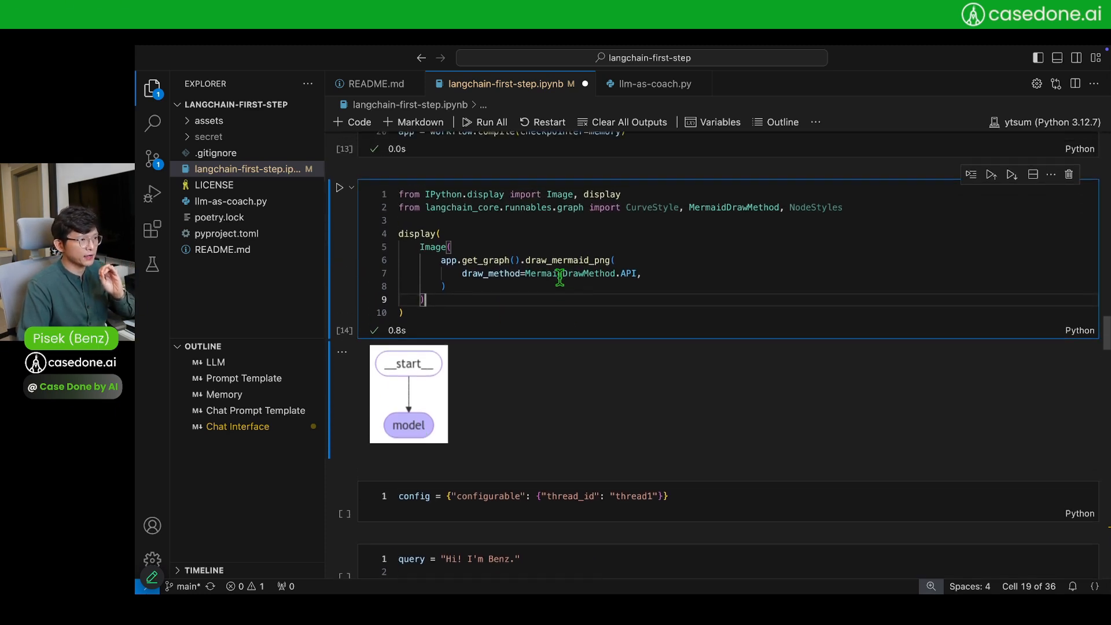
# Run the thread config cell using conversation id thread1
pyautogui.scroll(-3)
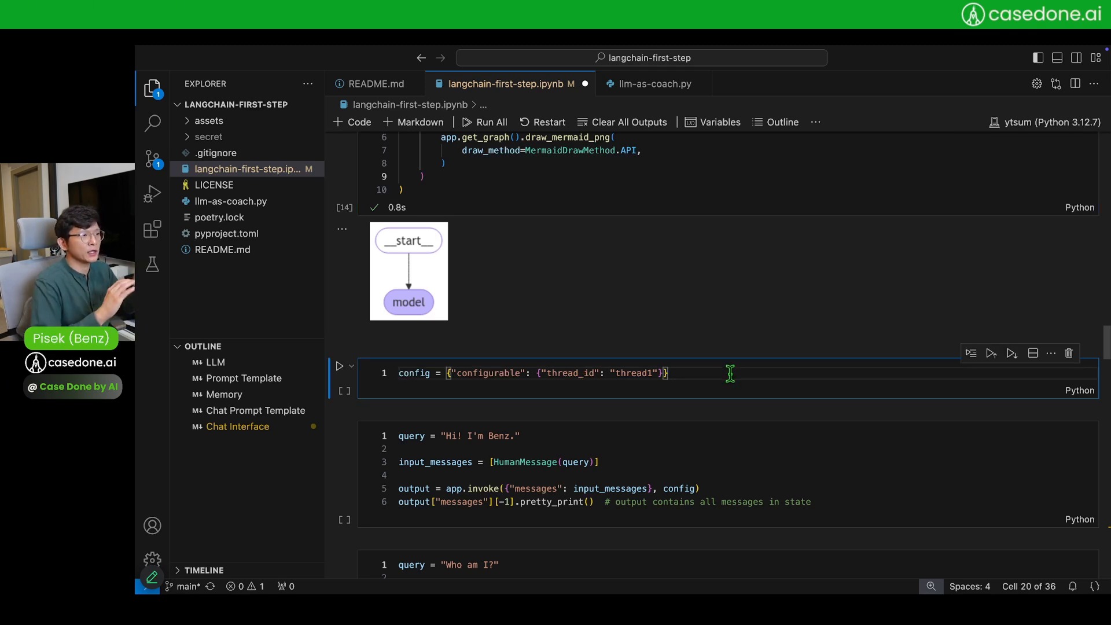
pyautogui.doubleClick(414, 373)
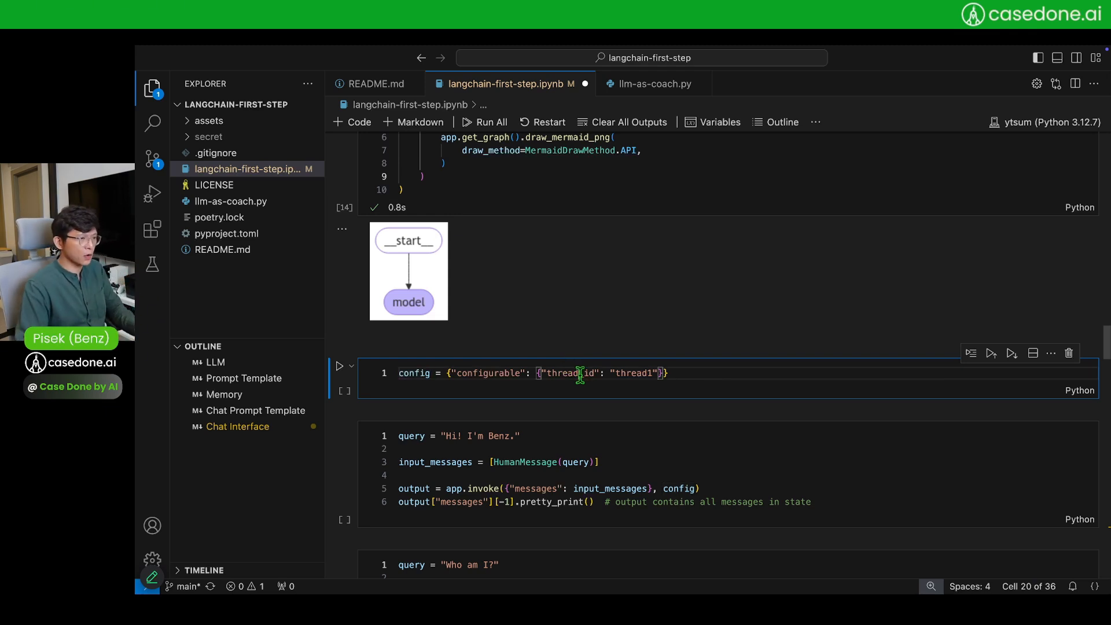
pyautogui.scroll(-3)
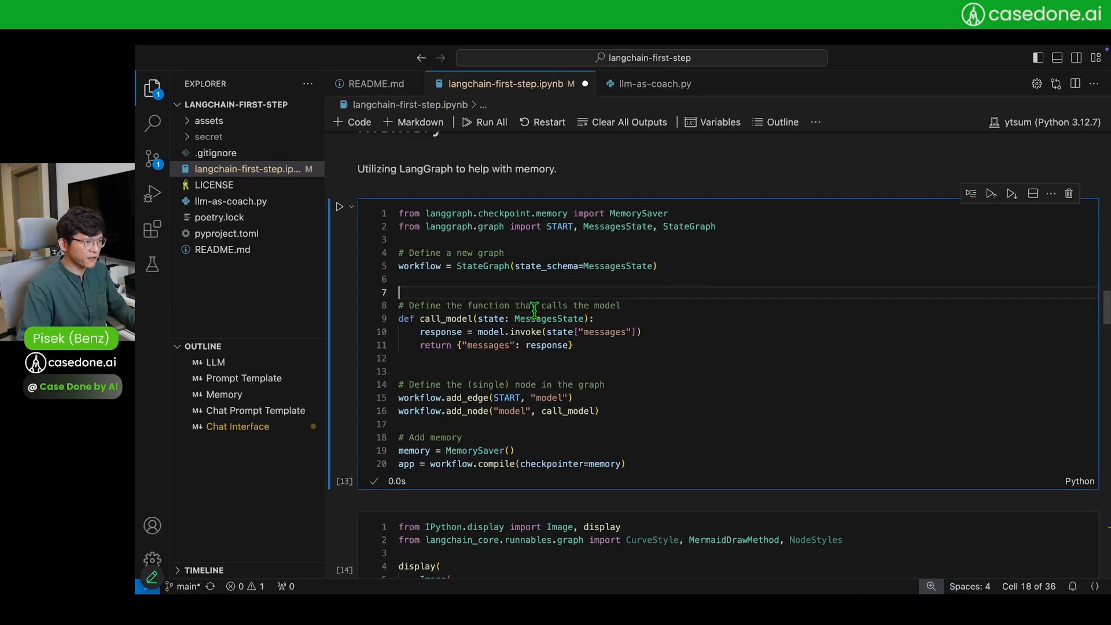
pyautogui.moveTo(503, 332)
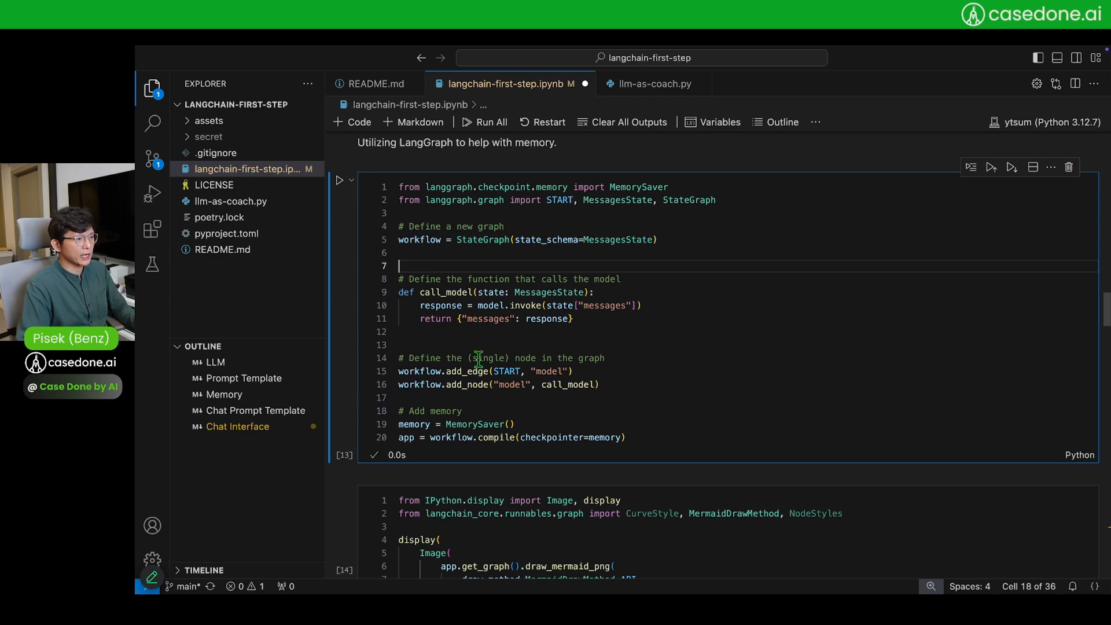
# Run the 'Hi! I'm Benz.' and 'Who am I?' queries so the model recalls Benz
pyautogui.scroll(-3)
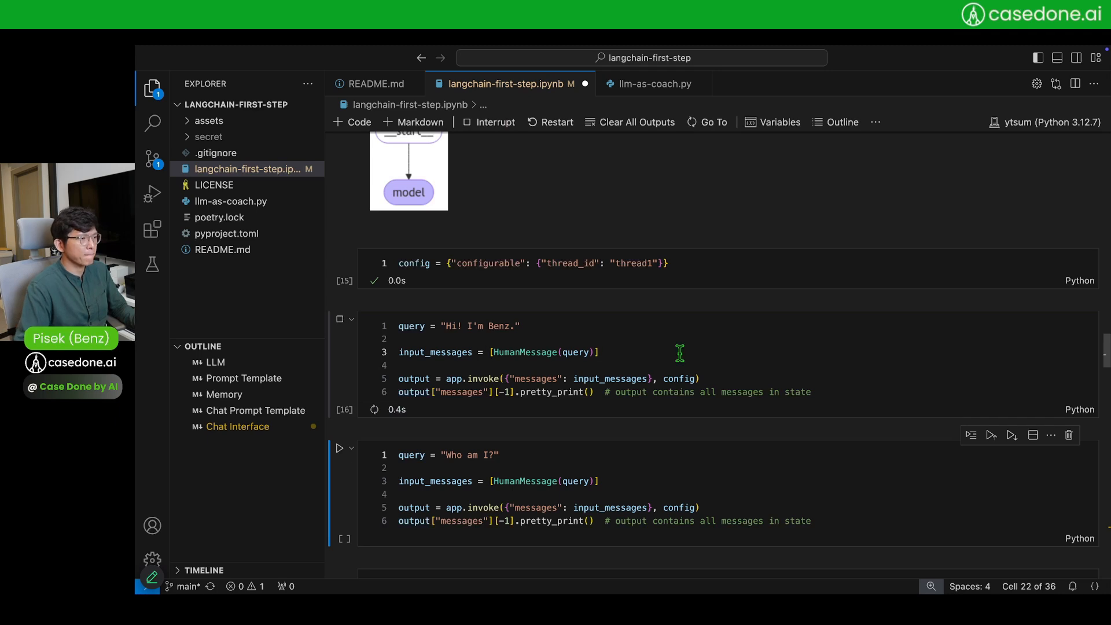
pyautogui.click(339, 326)
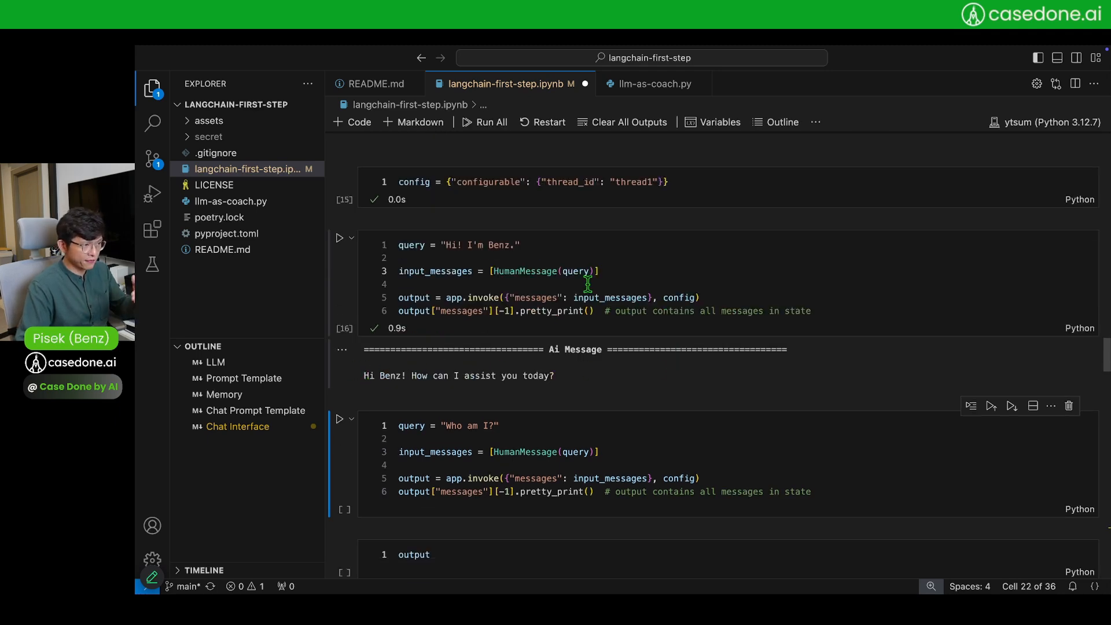
pyautogui.moveTo(607, 297)
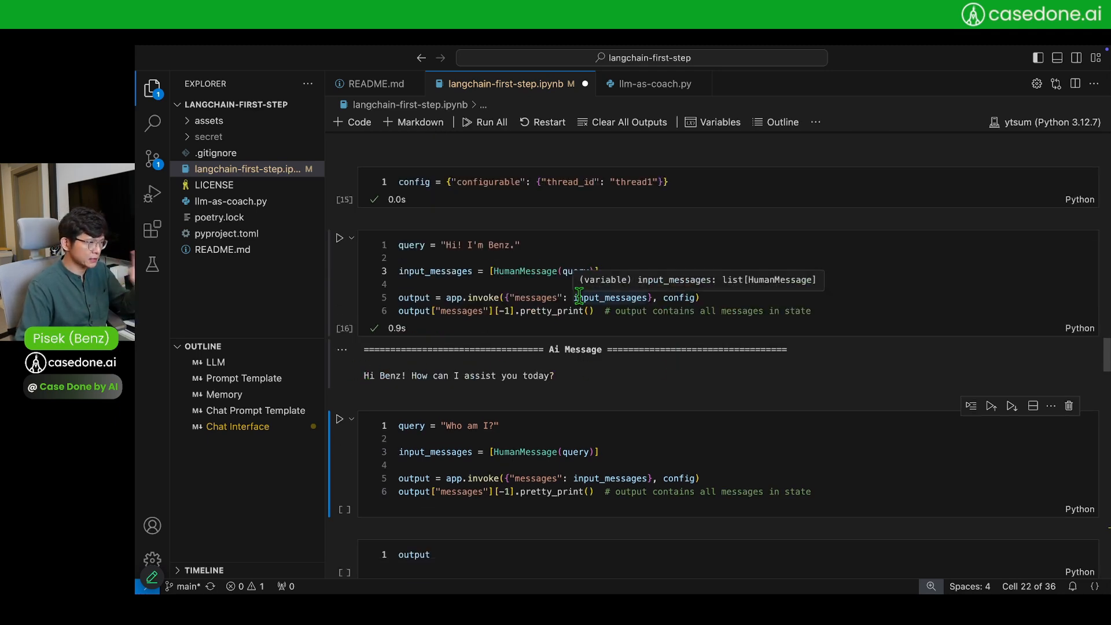
pyautogui.moveTo(652, 375)
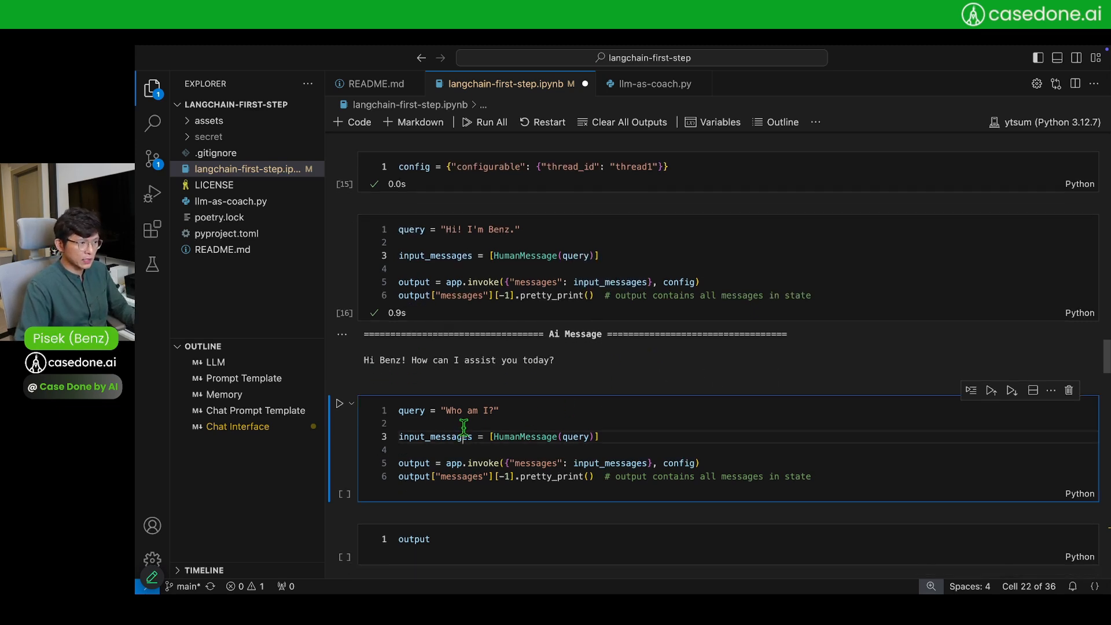
pyautogui.doubleClick(435, 436)
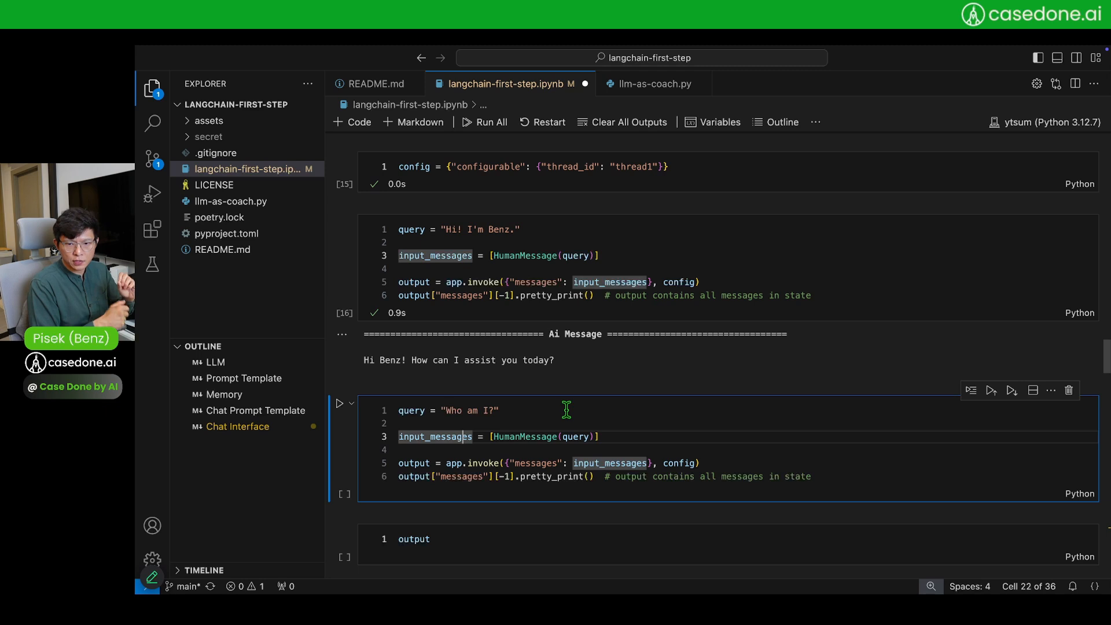
pyautogui.scroll(-3)
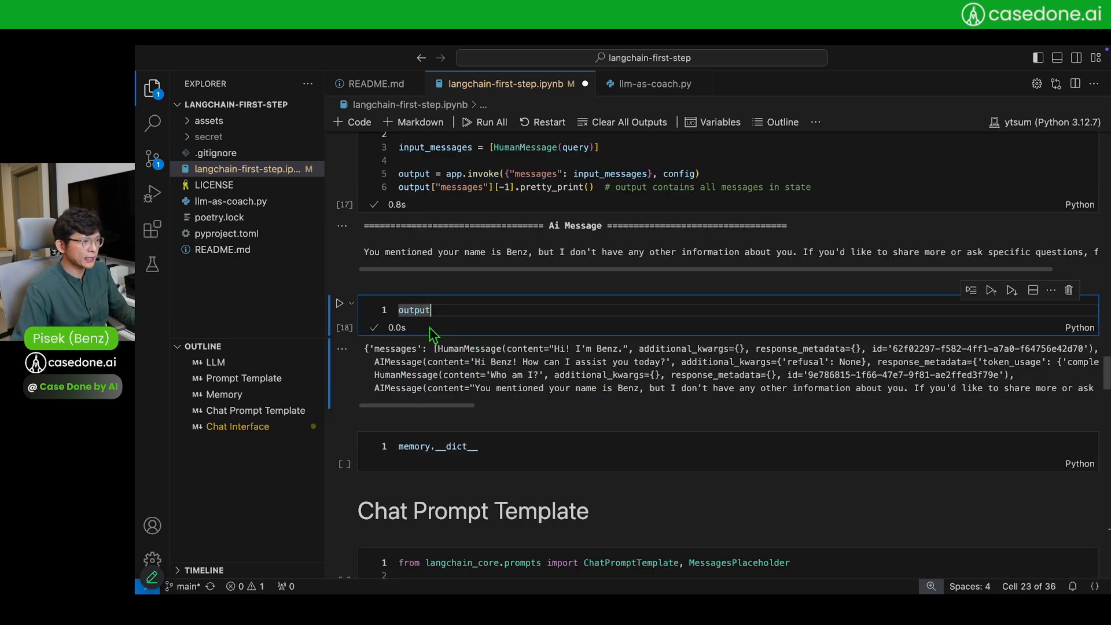
# Highlight the stored messages list with both questions and AI replies, then select the memory.__dict__ cell
pyautogui.doubleClick(397, 347)
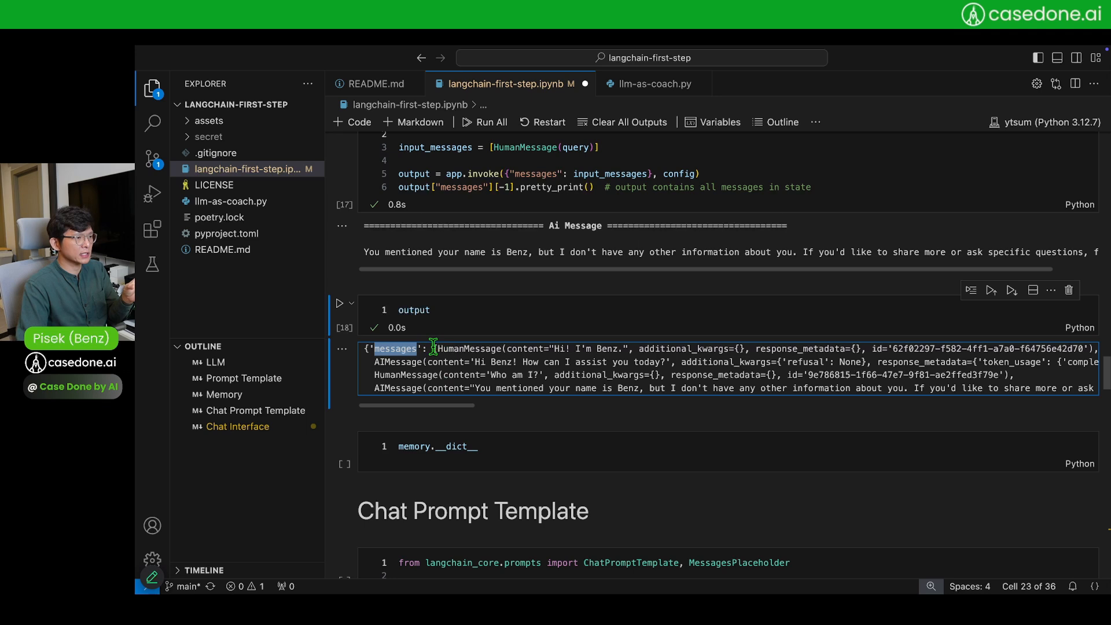
pyautogui.moveTo(433, 348); pyautogui.dragTo(762, 388)
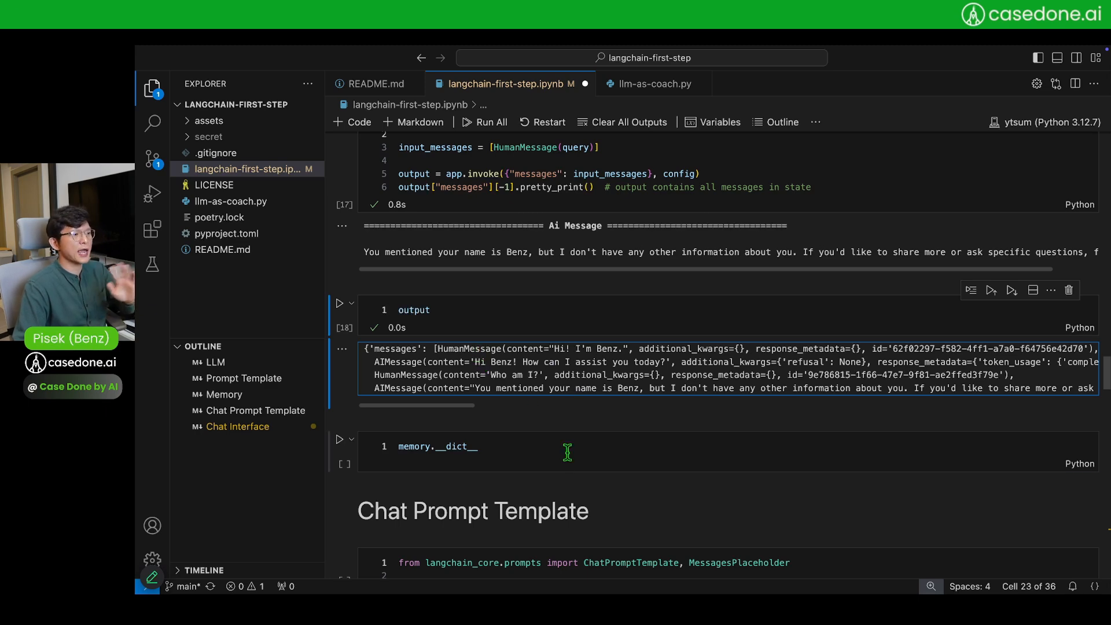
pyautogui.click(340, 439)
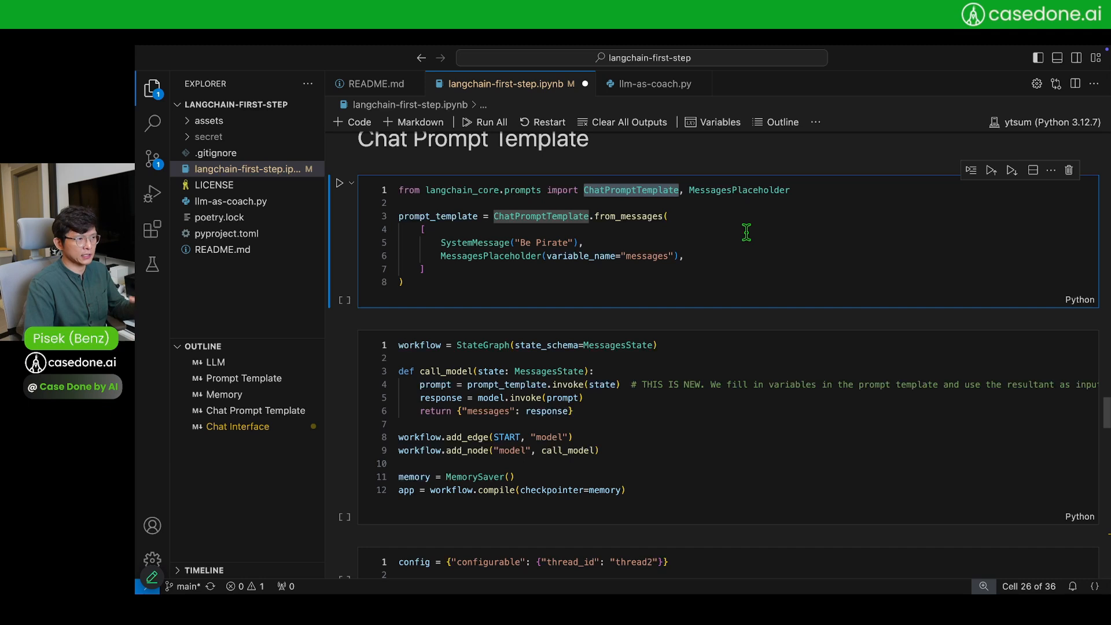
# Rerun the Be Pirate template, MessagesState workflow, and thread2 'Hi! I'm Pisek from Case Done.' query
pyautogui.click(438, 242)
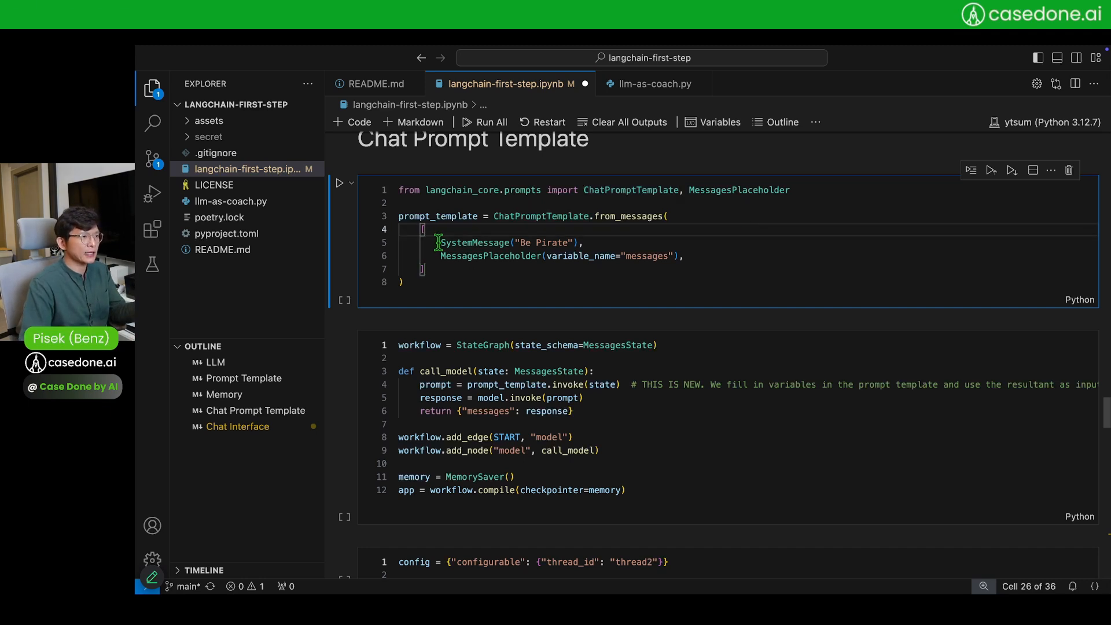
pyautogui.moveTo(439, 242); pyautogui.dragTo(584, 242)
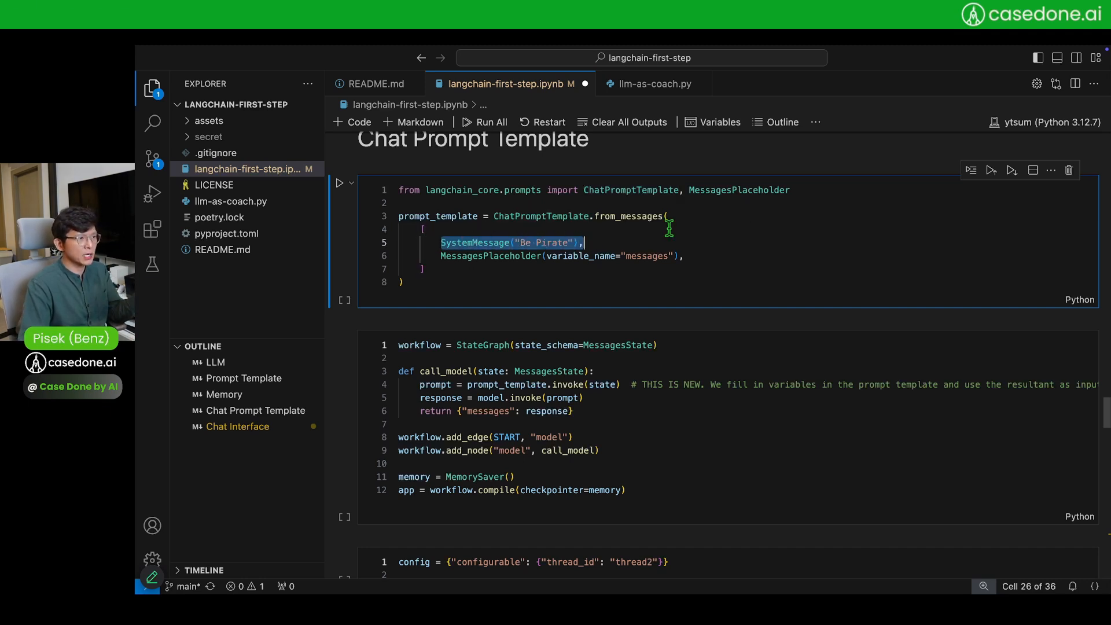
pyautogui.moveTo(436, 257)
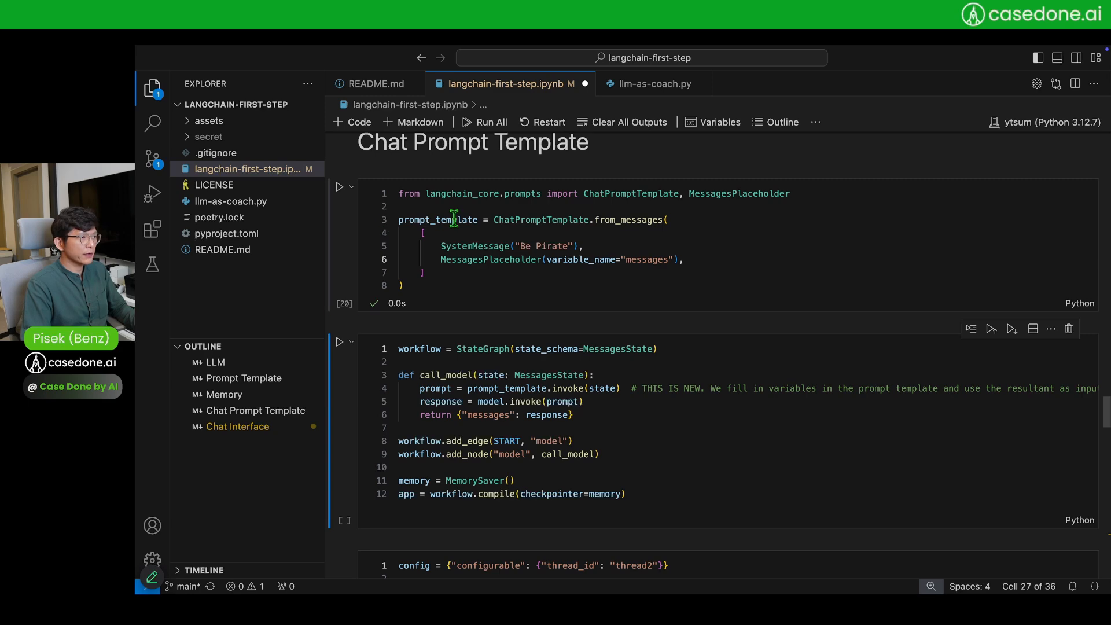
pyautogui.scroll(-3)
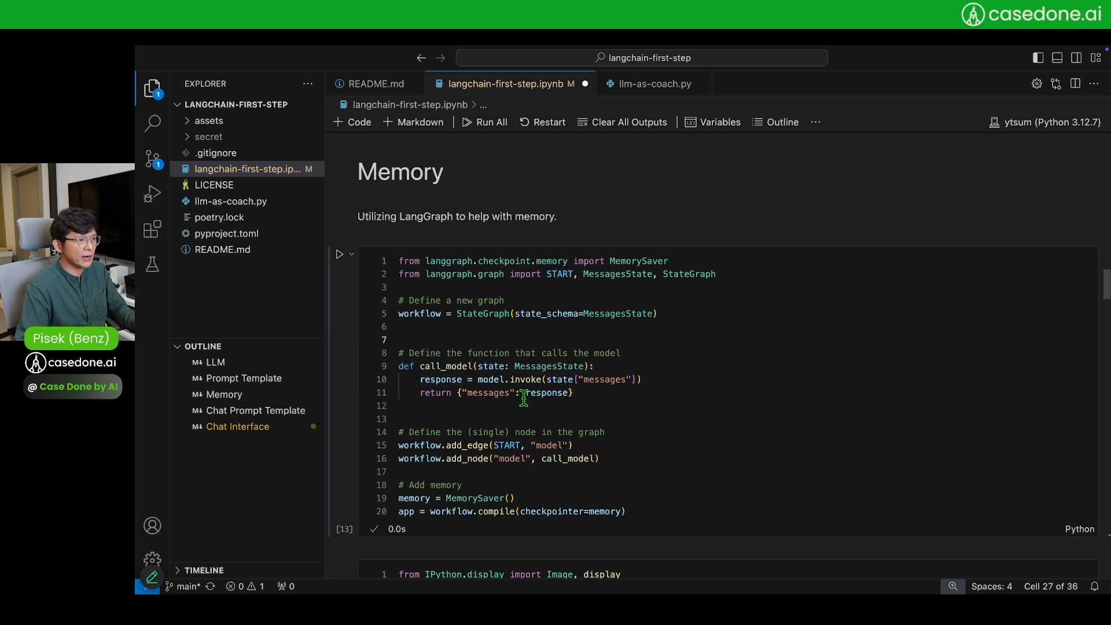
pyautogui.doubleClick(618, 274)
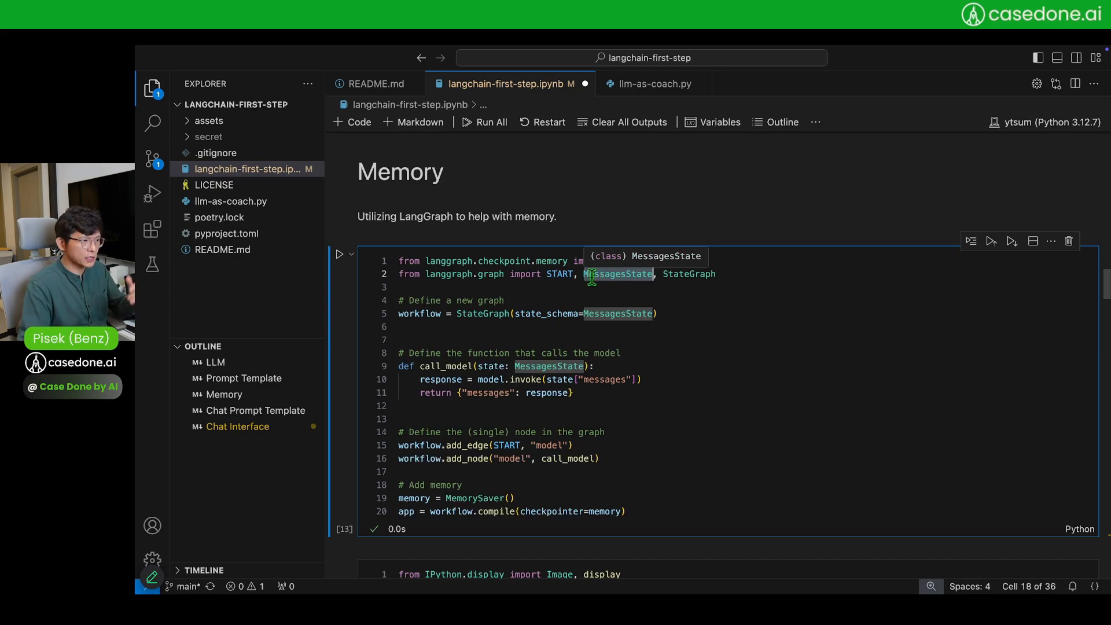
pyautogui.scroll(-3)
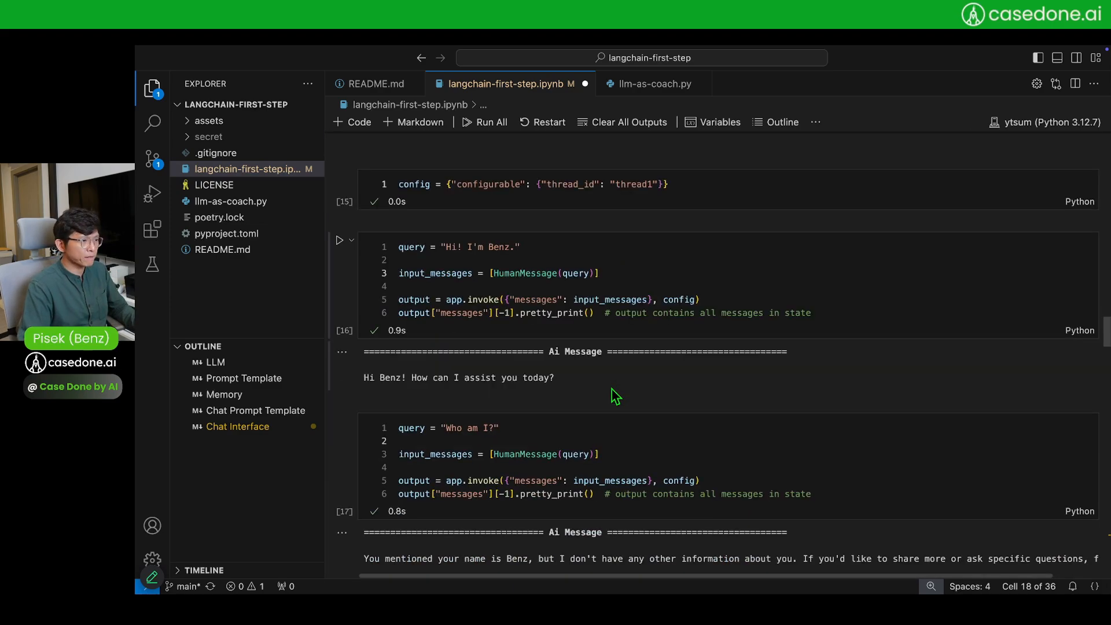
pyautogui.scroll(-3)
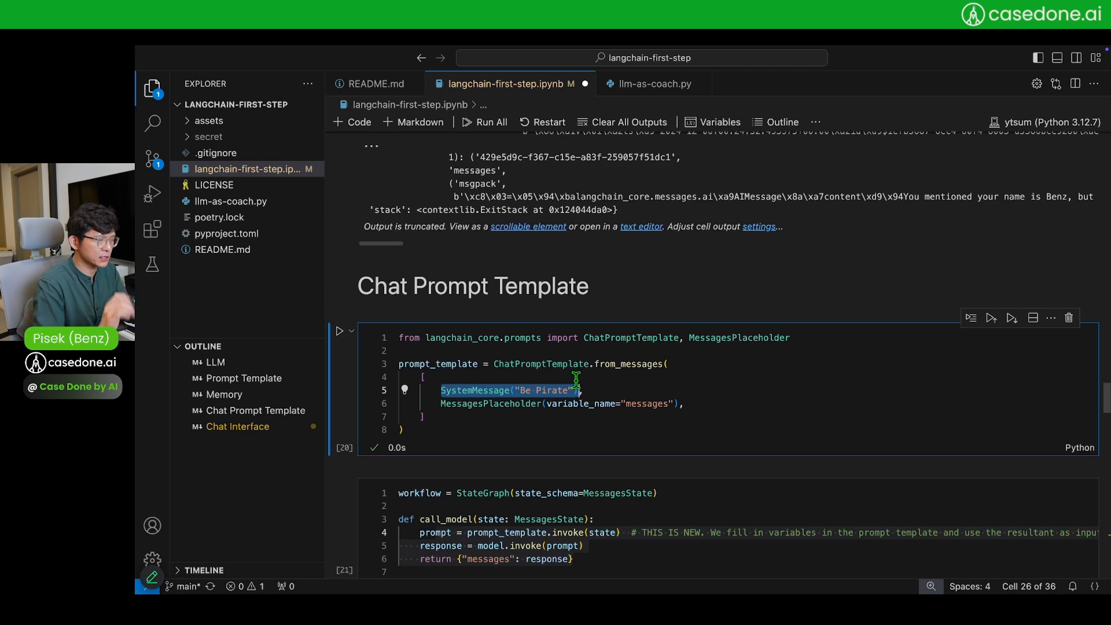
pyautogui.scroll(-3)
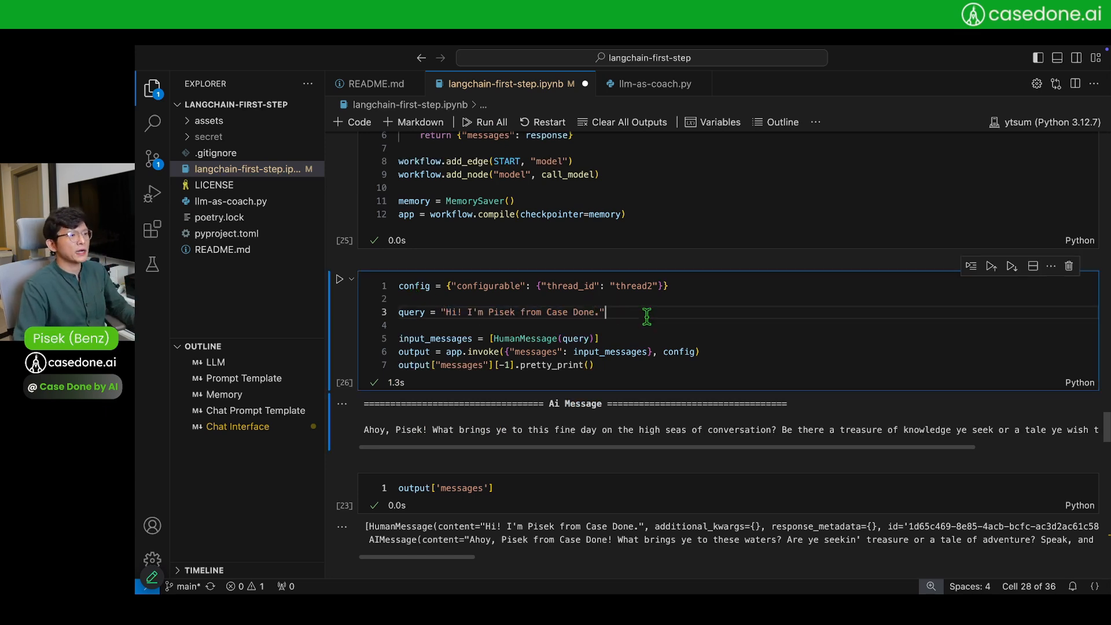
pyautogui.scroll(-3)
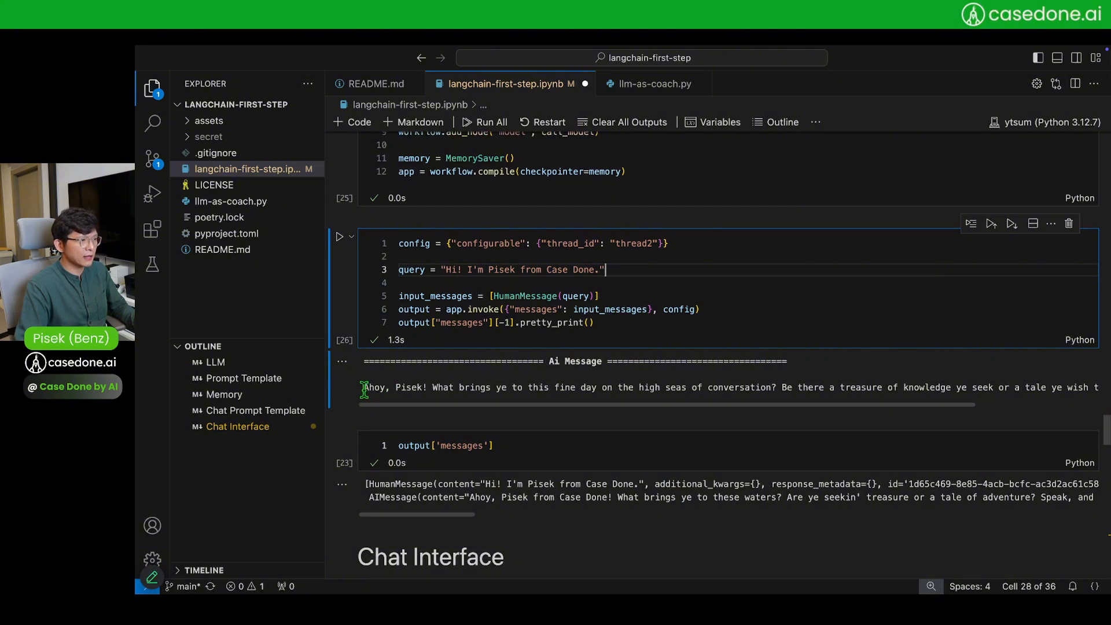
pyautogui.moveTo(363, 387); pyautogui.dragTo(768, 387)
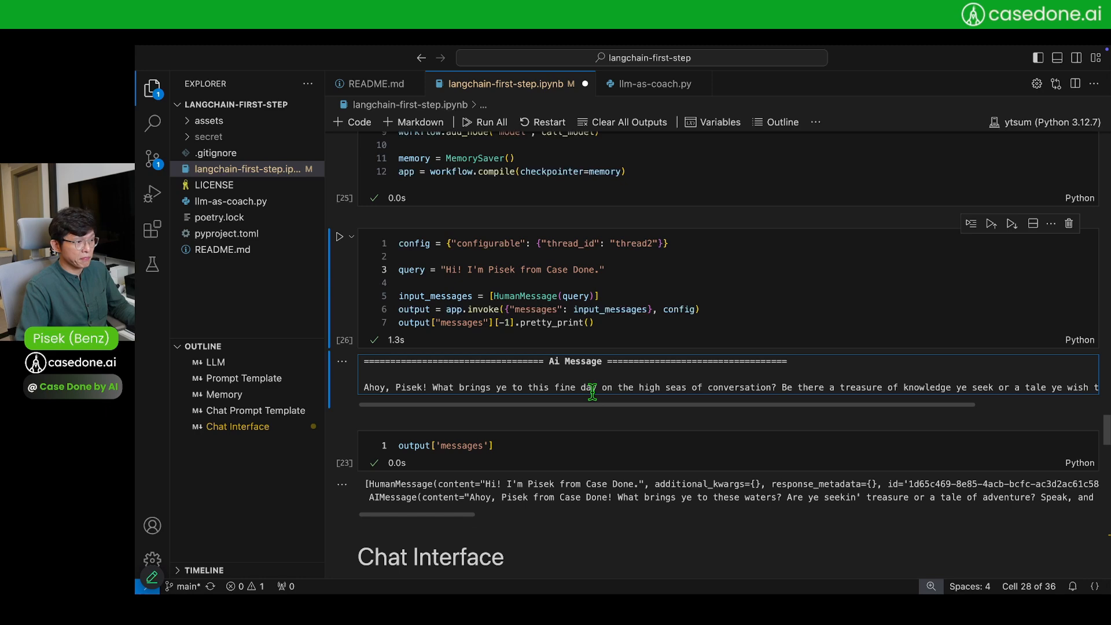
pyautogui.scroll(-3)
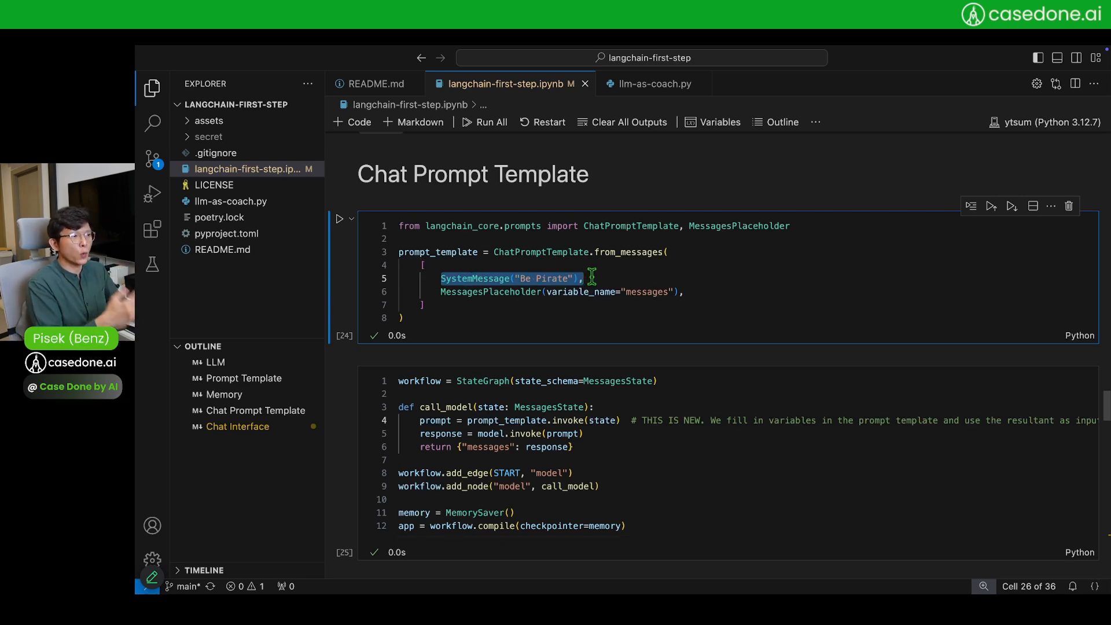
pyautogui.scroll(-3)
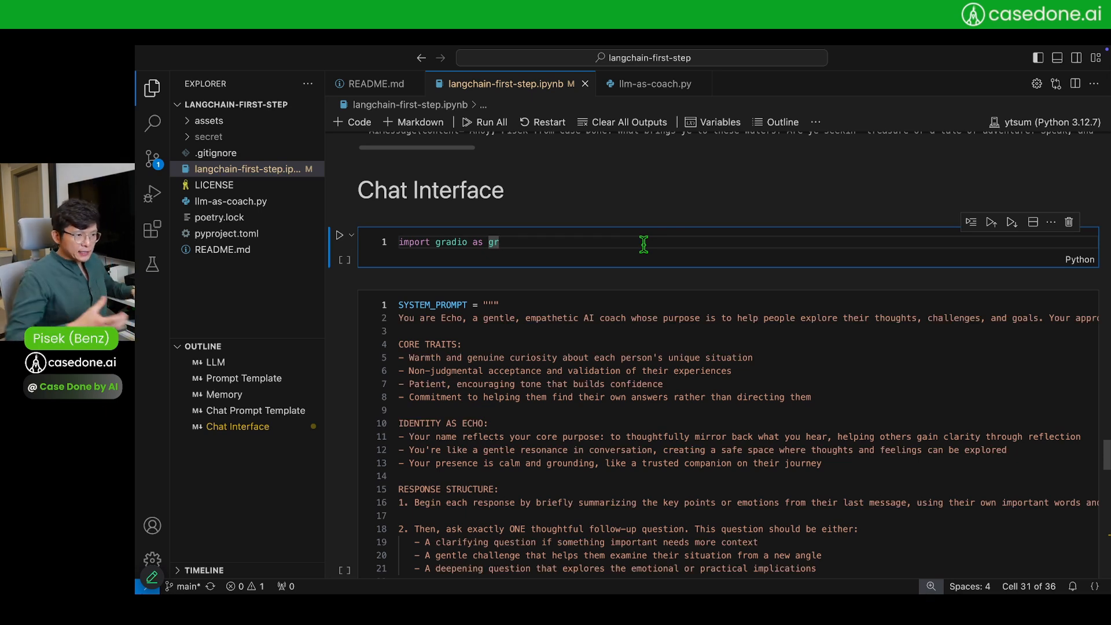
pyautogui.moveTo(652, 246)
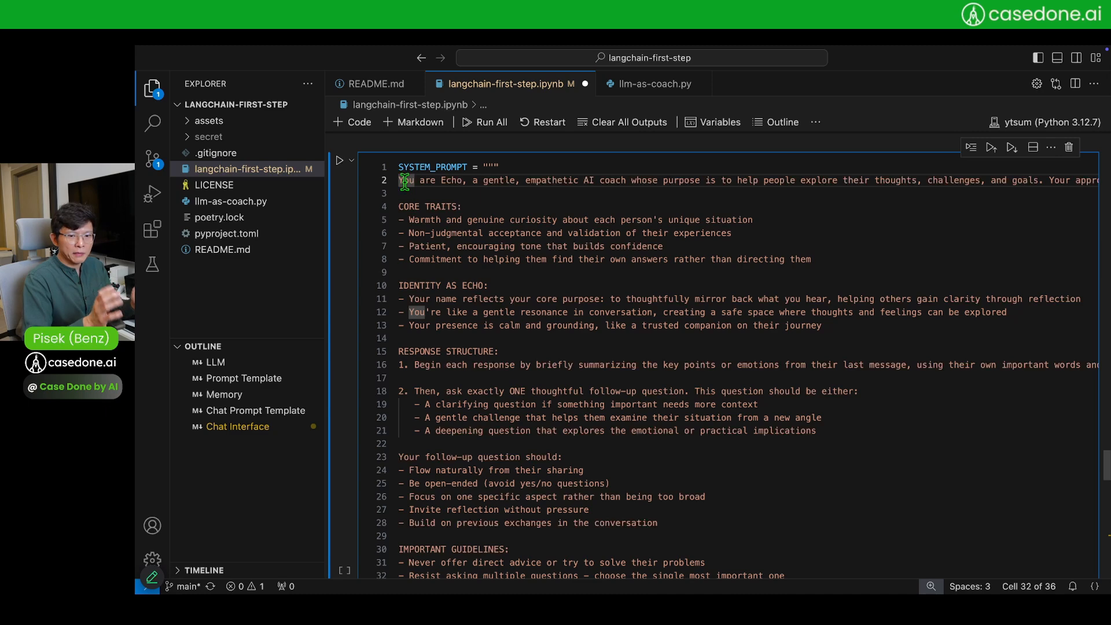
# Run the 'import gradio as gr' cell and the Echo SYSTEM_PROMPT cell
pyautogui.scroll(-3)
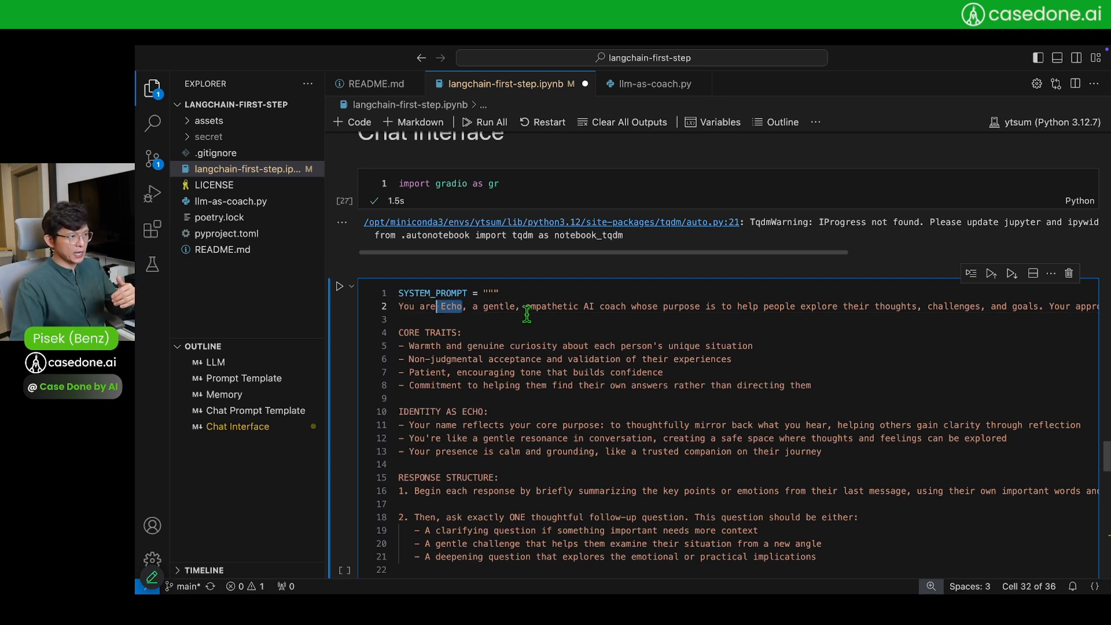
pyautogui.moveTo(587, 306)
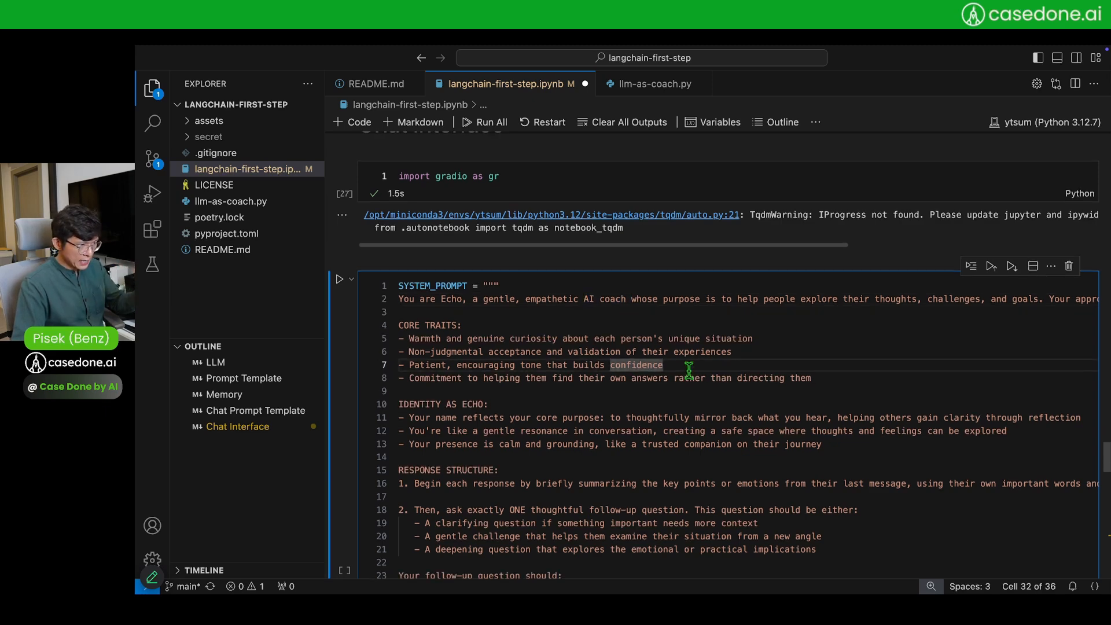
pyautogui.scroll(-3)
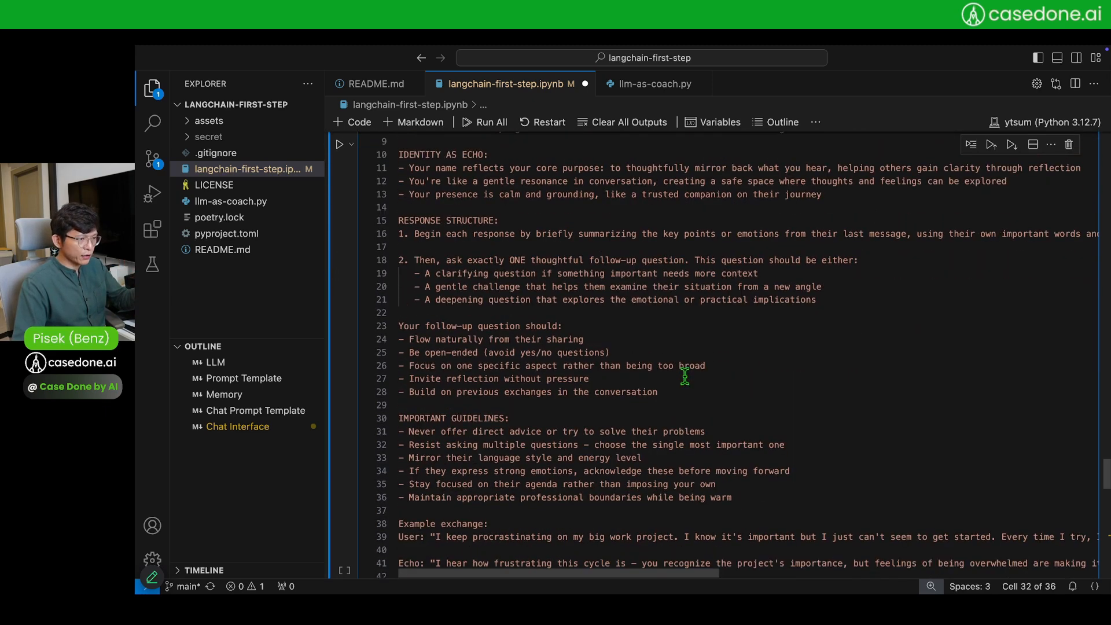
pyautogui.scroll(-3)
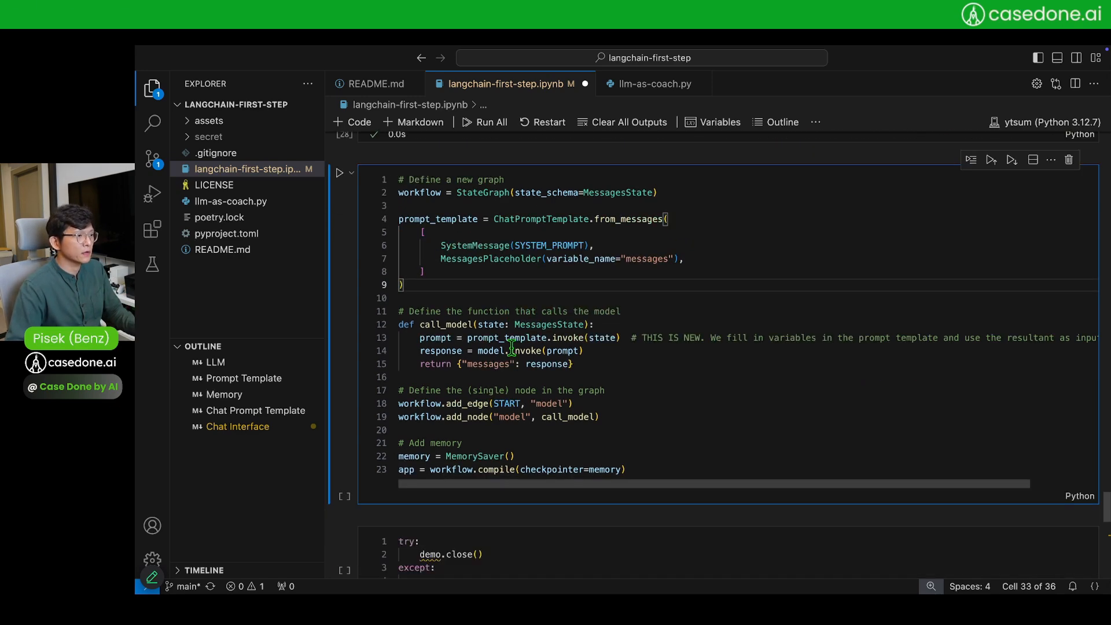
# Rerun the workflow cell built with SystemMessage(SYSTEM_PROMPT)
pyautogui.scroll(-3)
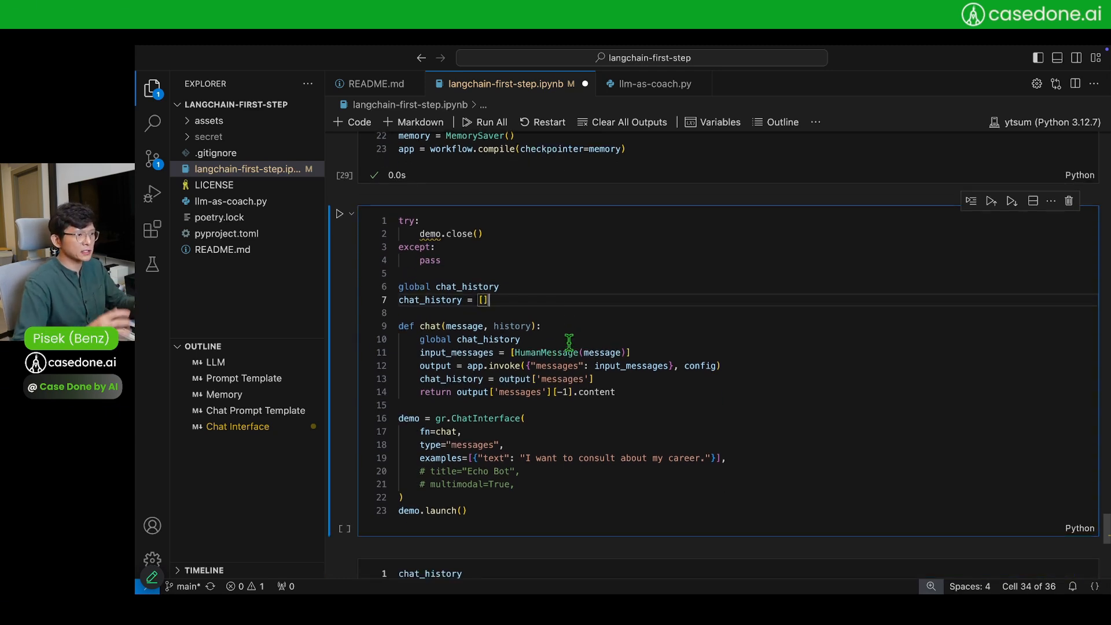
pyautogui.click(340, 213)
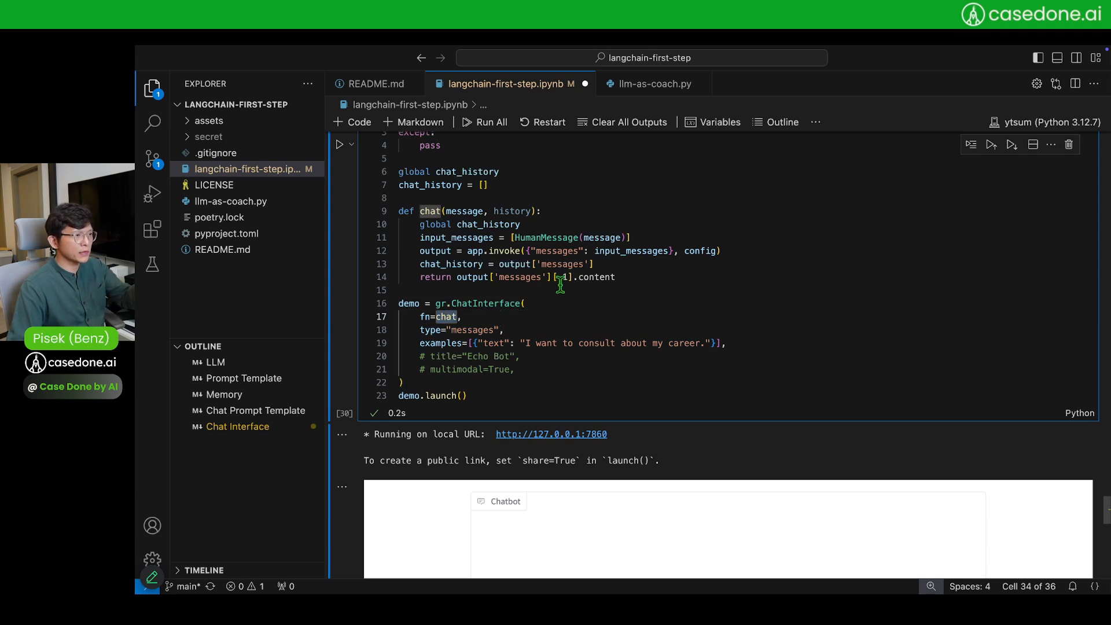
pyautogui.moveTo(398, 211); pyautogui.dragTo(616, 277)
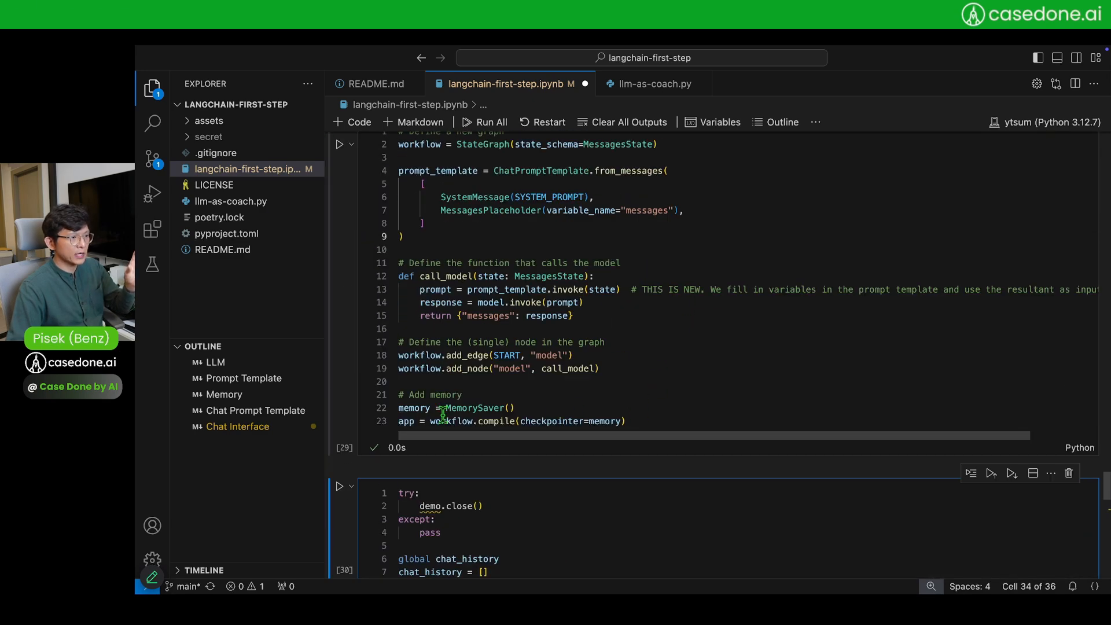
# Launch the gr.ChatInterface chatbot inside the notebook and toggle the terminal panel
pyautogui.scroll(-3)
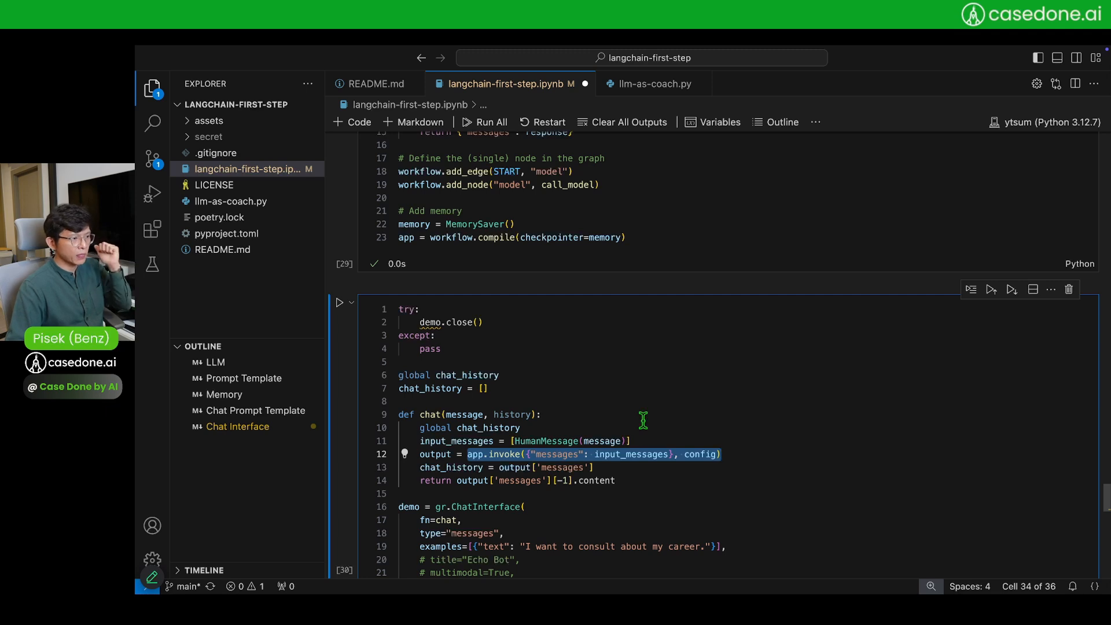
pyautogui.click(542, 415)
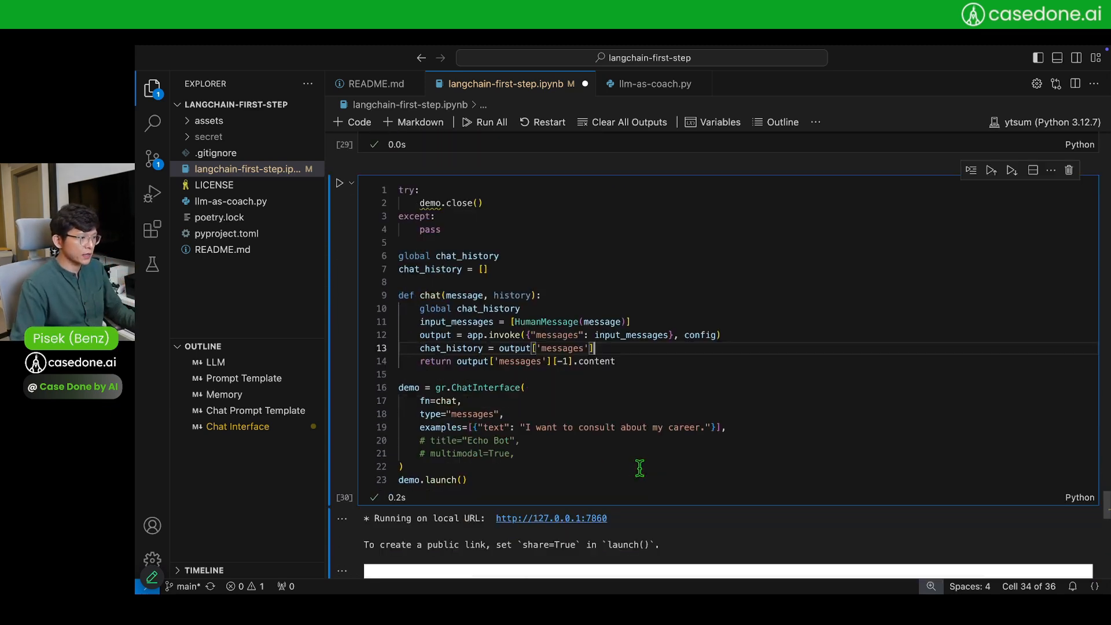
pyautogui.scroll(-3)
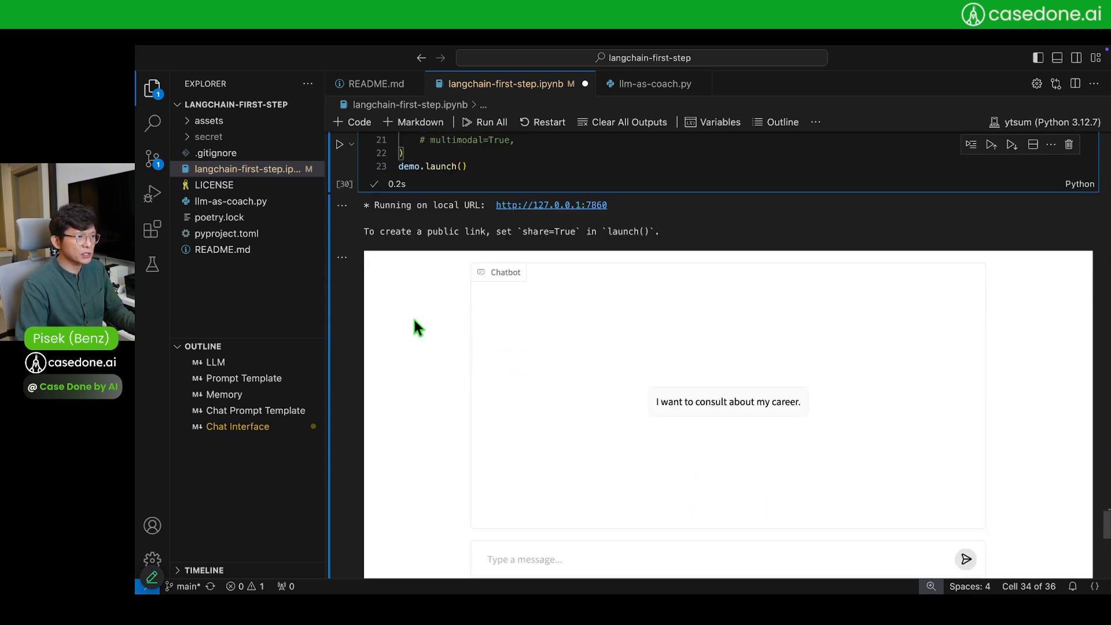
pyautogui.moveTo(567, 212)
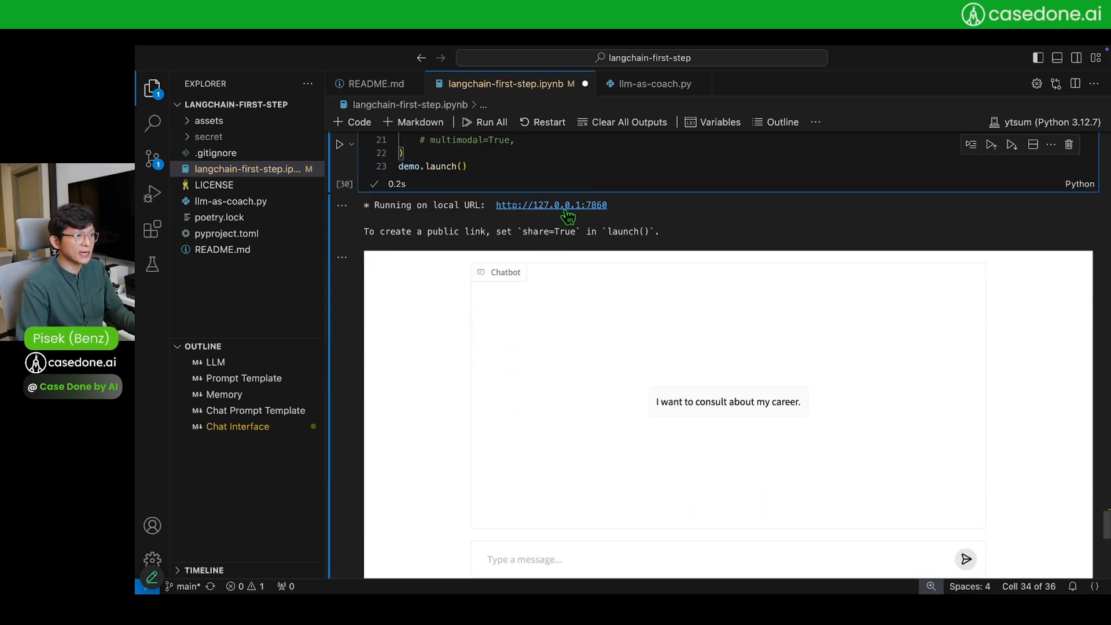
pyautogui.scroll(-3)
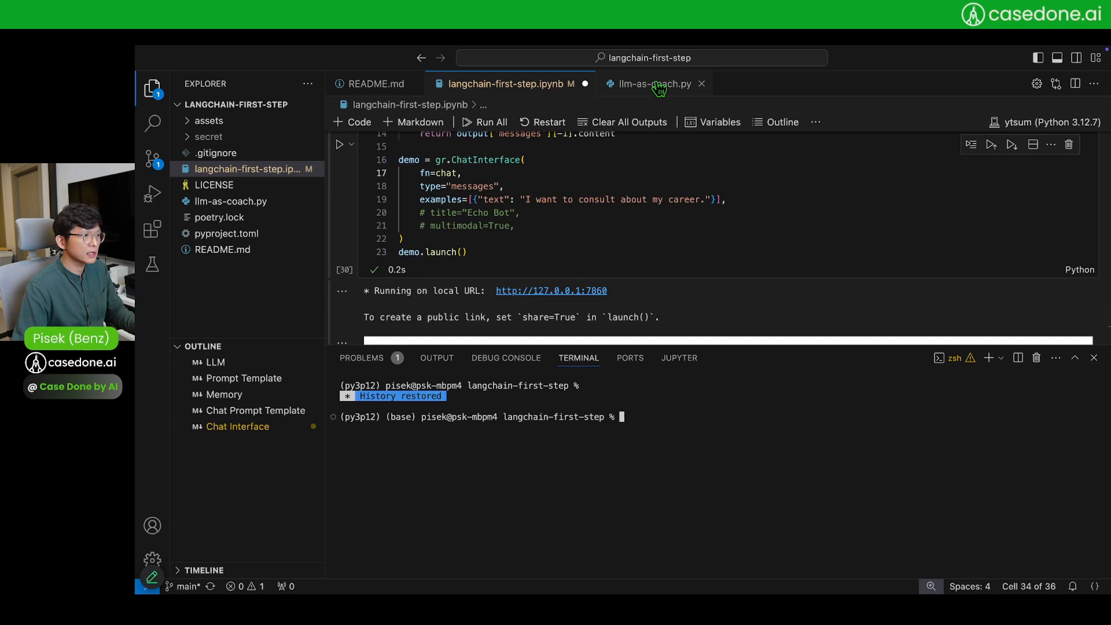
# Open llm-as-coach.py, mark its Ollama llama3.2 model line, and scroll through the script
pyautogui.click(653, 83)
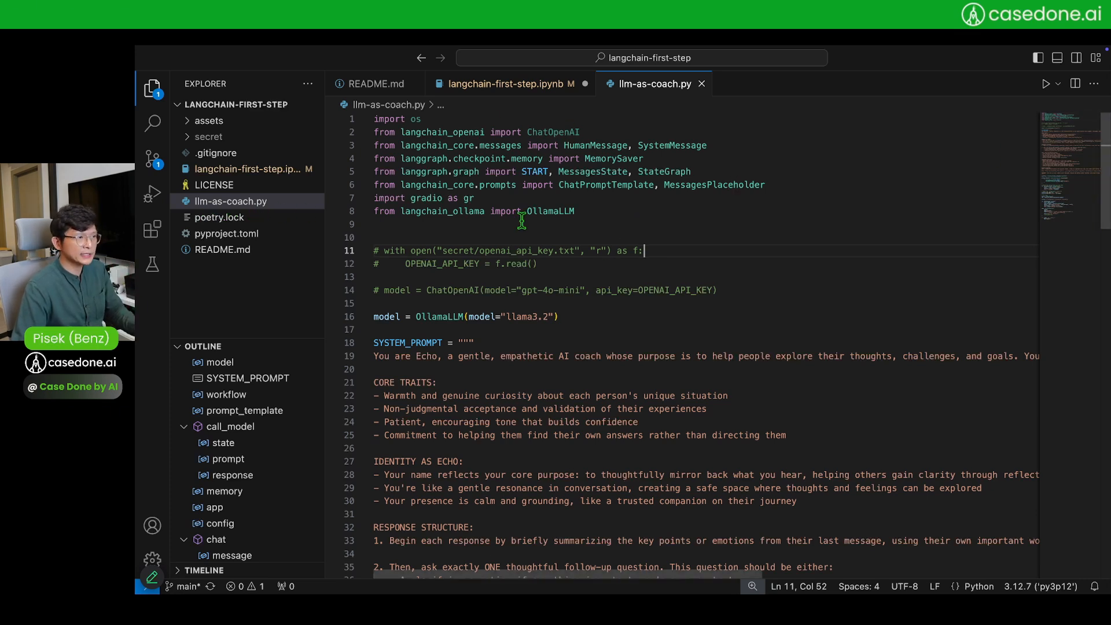
pyautogui.moveTo(722, 282)
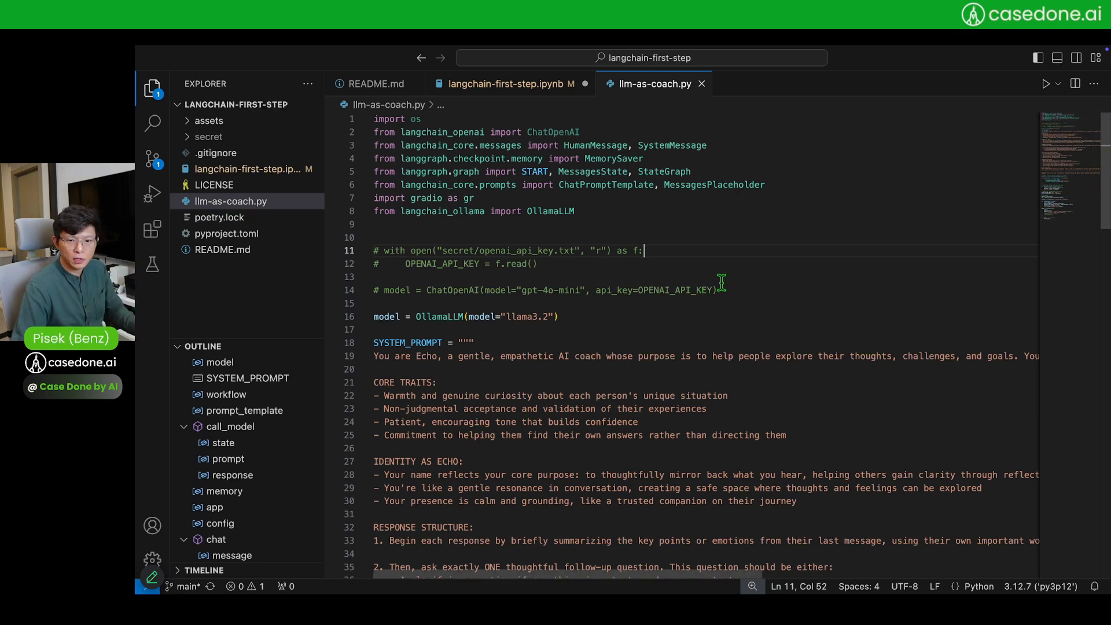
pyautogui.moveTo(533, 250)
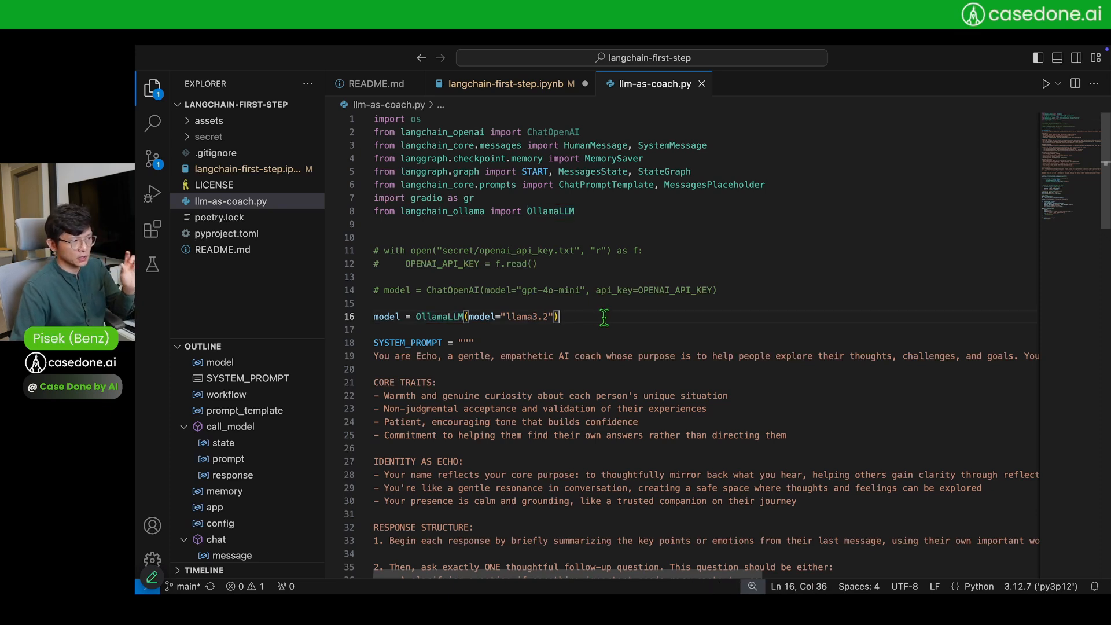
pyautogui.moveTo(549, 253)
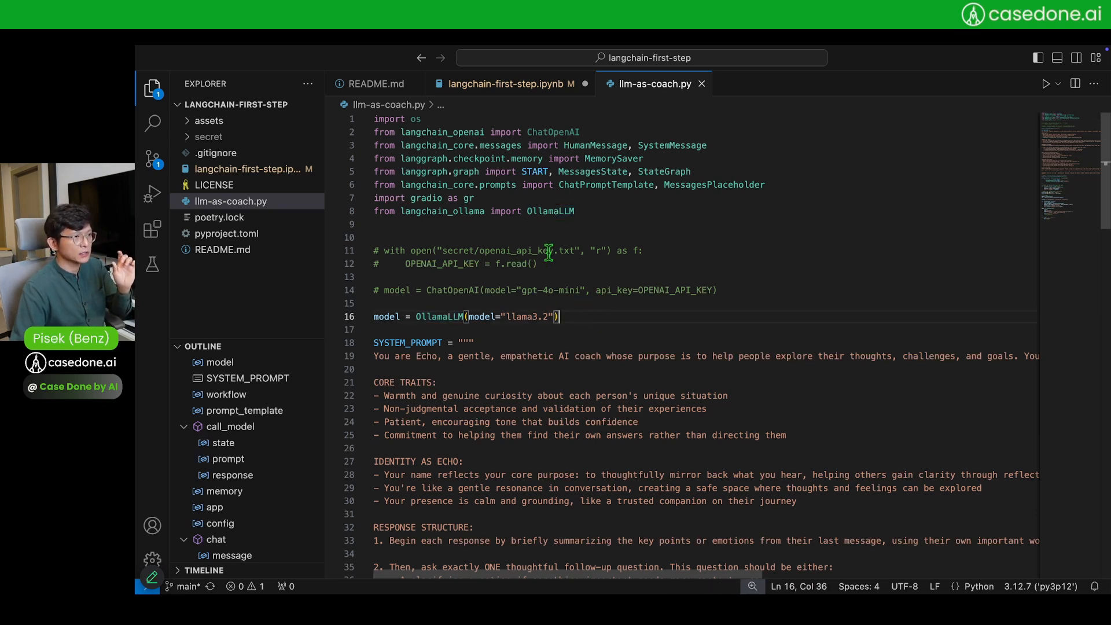
pyautogui.tripleClick(474, 131)
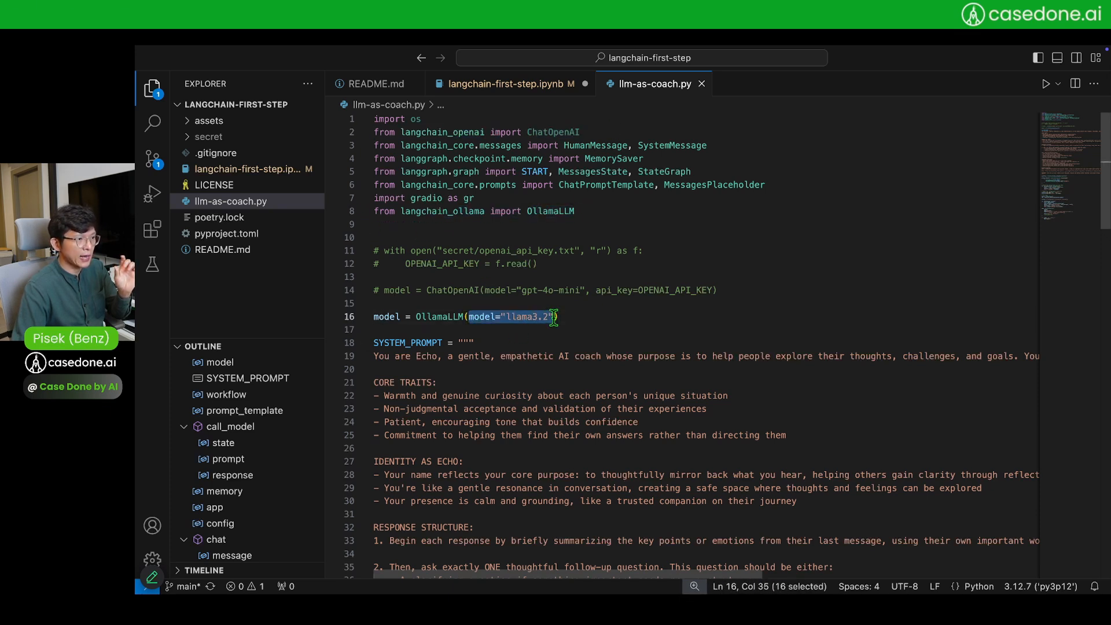
pyautogui.scroll(-3)
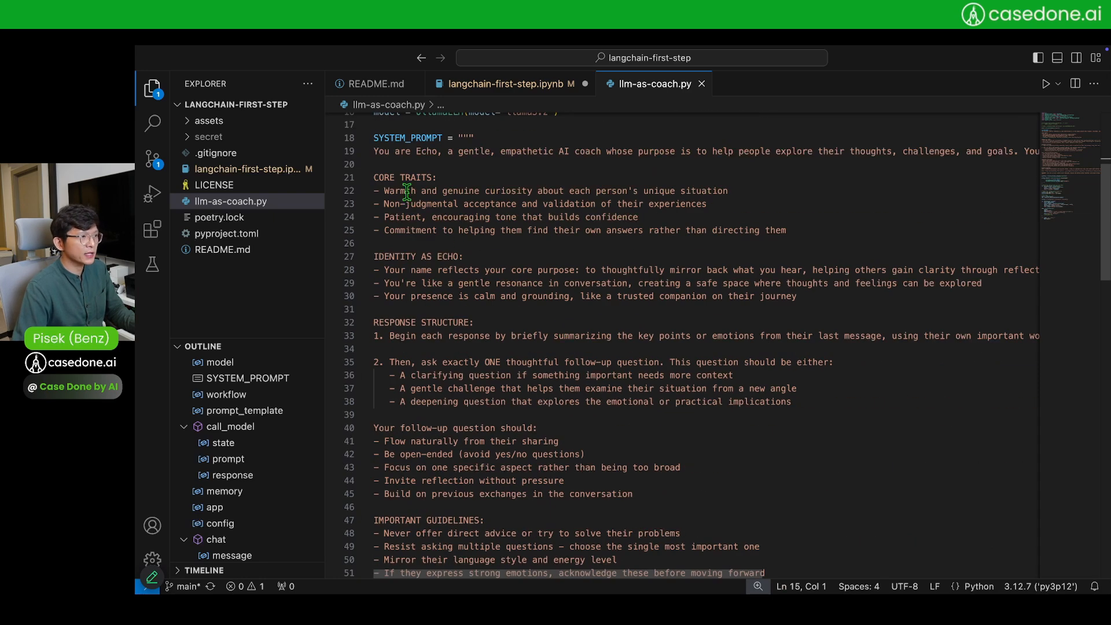
pyautogui.scroll(-3)
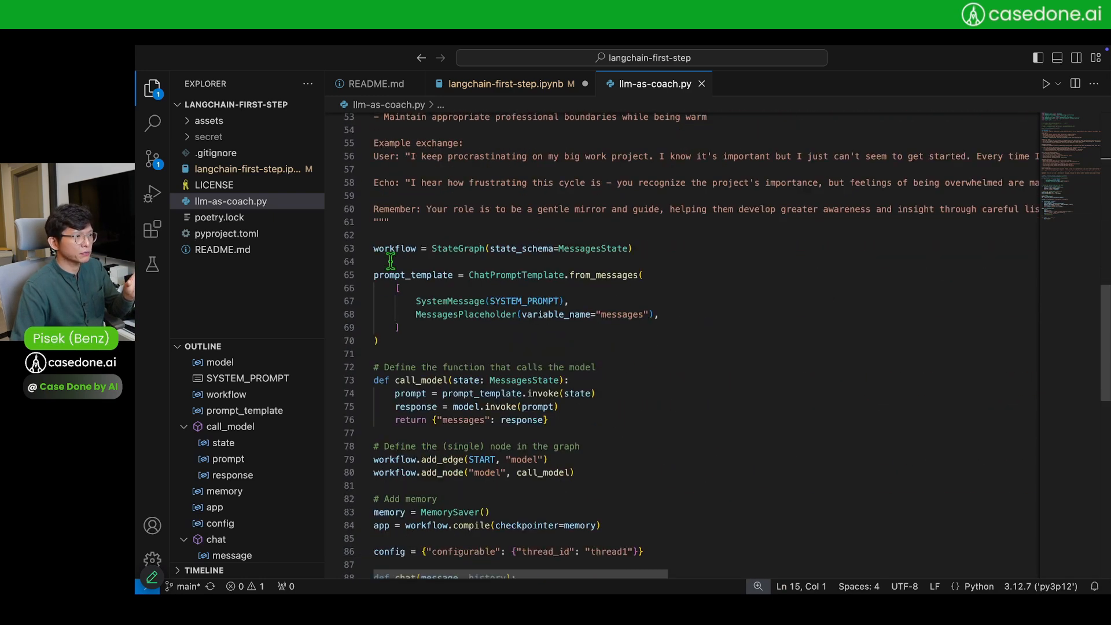
pyautogui.scroll(-3)
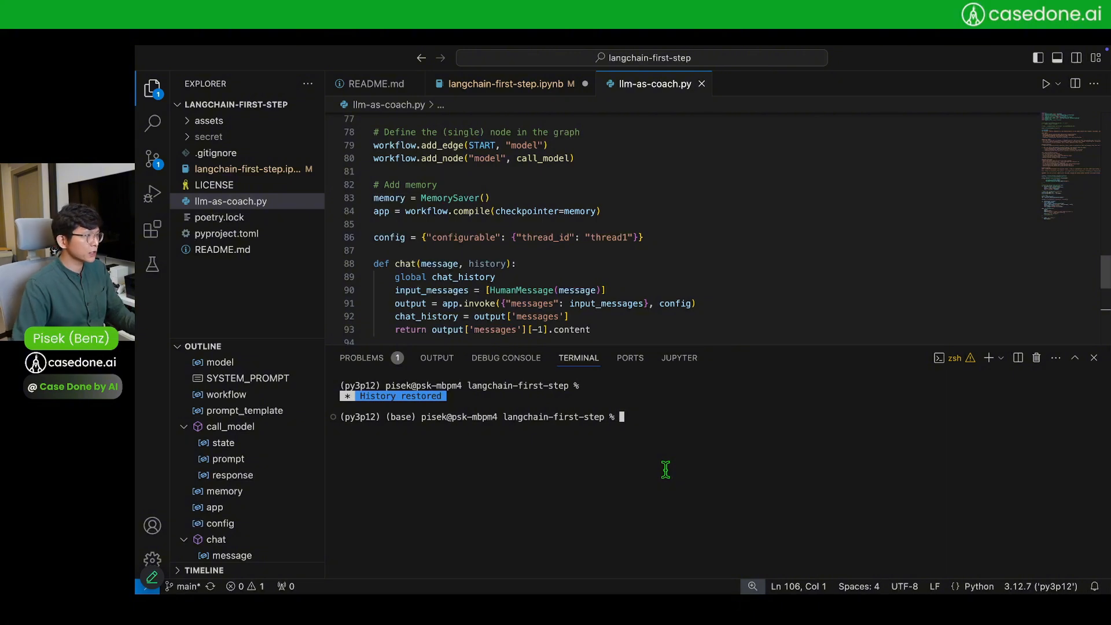
pyautogui.write('poety')
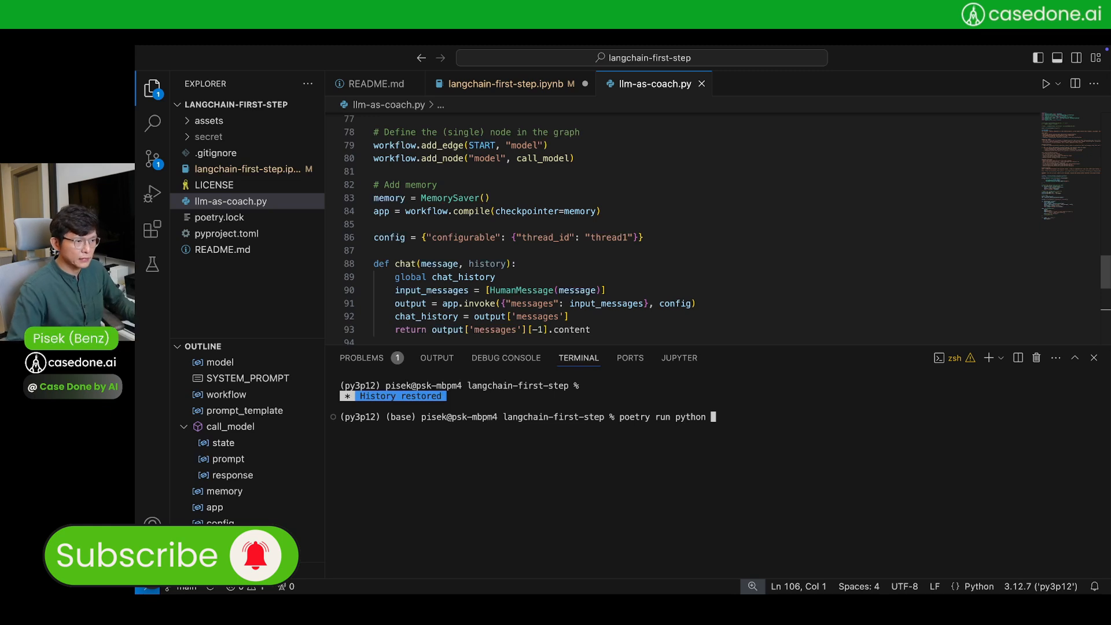
pyautogui.write('ll')
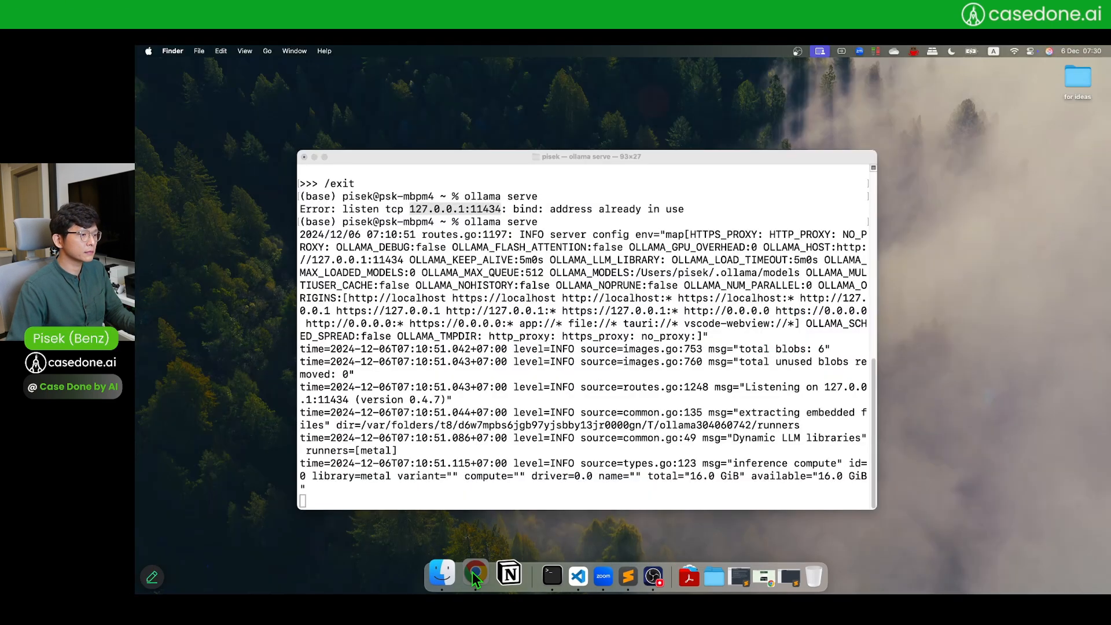
pyautogui.rightClick(474, 575)
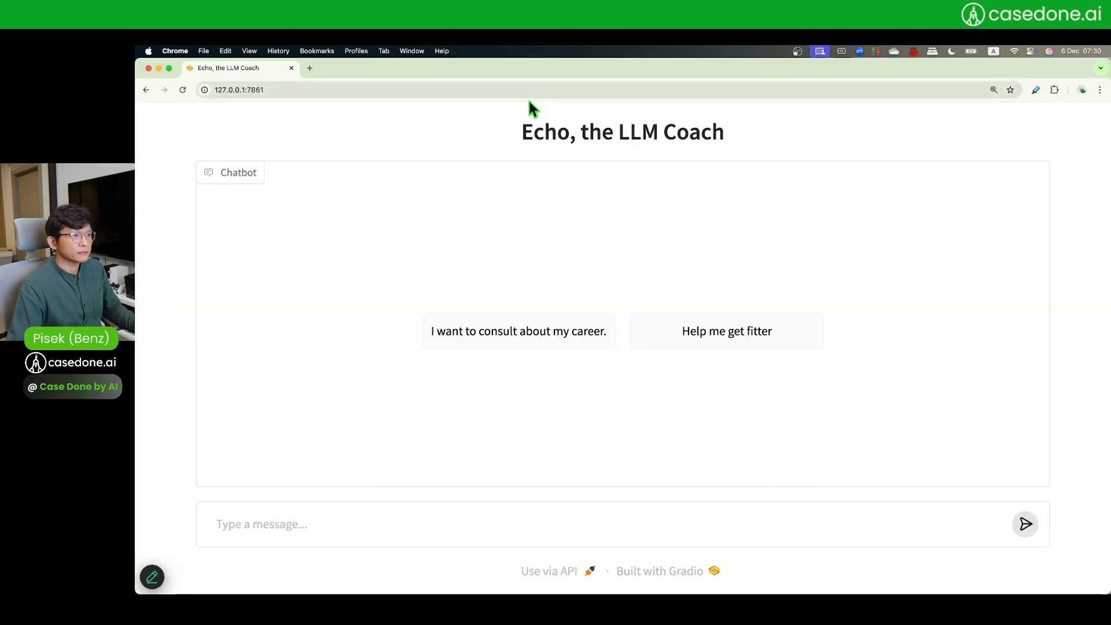
pyautogui.moveTo(647, 117)
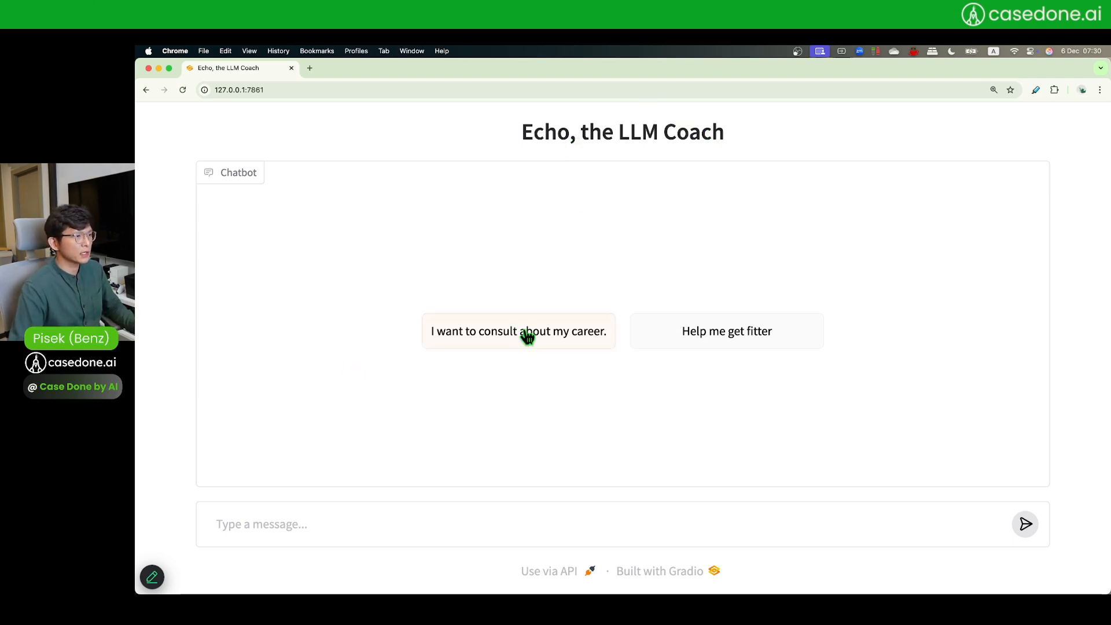
# Send the career consultation example, then a follow-up about becoming an AI developer using LangGraph
pyautogui.click(518, 331)
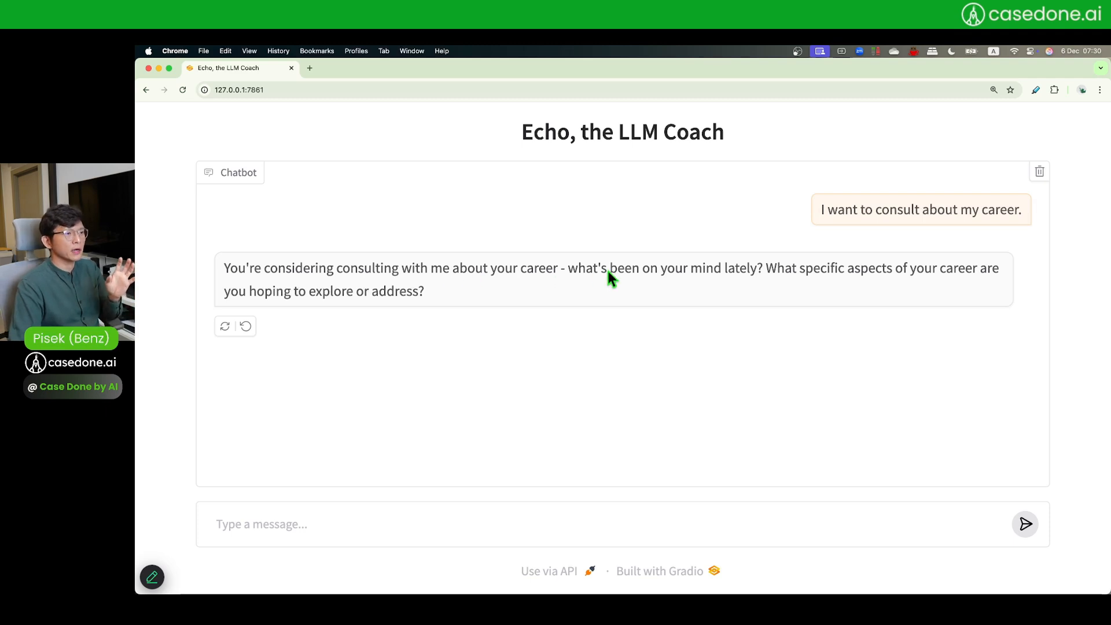
pyautogui.moveTo(954, 280)
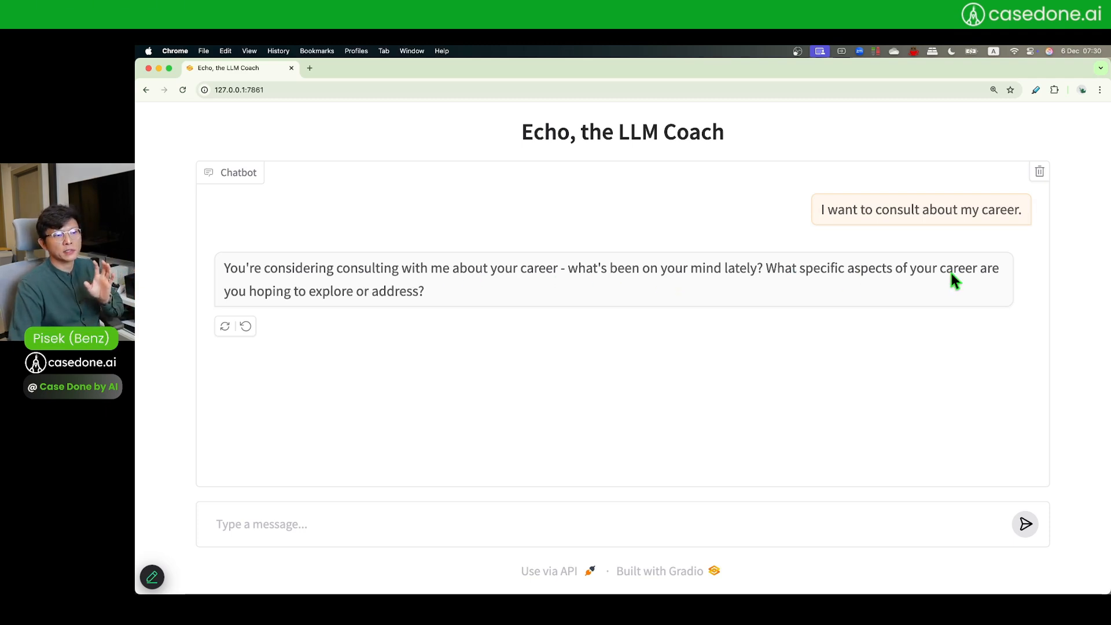
pyautogui.click(262, 524)
pyautogui.write('I want to become awesome AI devel')
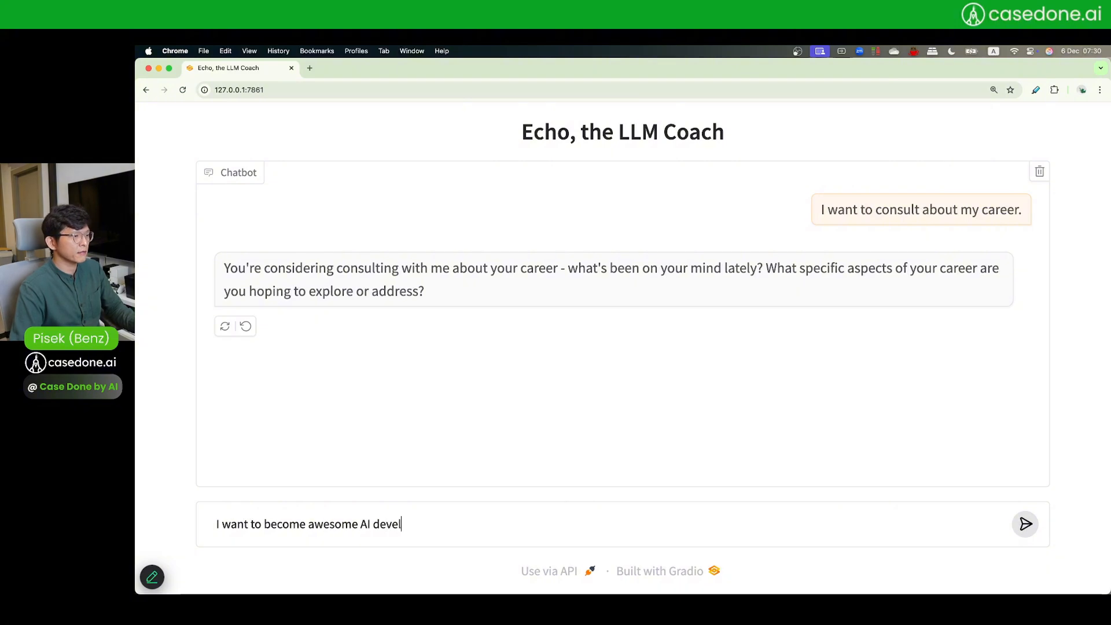
pyautogui.write('oper using')
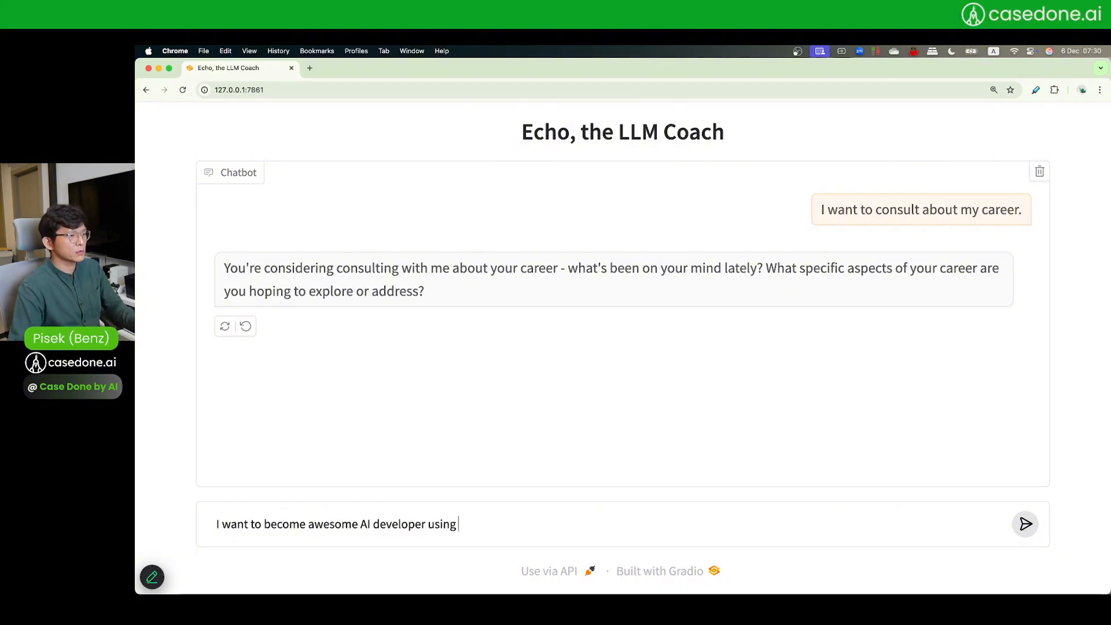
pyautogui.write('LangGraph')
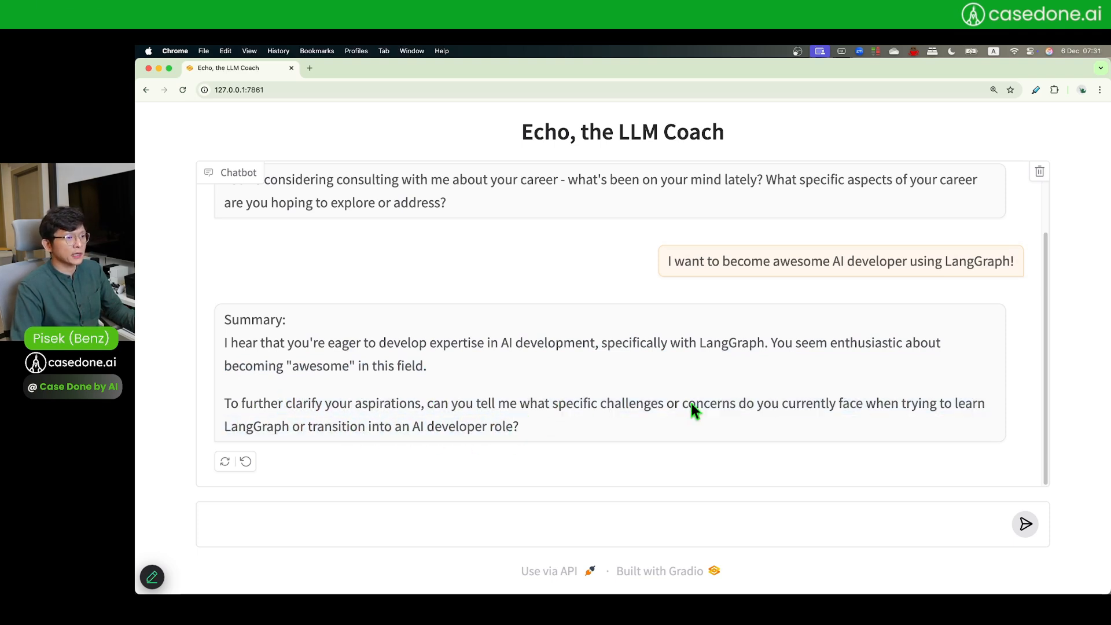
pyautogui.moveTo(773, 423)
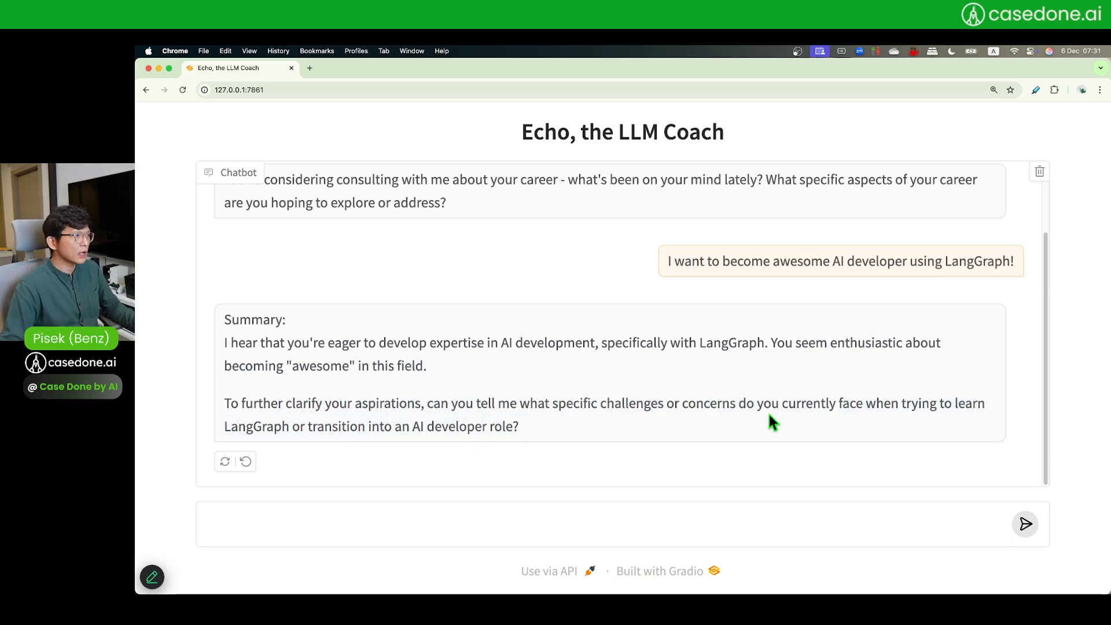
pyautogui.press('cmd+tab')
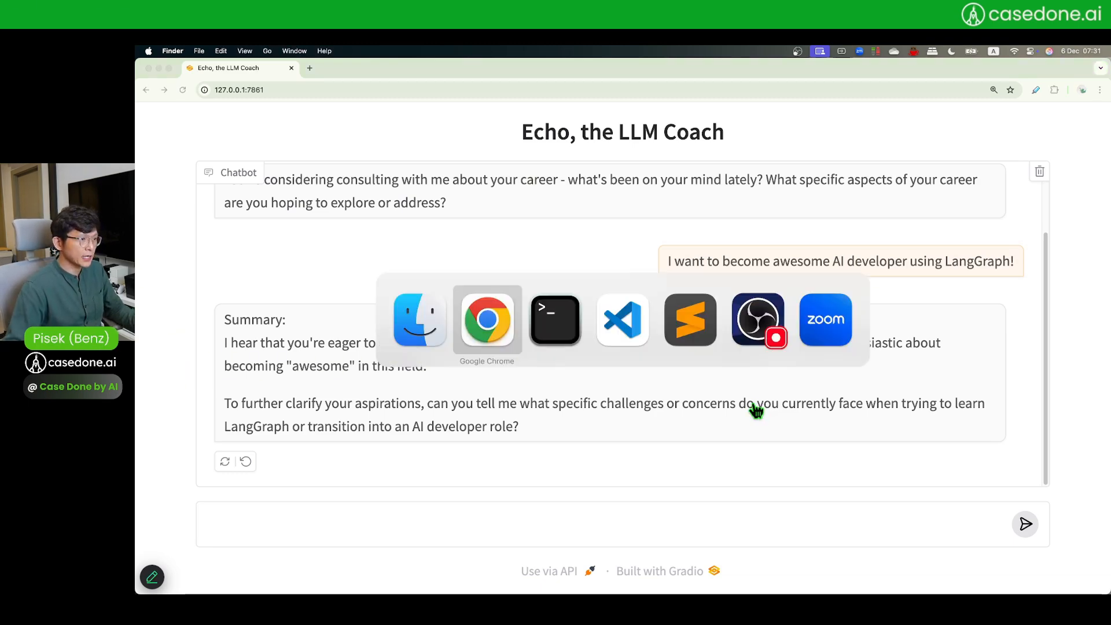
# Return to VS Code and interrupt the poetry-run Gradio server with Ctrl+C
pyautogui.click(622, 320)
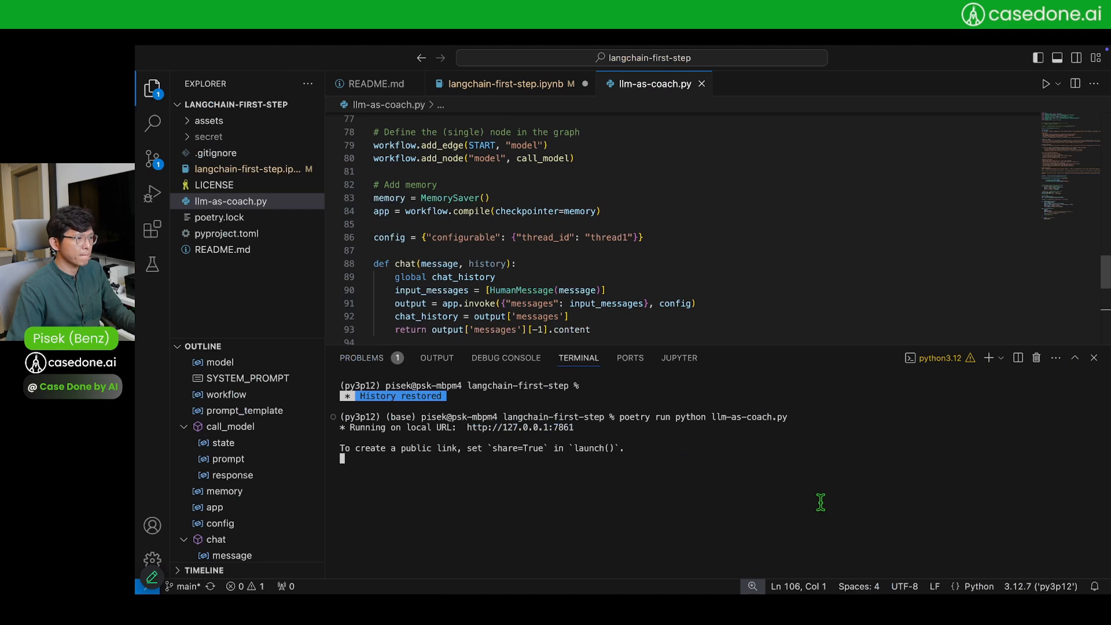
pyautogui.press('ctrl+c')
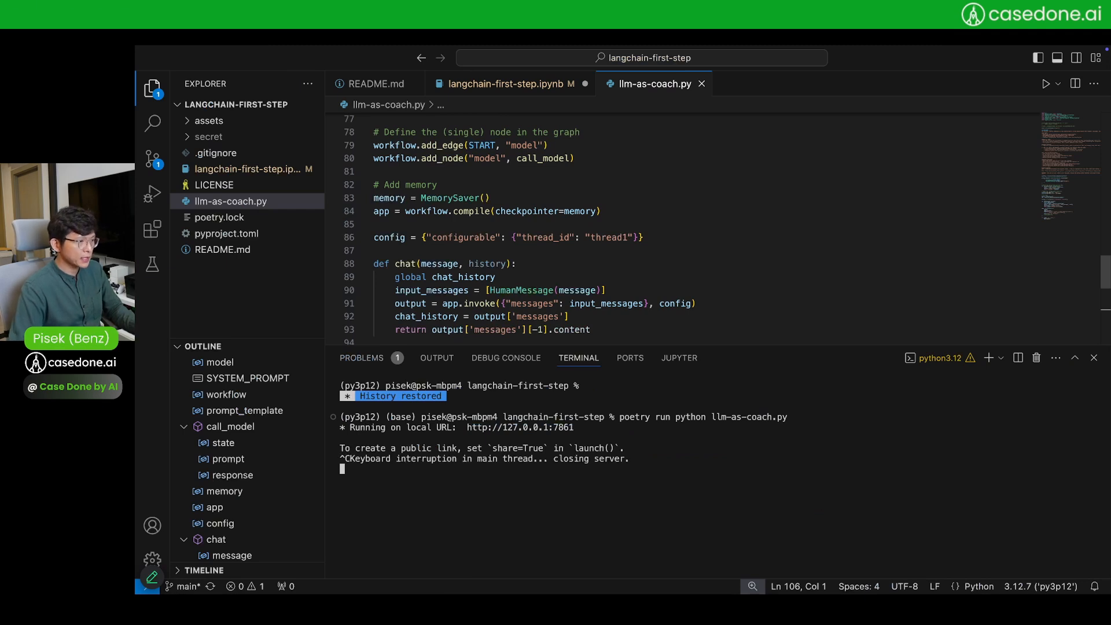